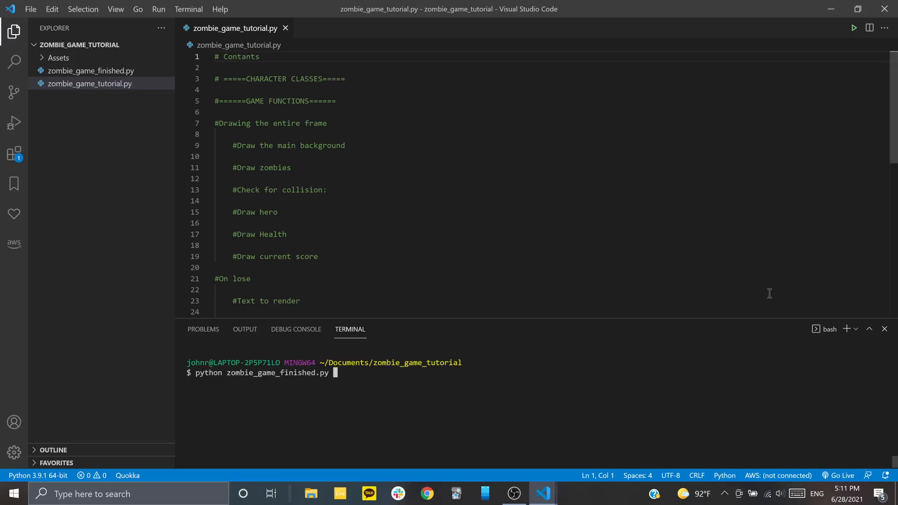
mouse_move(300, 33)
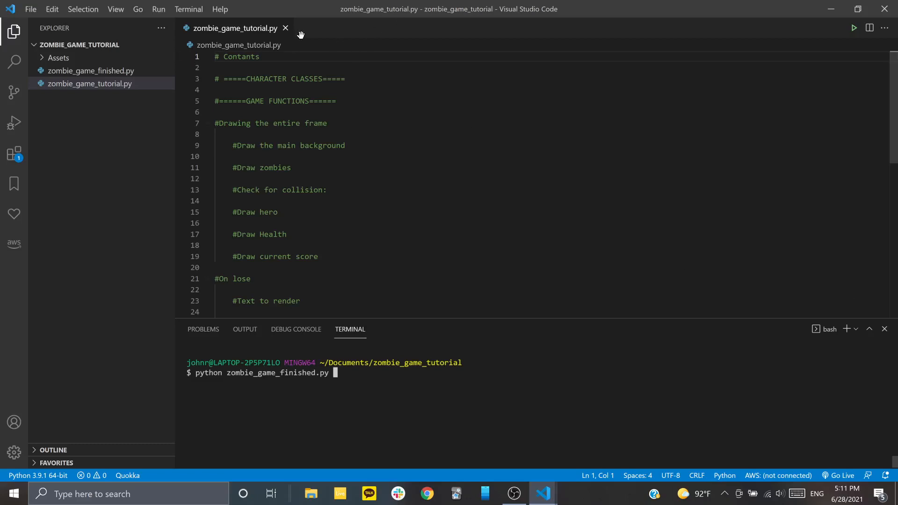
mouse_move(487, 477)
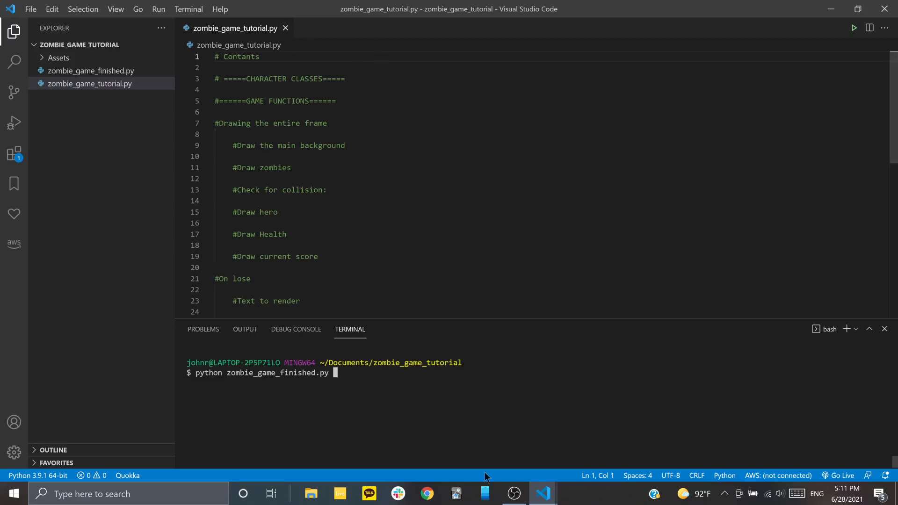
mouse_move(394, 418)
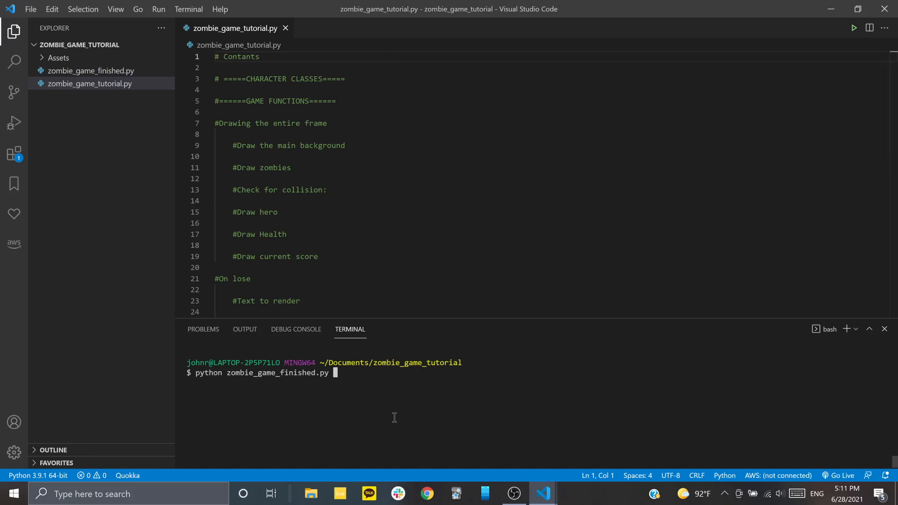
mouse_move(366, 398)
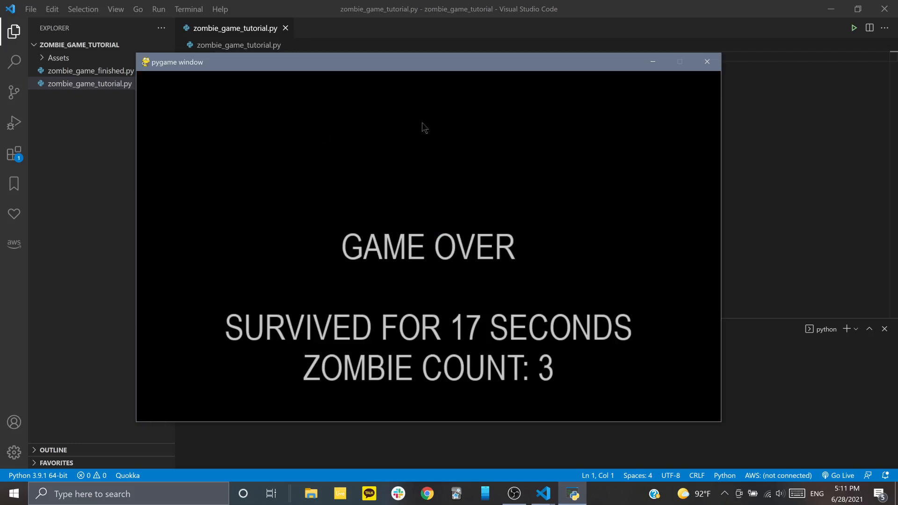
mouse_move(524, 68)
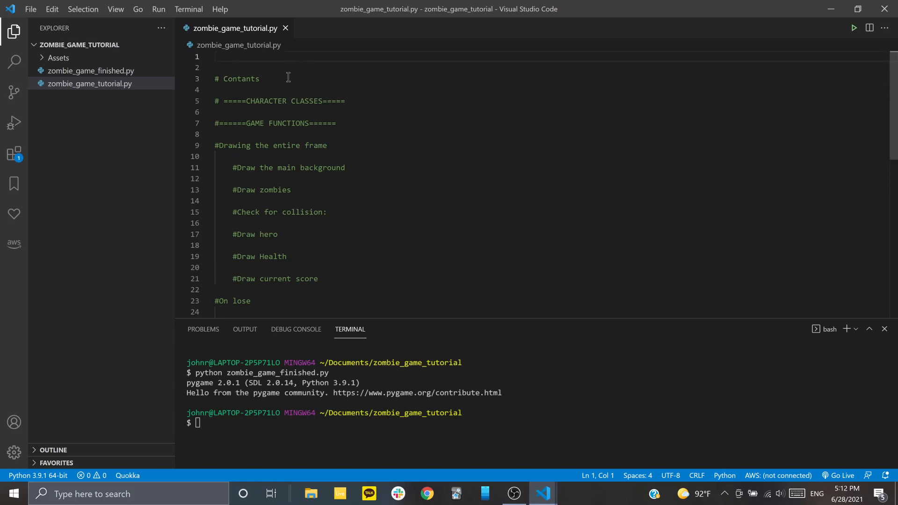
Add the import line for pygame, sys, os, random and time
text(import pygame,)
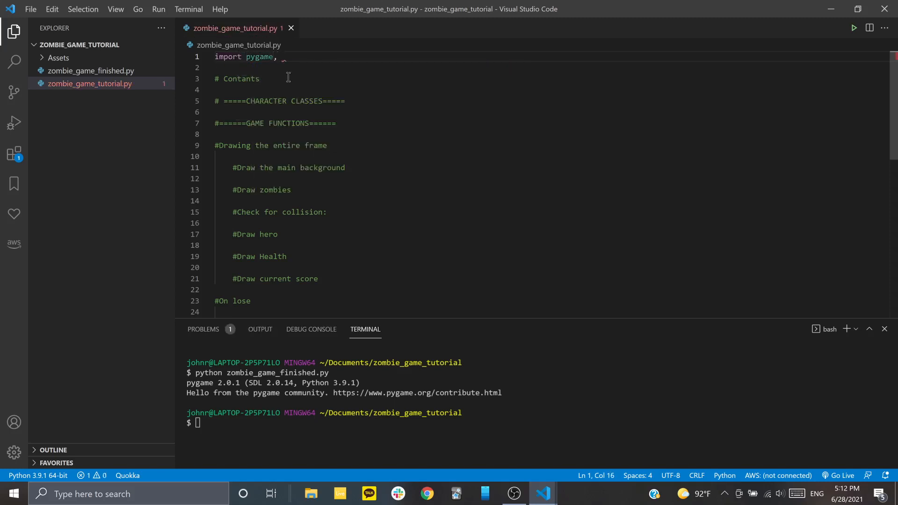
text(sys)
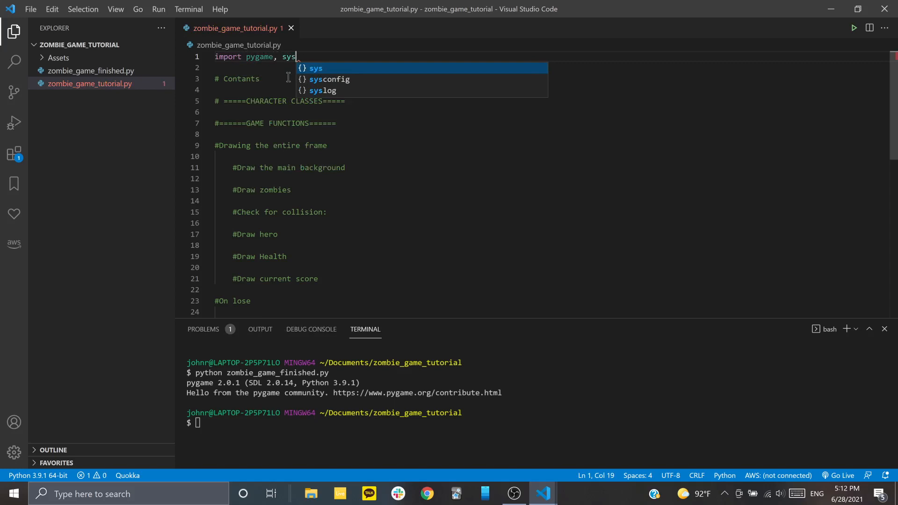
text(, os, ran)
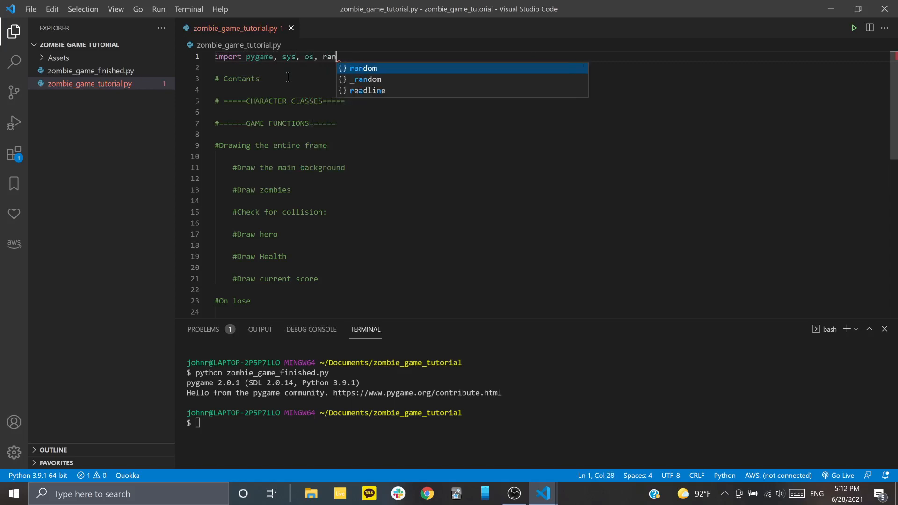
text(dom, time)
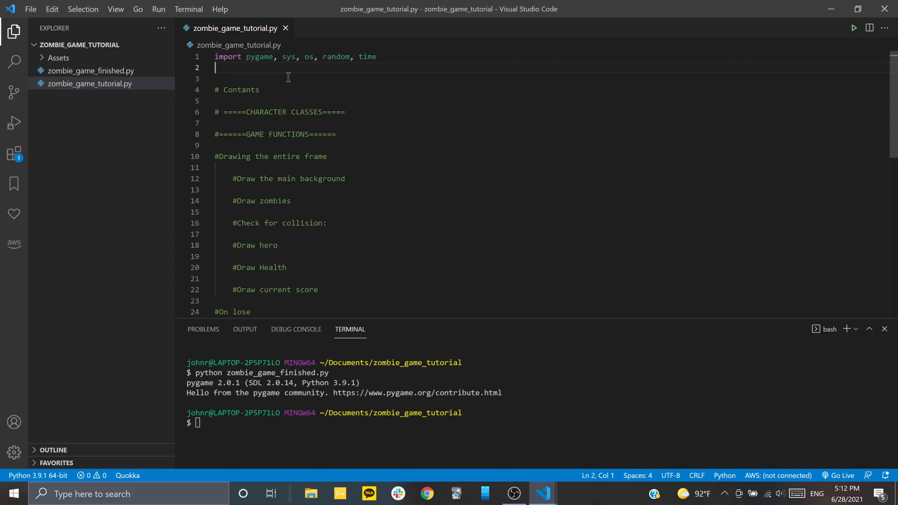
Add 'from pygame.locals import *' with the comment '# Gives access to constants, etc'
text(from pyg)
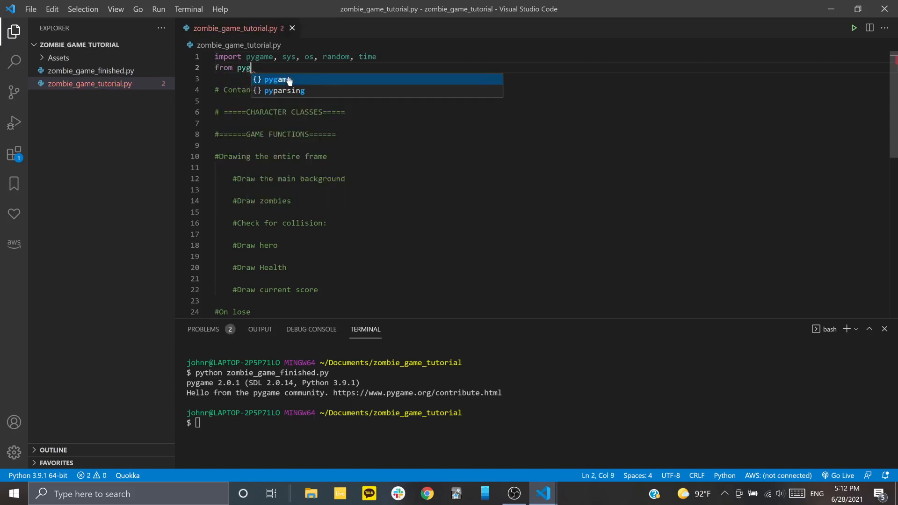
text(ame.locals)
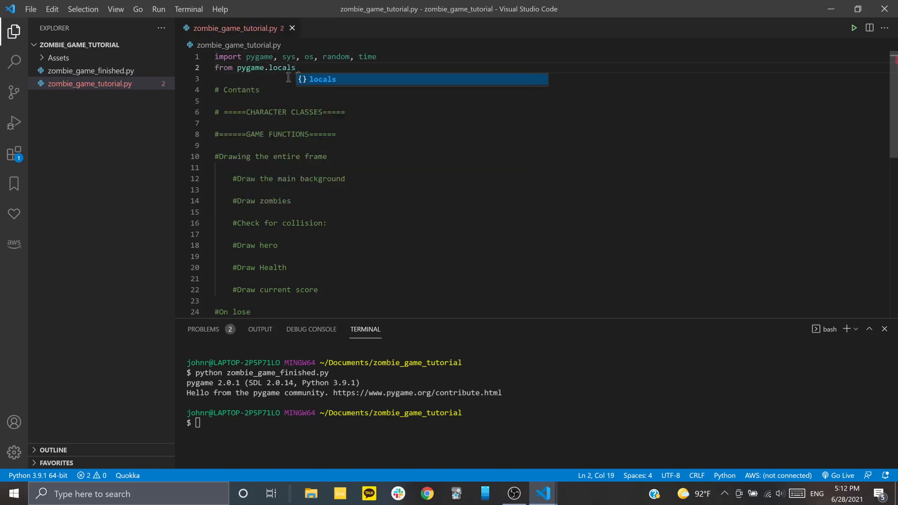
text(impor)
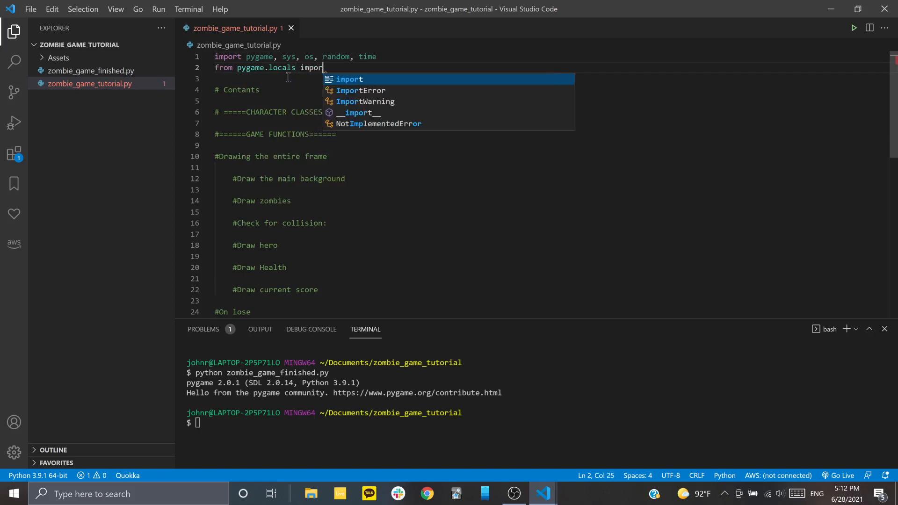
text(*)
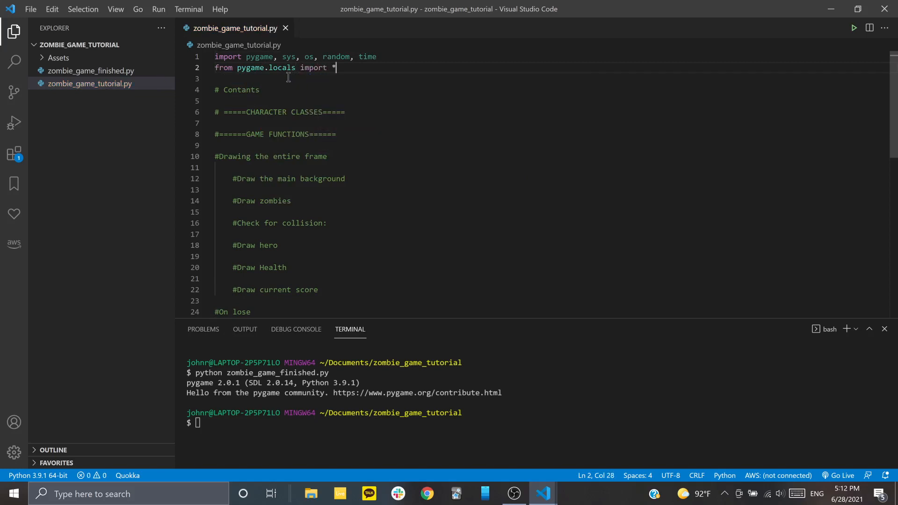
text(#)
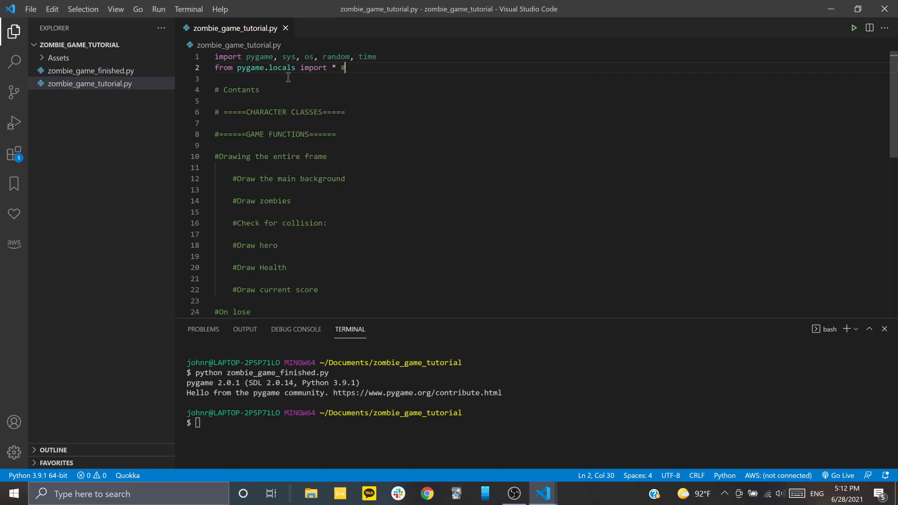
text(Gives ac)
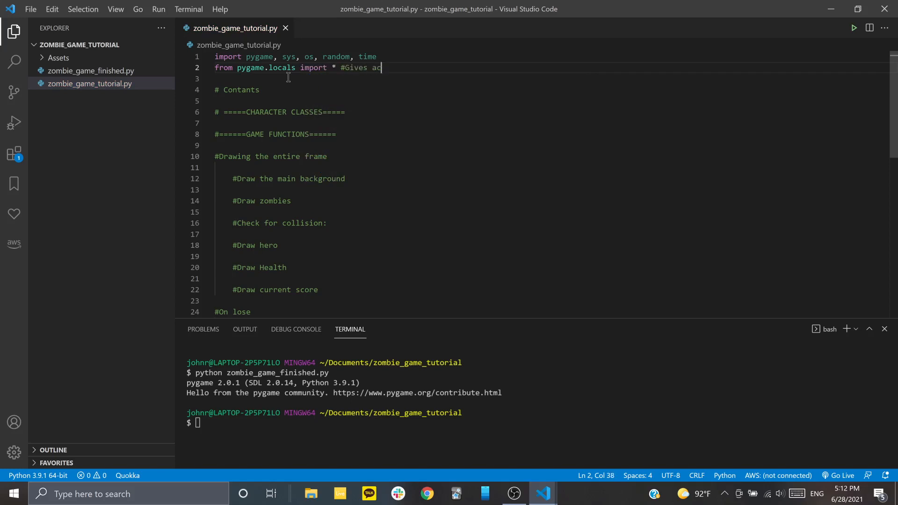
text(cess to cor)
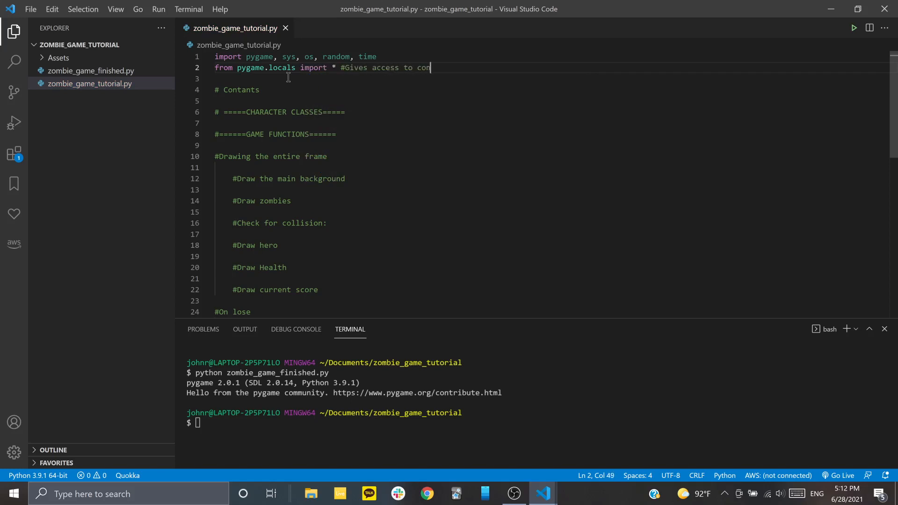
text(nstants, etc)
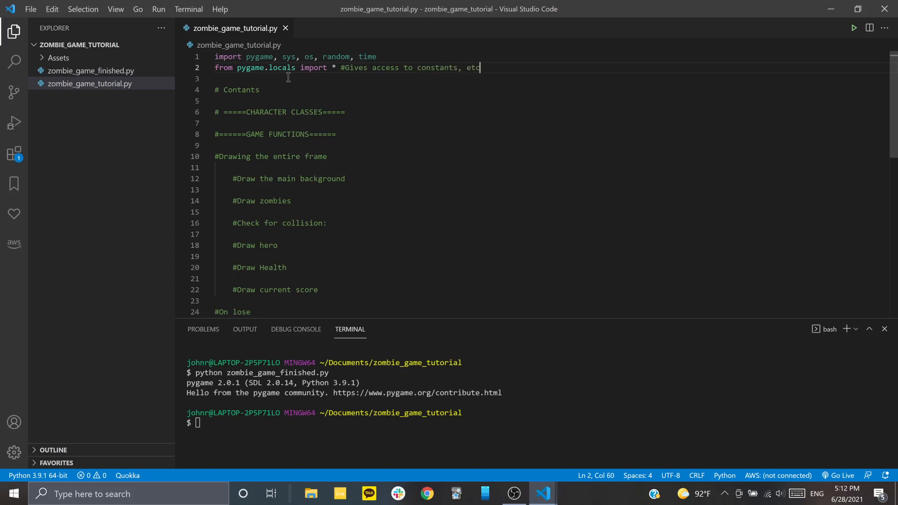
mouse_move(287, 76)
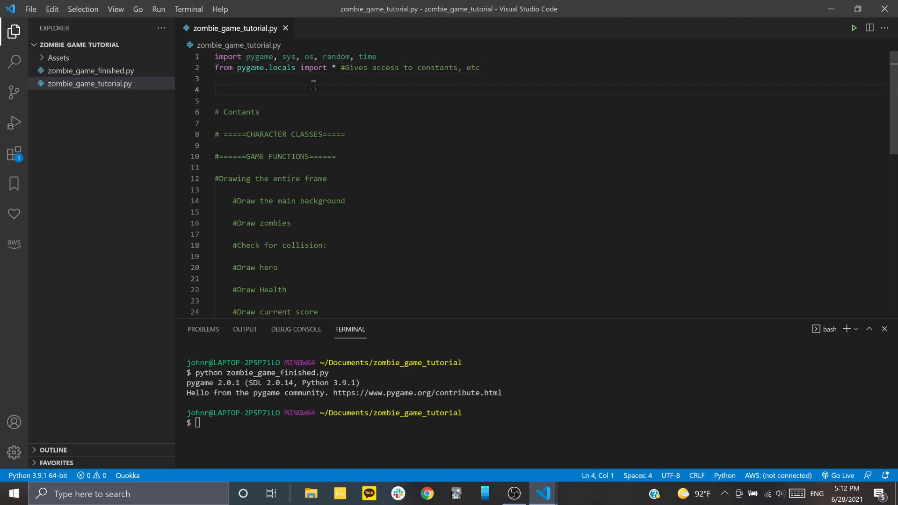
Call pygame.init() after the imports and begin a SIZE constant under # Contants
text(pygame.init)
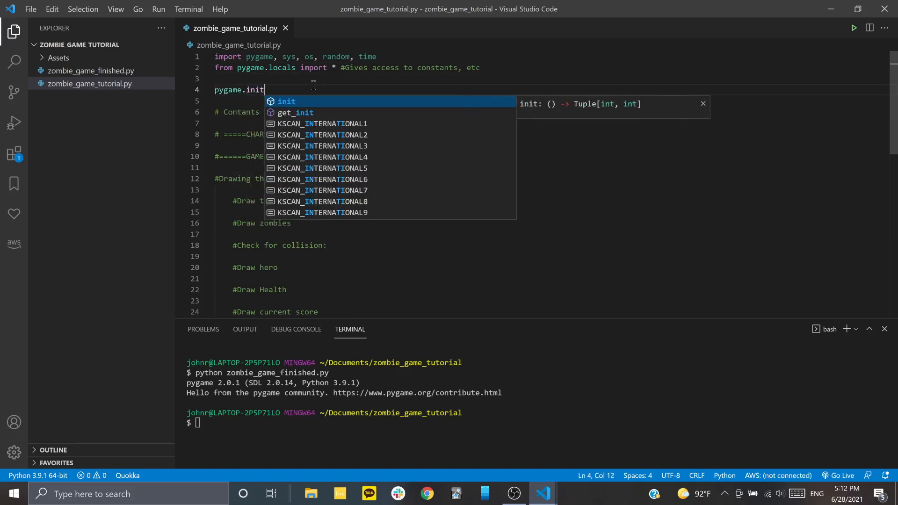
text(())
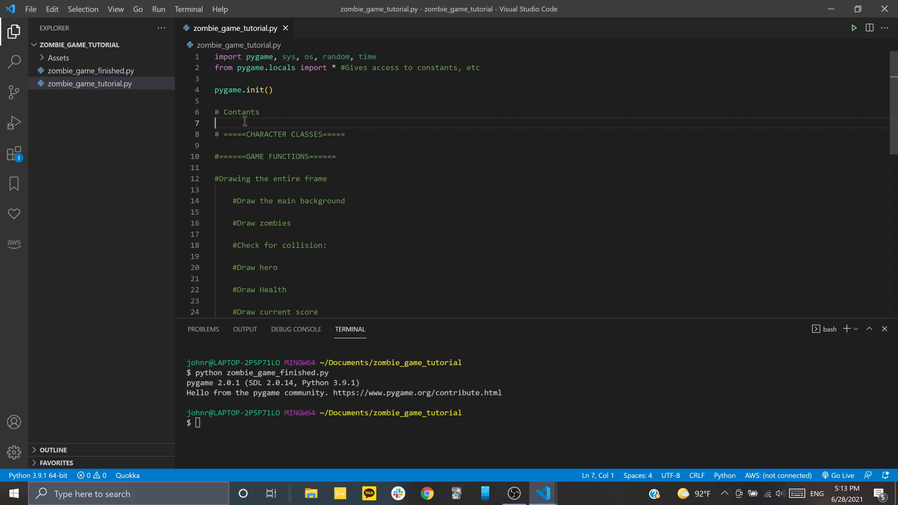
text(SIZE =)
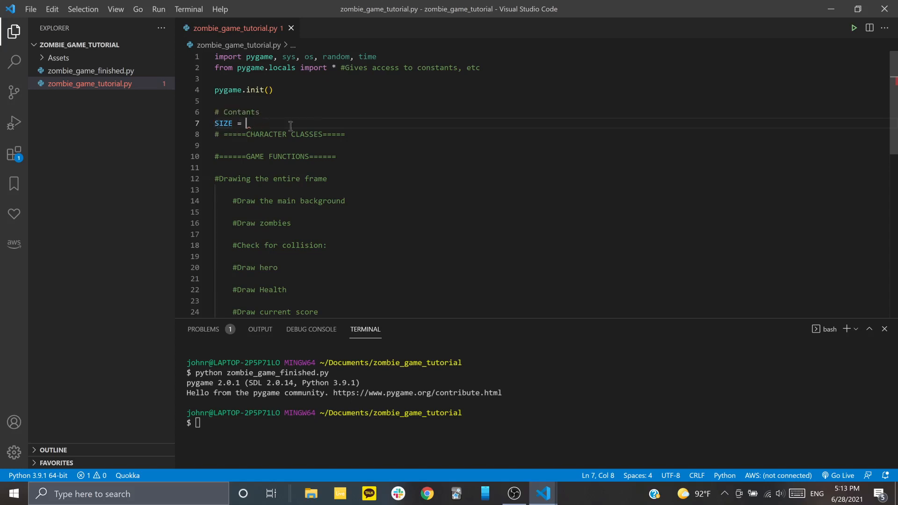
Finish line 7 as SIZE = WIDTH, HEIGHT = (1000, 600), correcting the height value
text(WIDTH)
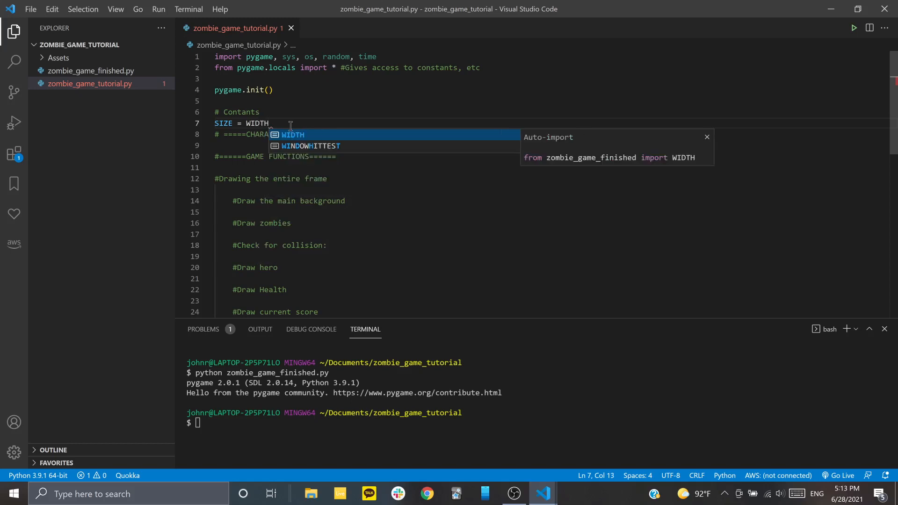
text(, HEIGHT)
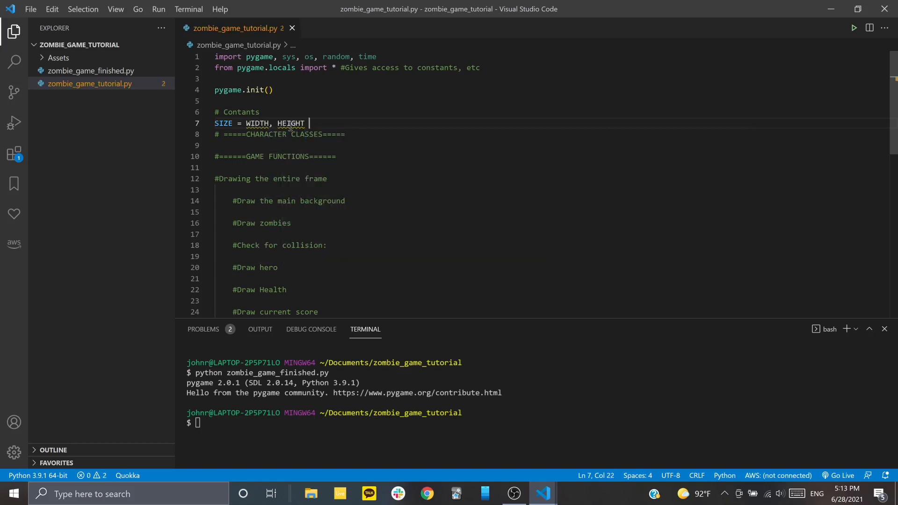
text(= ())
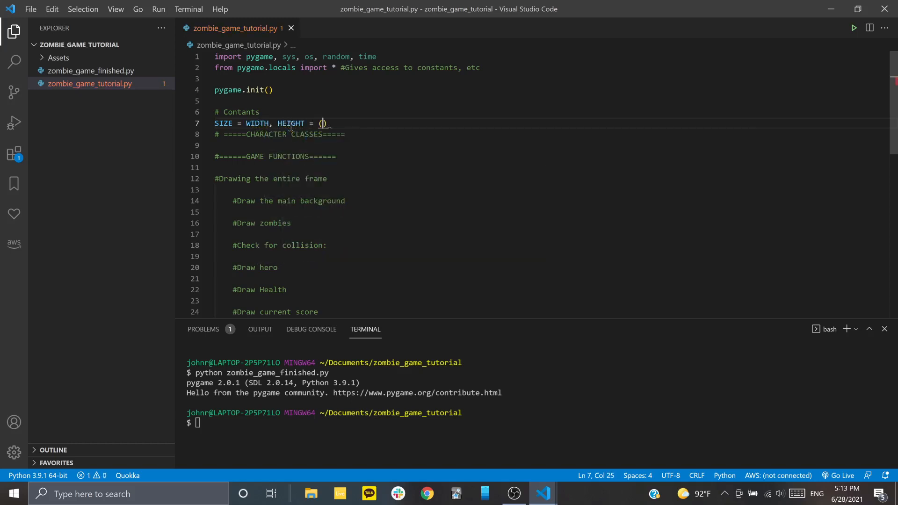
text(1000)
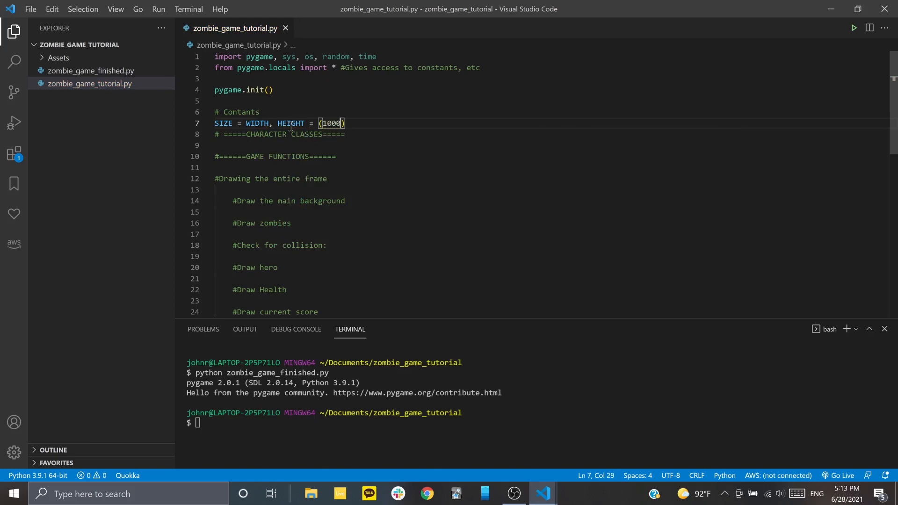
text(,)
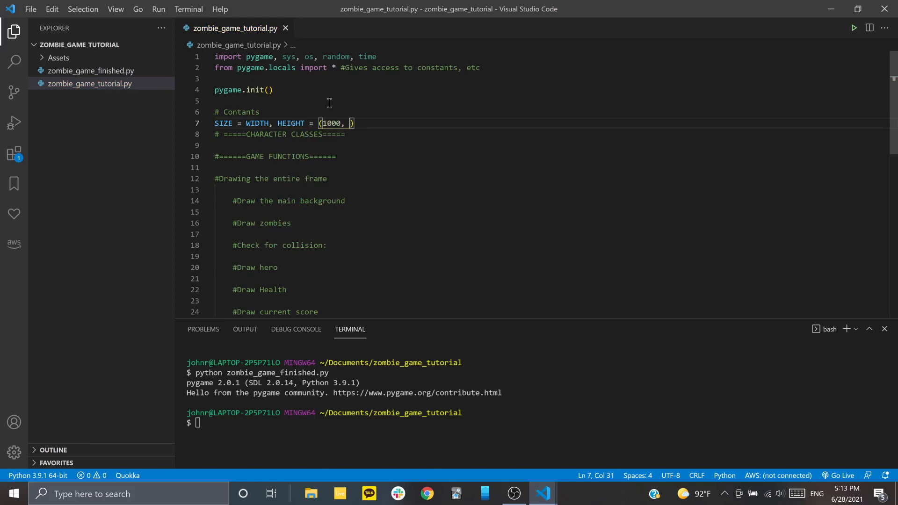
text(60)
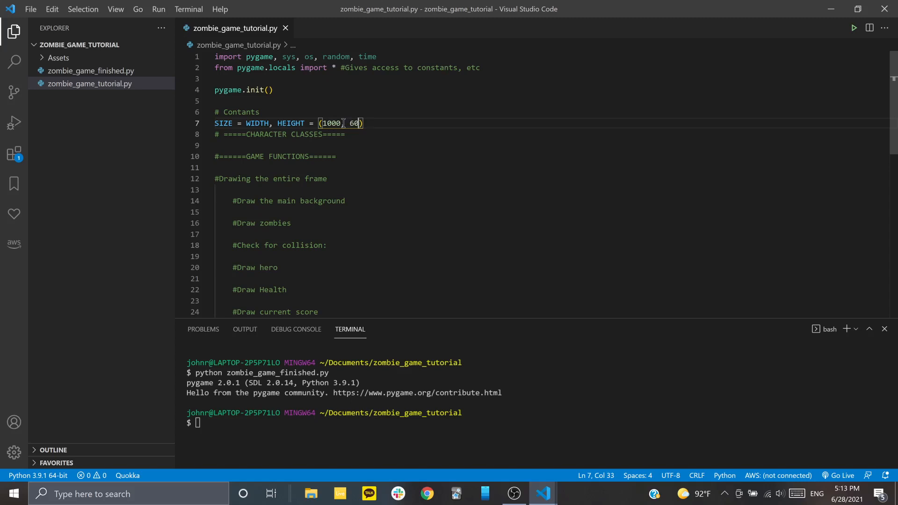
text(0)
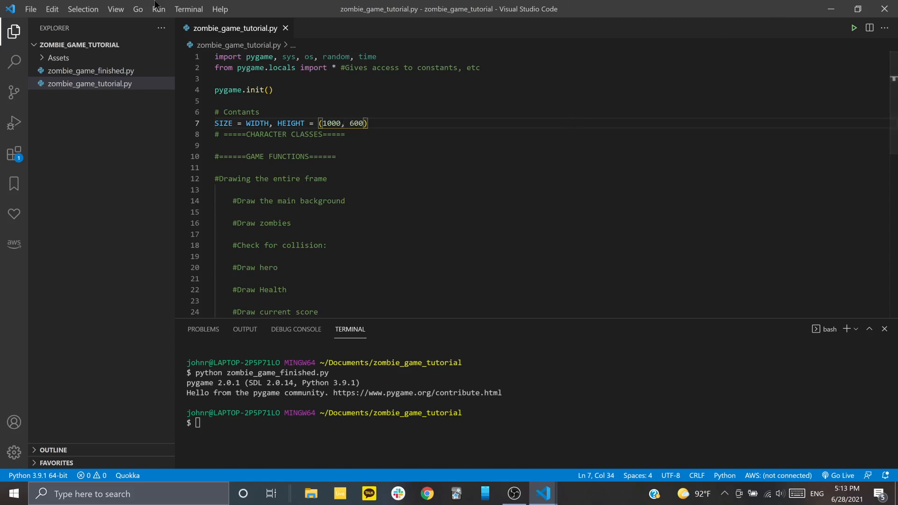
mouse_move(92, 191)
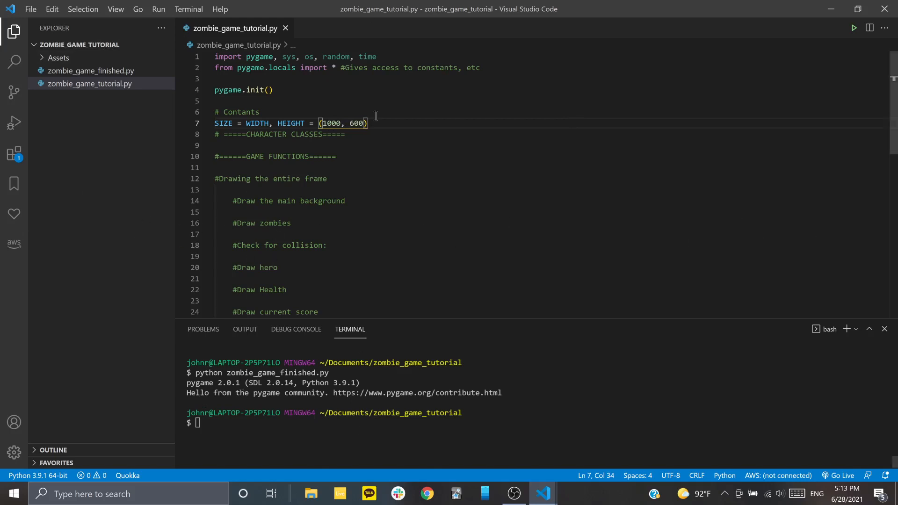
mouse_move(291, 90)
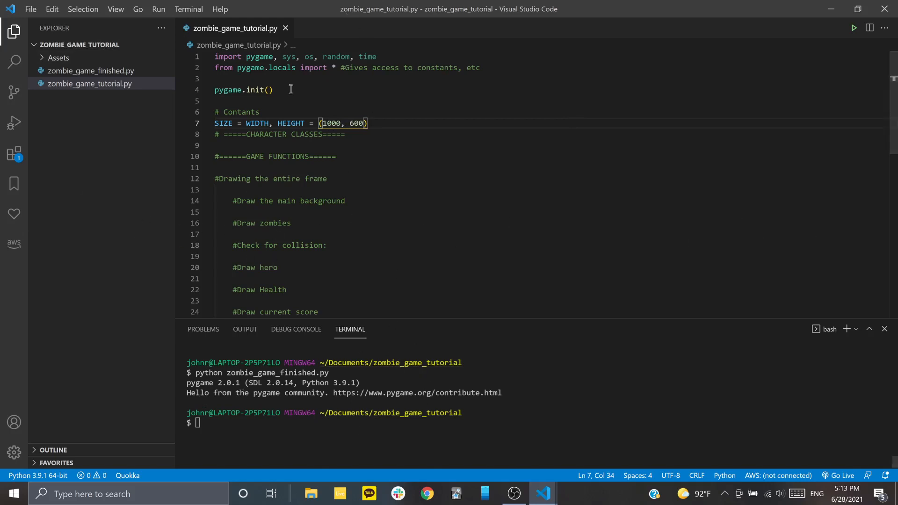
mouse_move(145, 102)
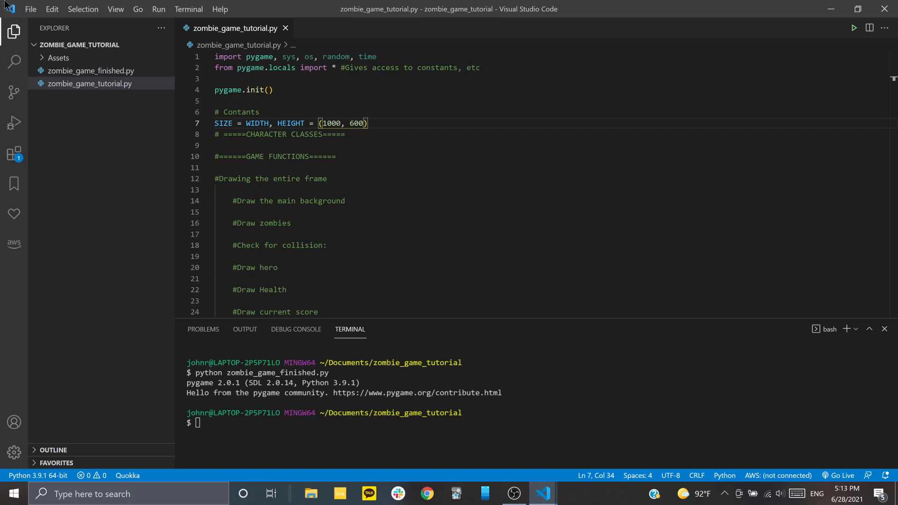
mouse_move(354, 135)
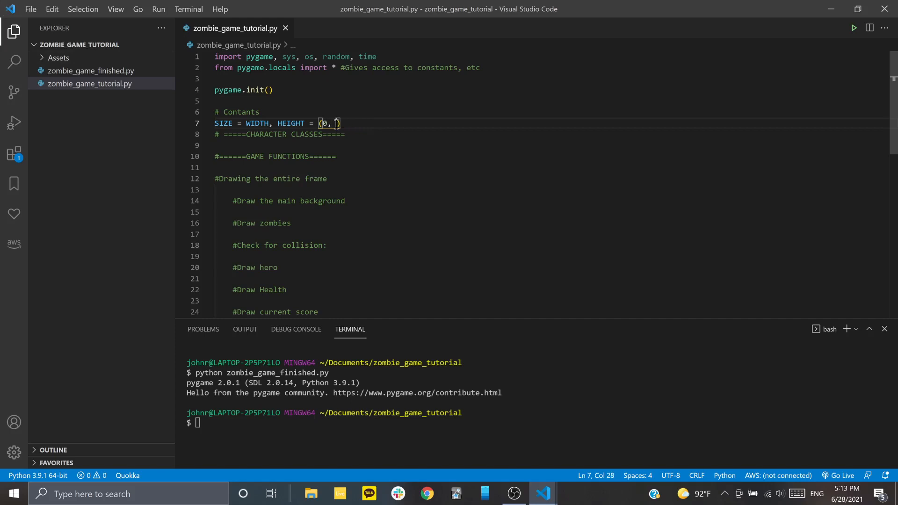
text(0)
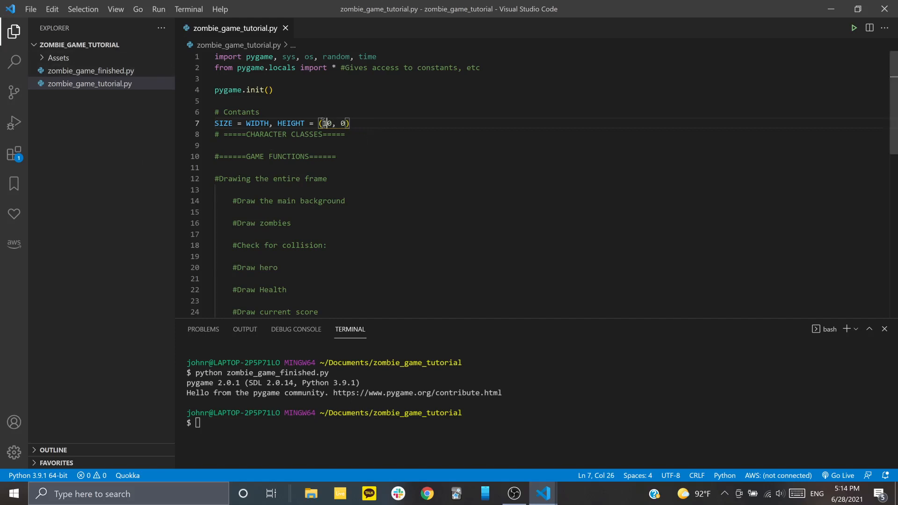
mouse_move(52, 6)
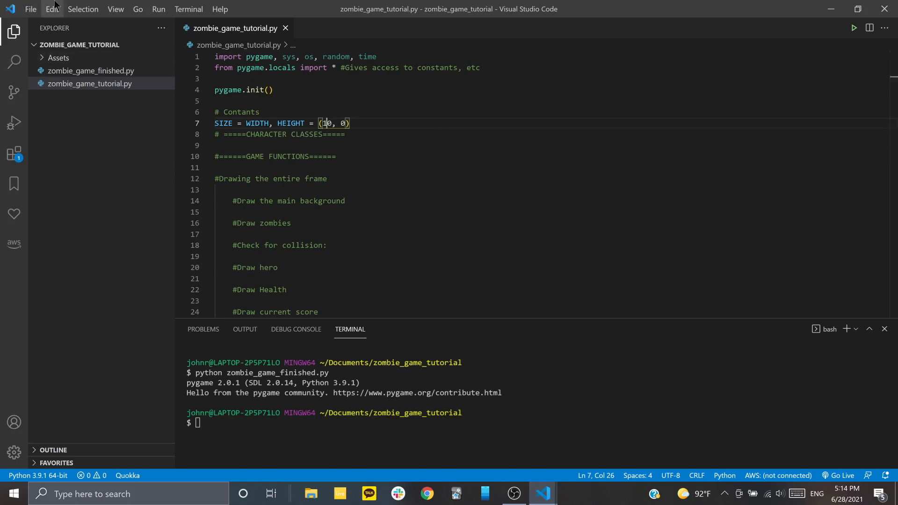
mouse_move(188, 8)
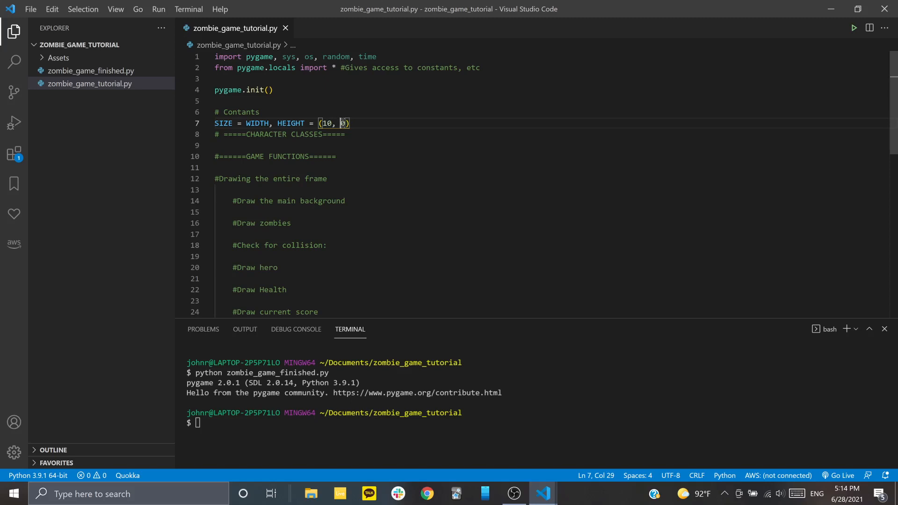
text(1)
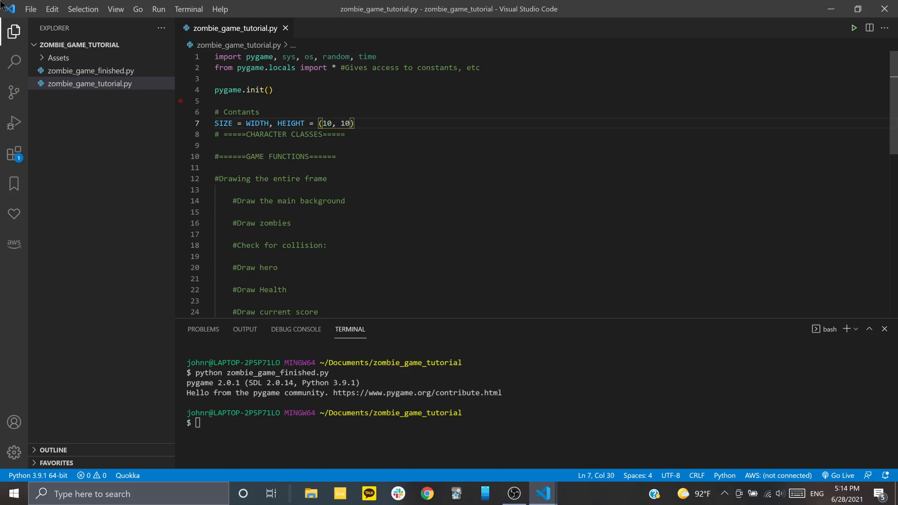
mouse_move(220, 9)
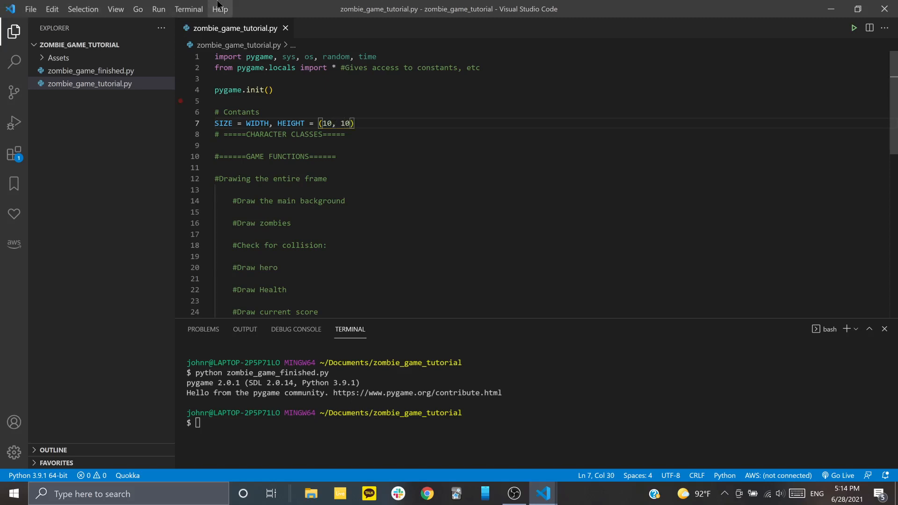
mouse_move(232, 117)
text(00)
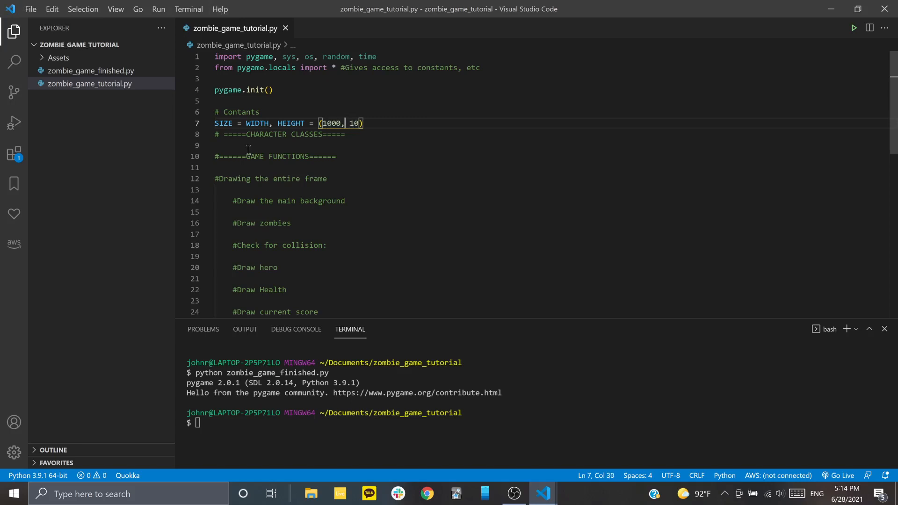
text(600)
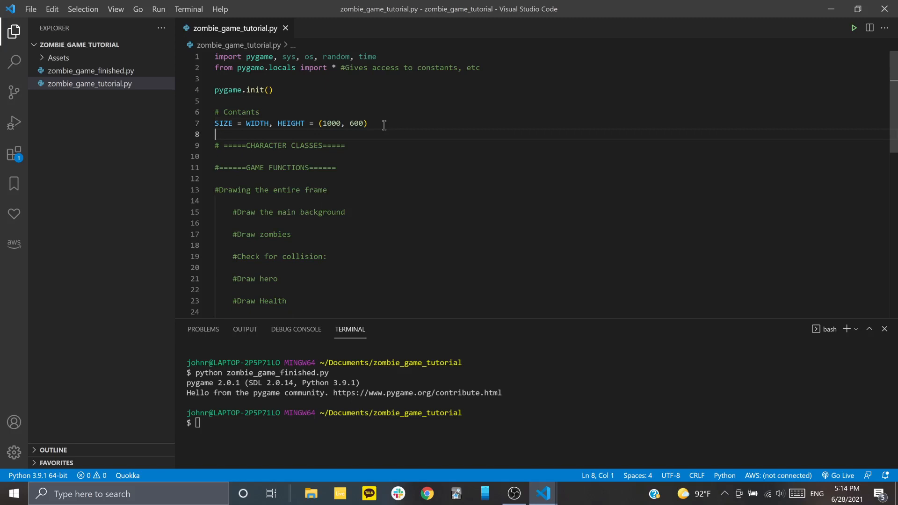
Define DISPLAY = pygame.display.set_mode(SIZE) below the SIZE constant
text(DISPLAY =)
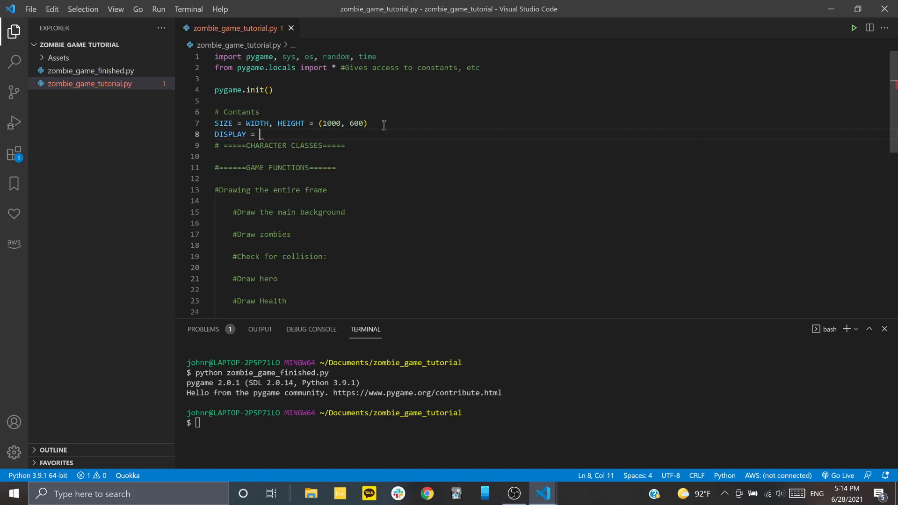
text(pya)
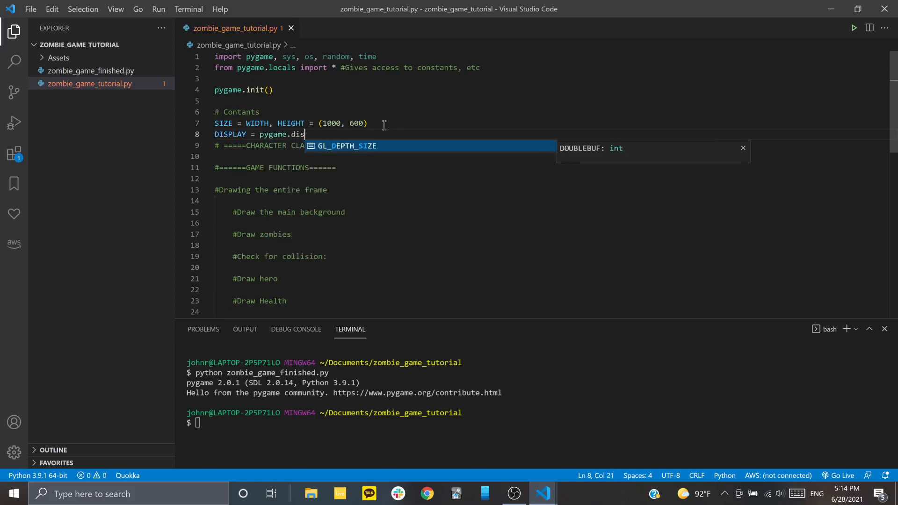
text(play)
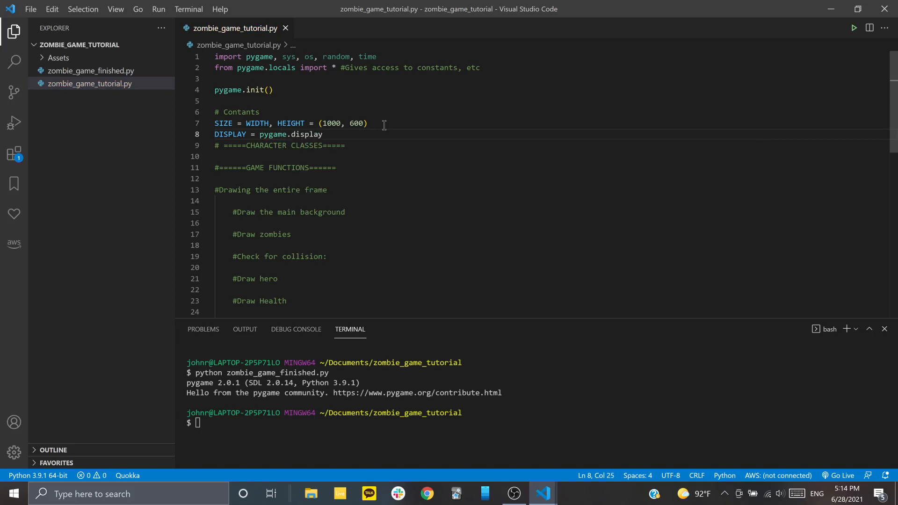
text(.set_mode())
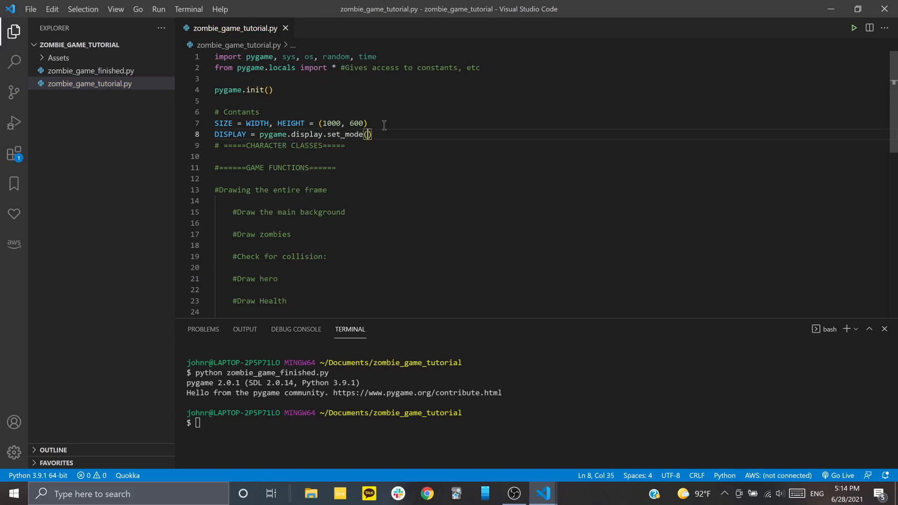
text(SIZE)
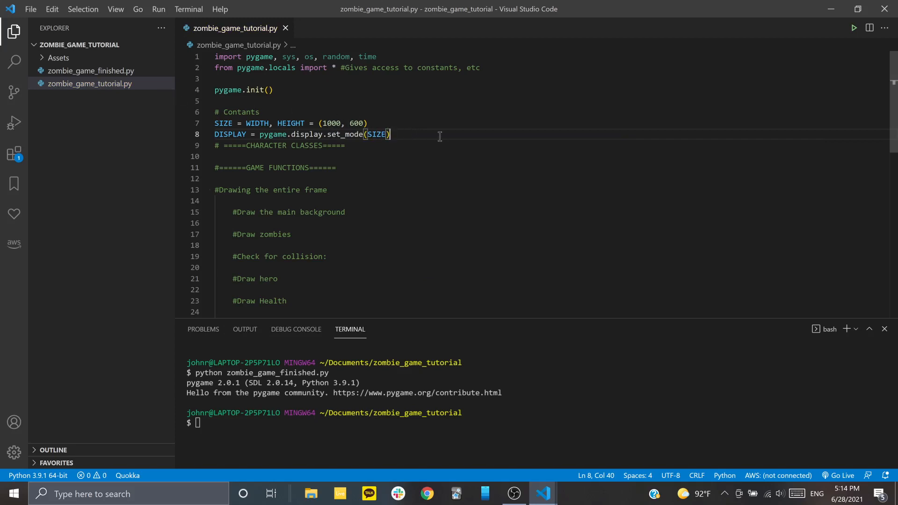
Define FPS = pygame.time.Clock() using autocomplete, then start a new line
text(FPS)
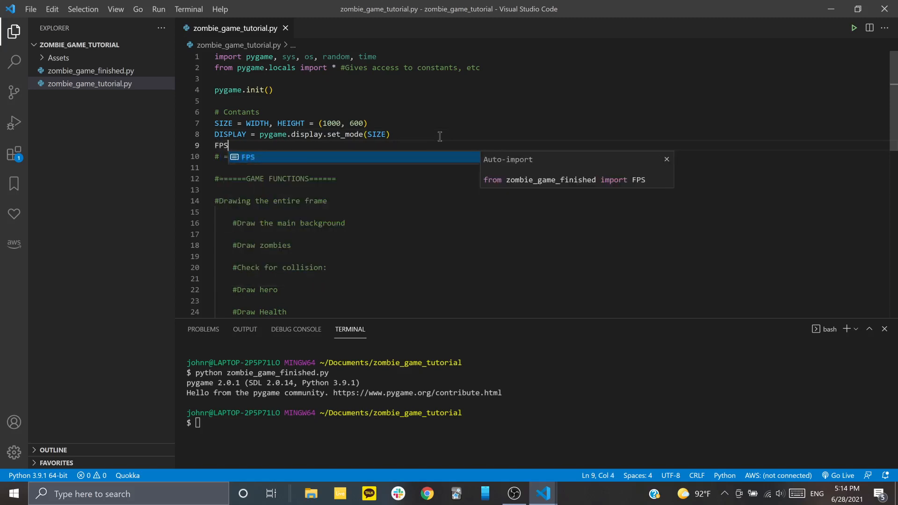
text(= p)
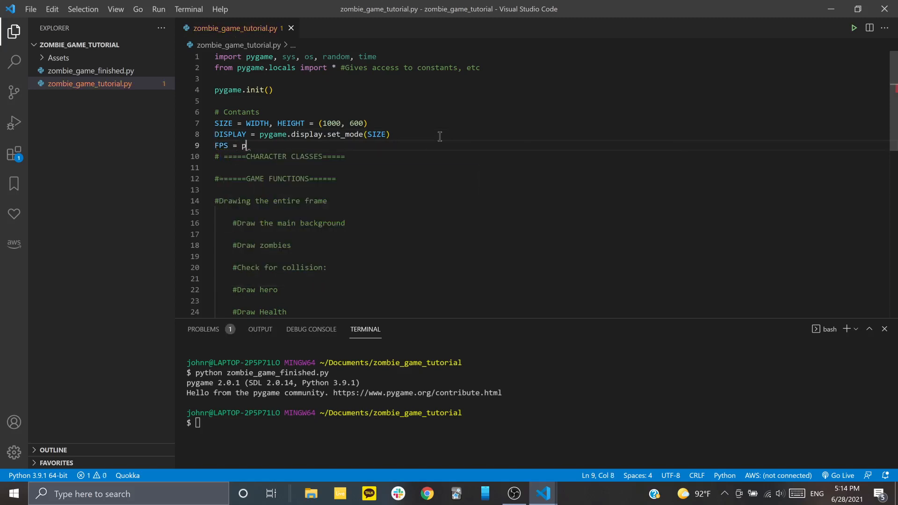
text(ygame.)
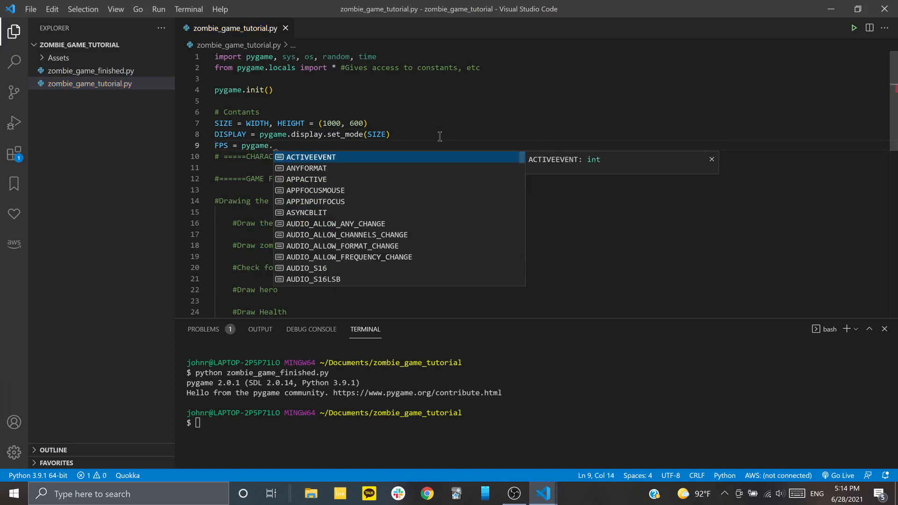
key(Escape)
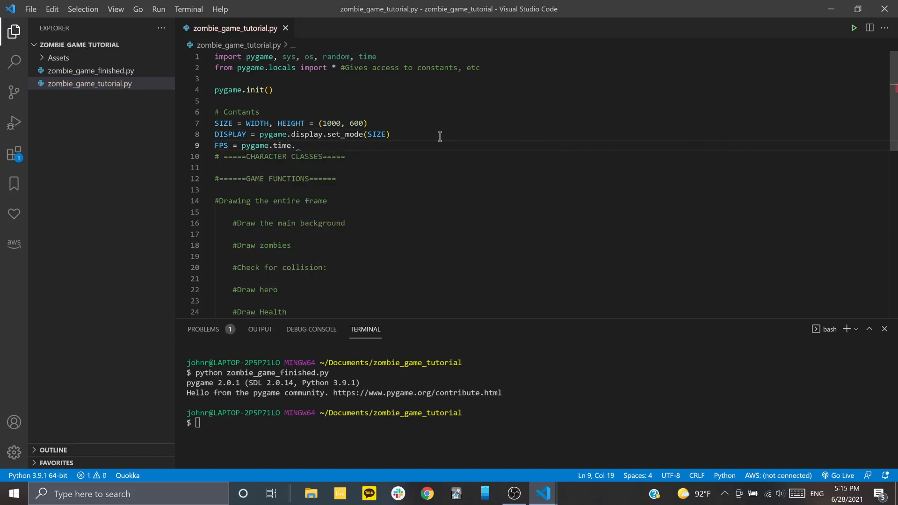
text(Clock()
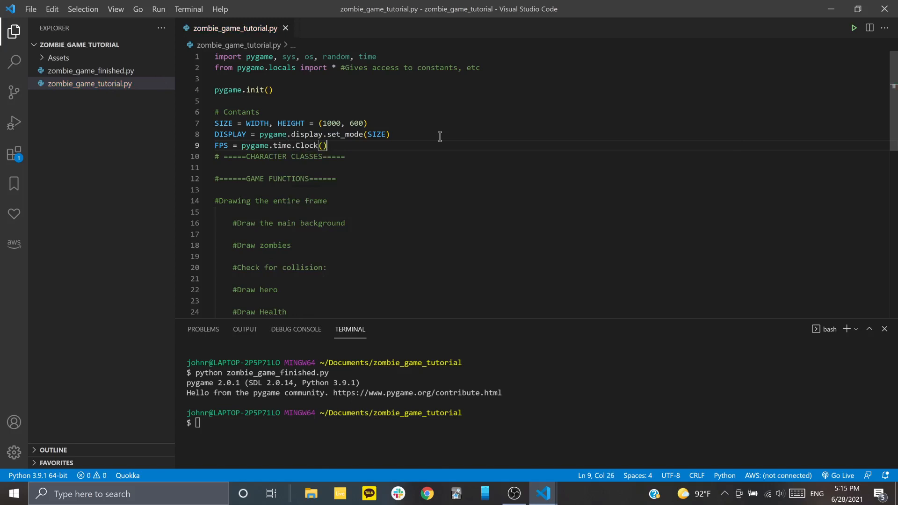
key(Enter)
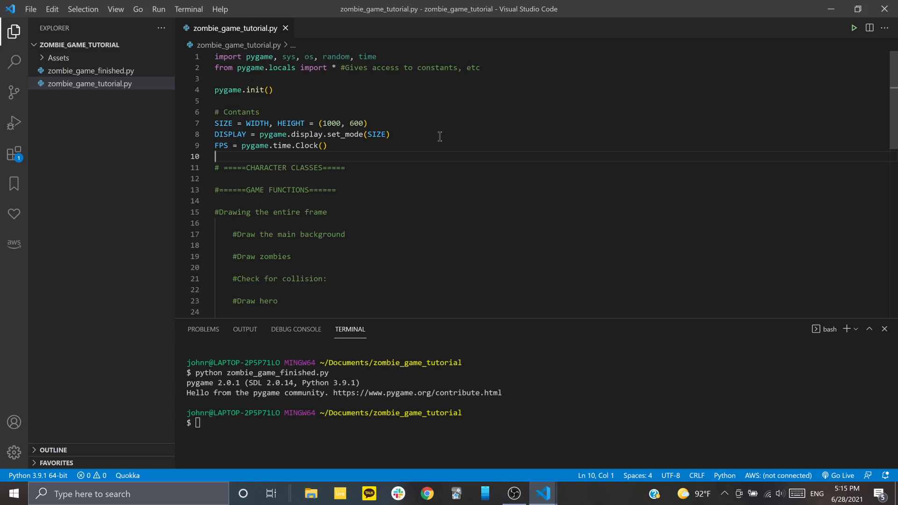
Add the constants BASE_SPEED = 7 and BASE_HEALTH = 300 on separate lines
text(BASE_)
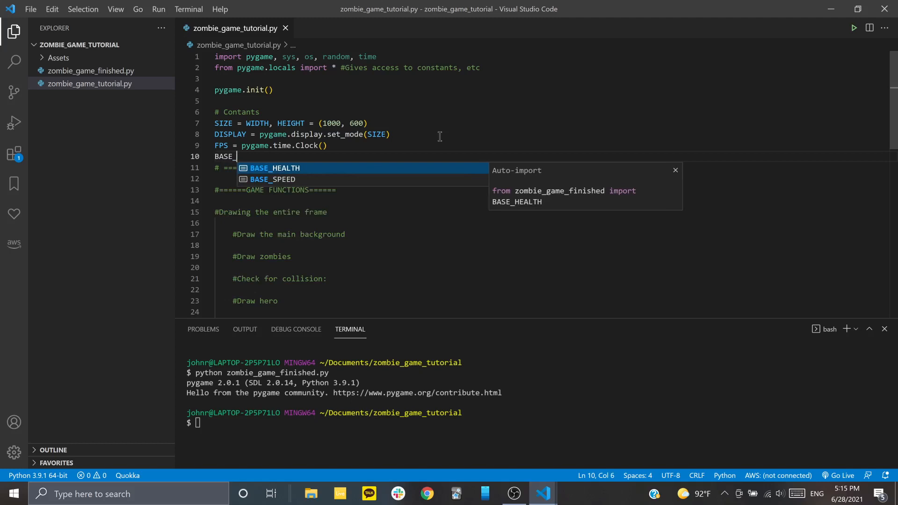
text(SPEED = 7)
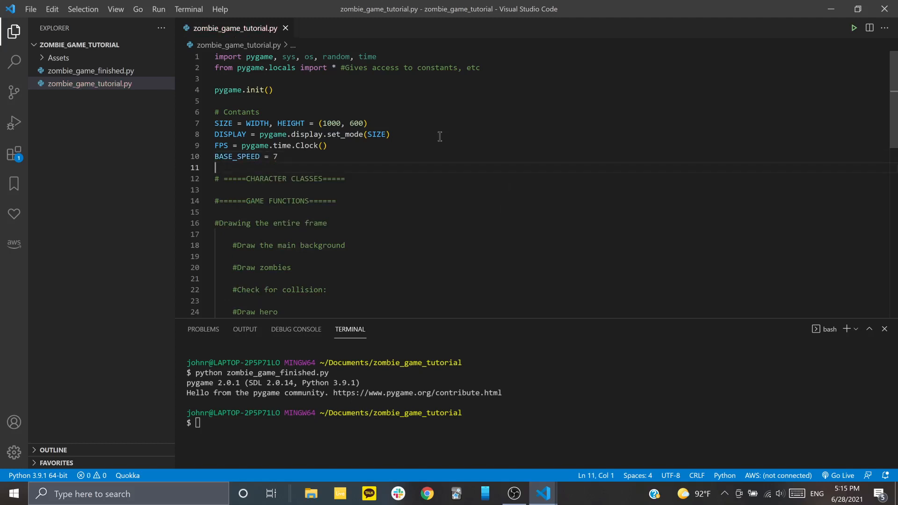
text(B)
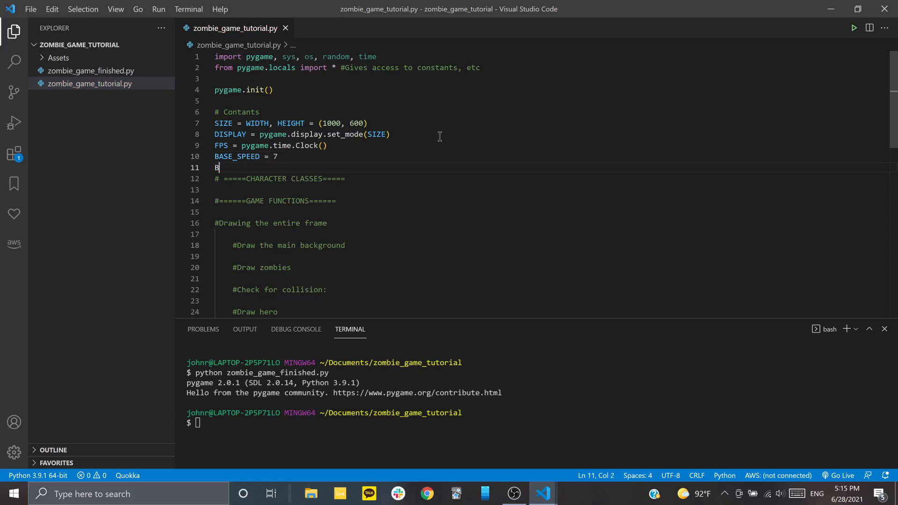
text(ASE_)
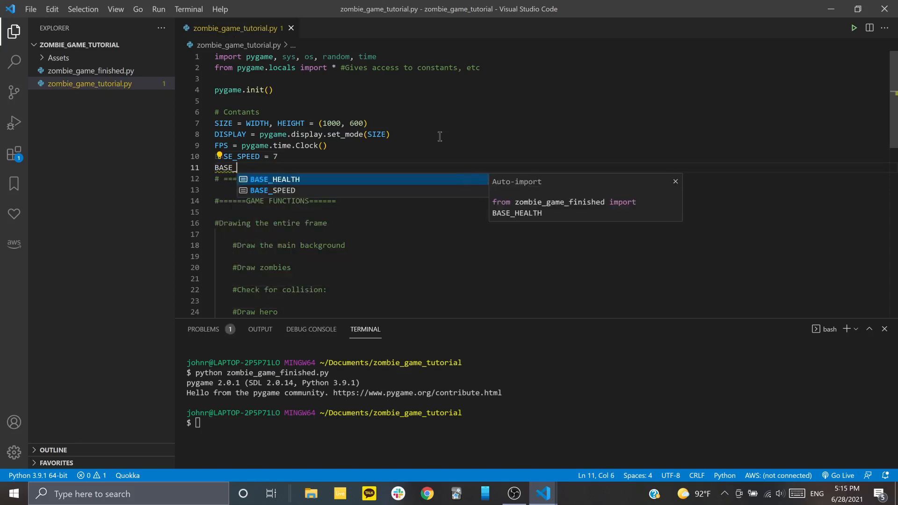
text(H)
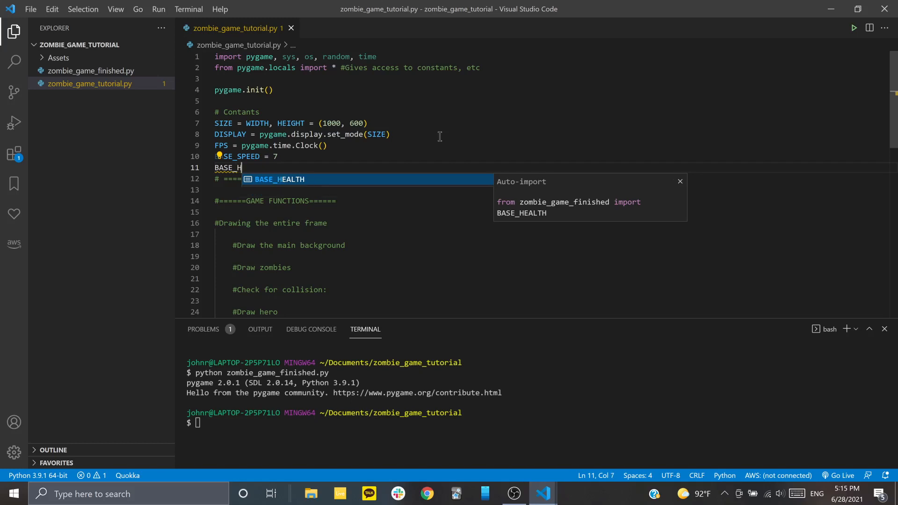
text(EALTH)
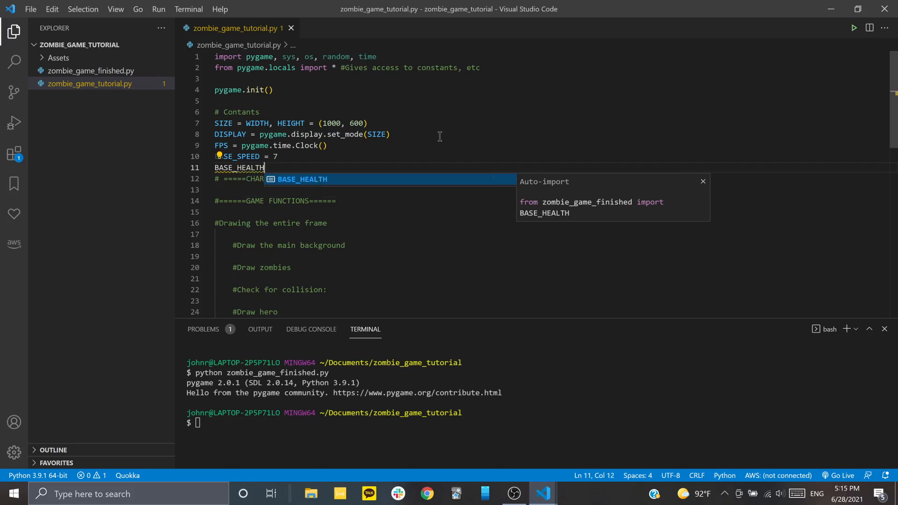
text(= 300)
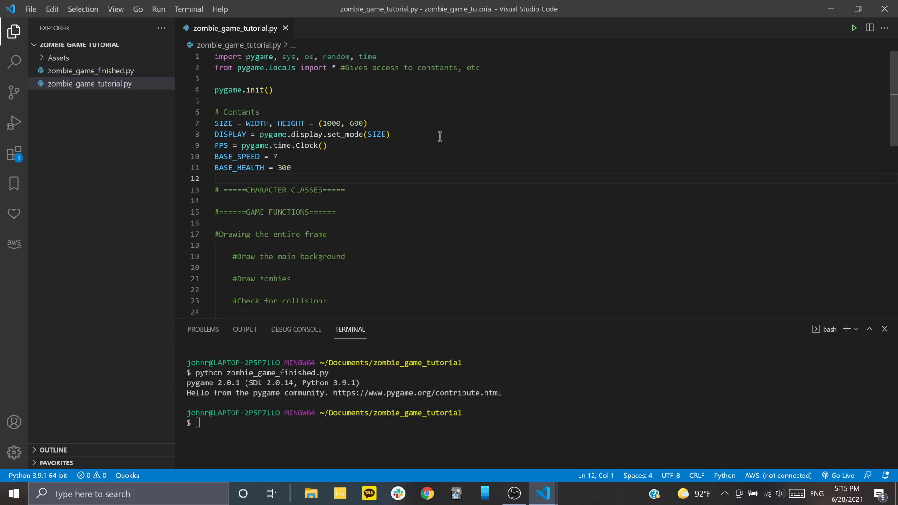
Define GREEN = (0, 255, 0), replacing the r,g,b placeholders
text(GREEN = (r,g,)
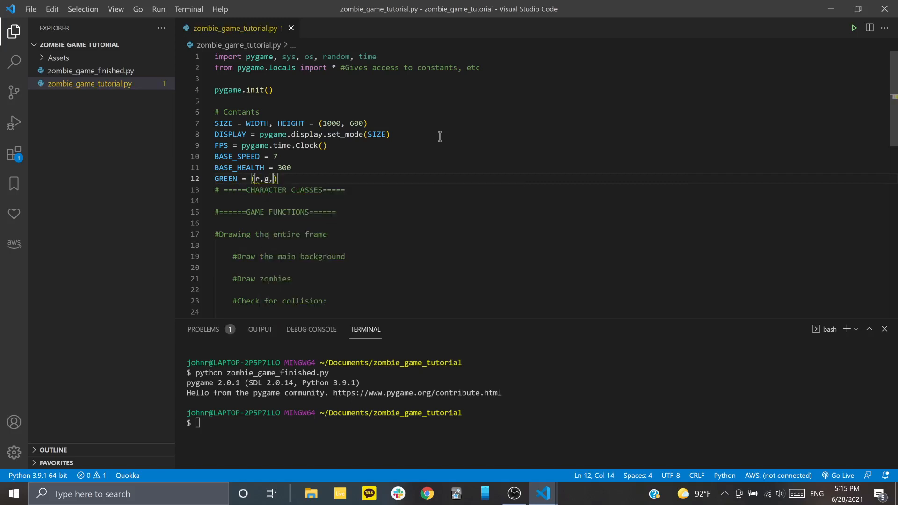
text(b)
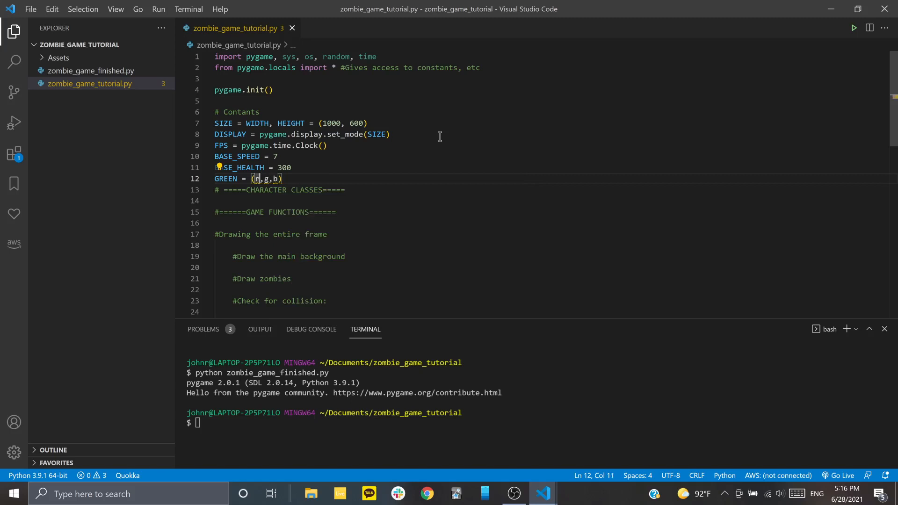
text(0-255)
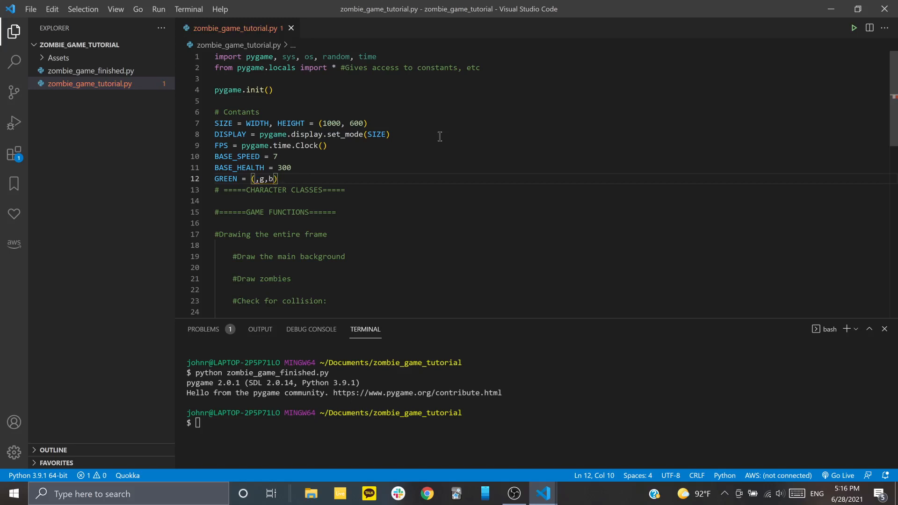
text(0,)
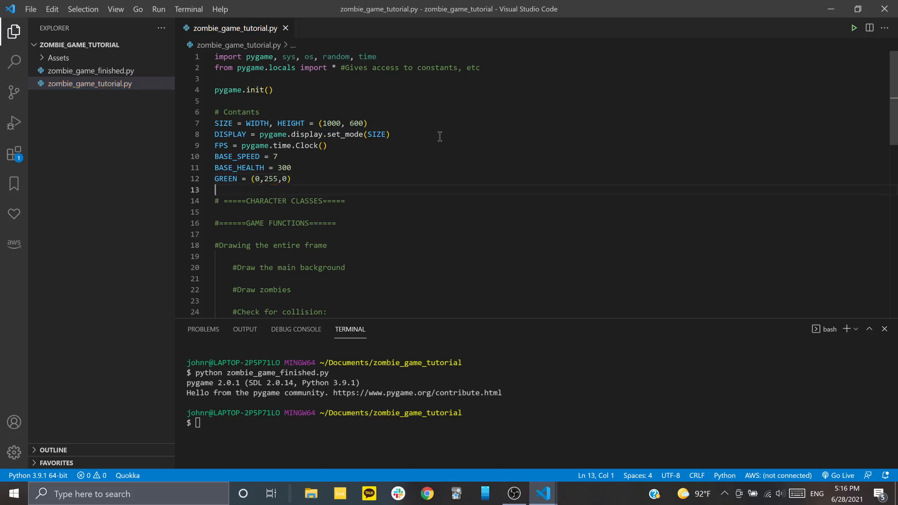
Add colour constants RED = (255,0,0) and RED_OVERLAY = (255, 50, 50)
text(RED = ()
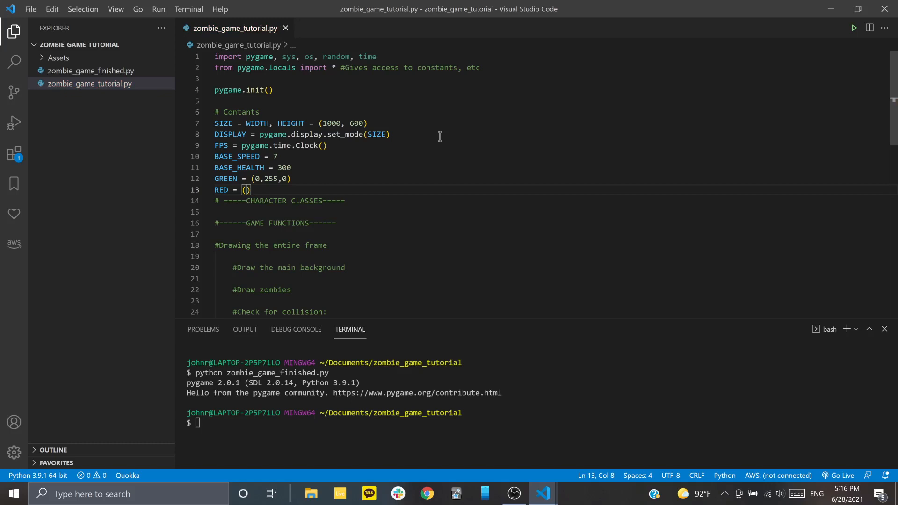
text(255,)
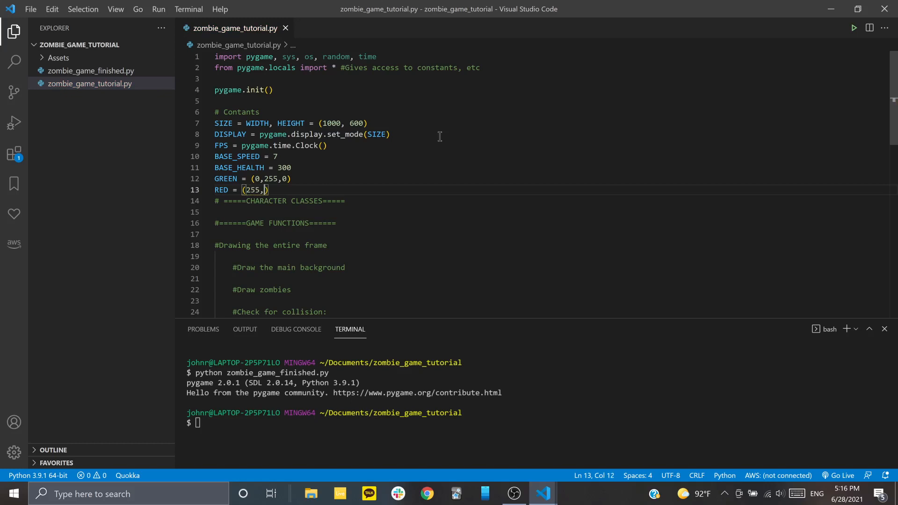
text(0,0)
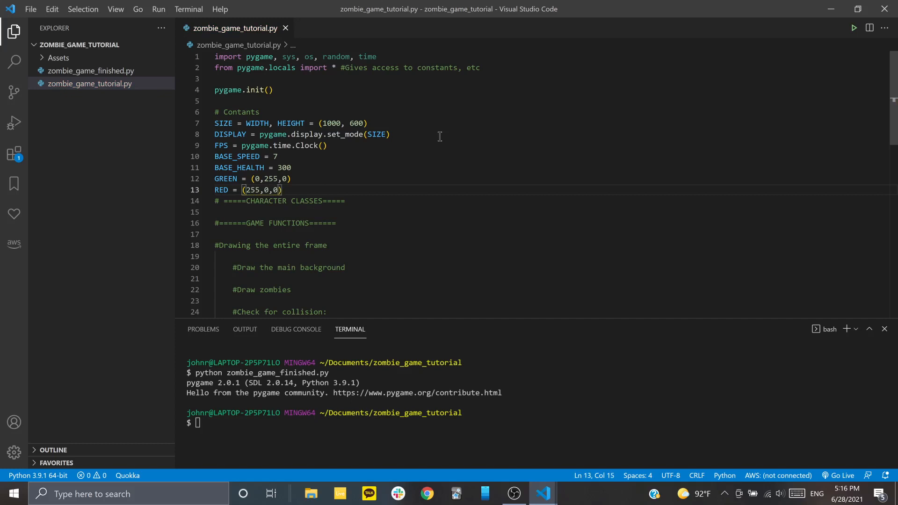
text(RED_)
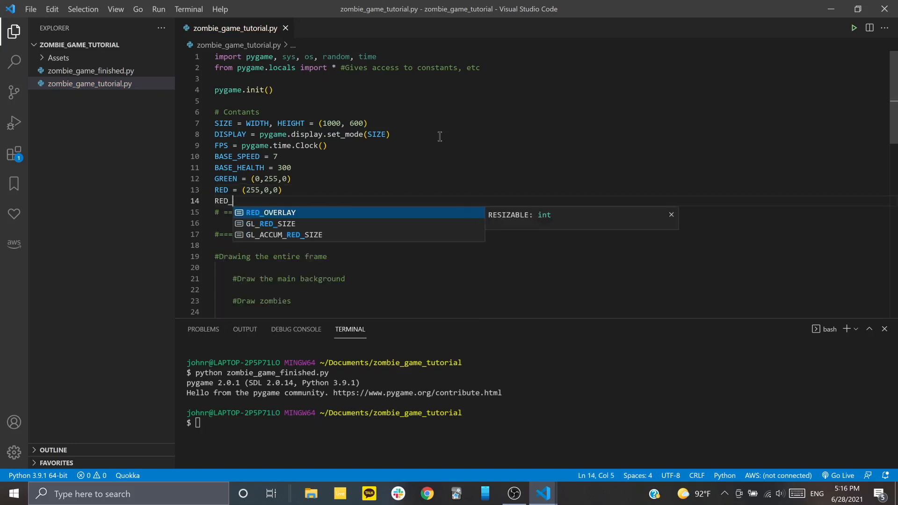
text(OVERLAY =)
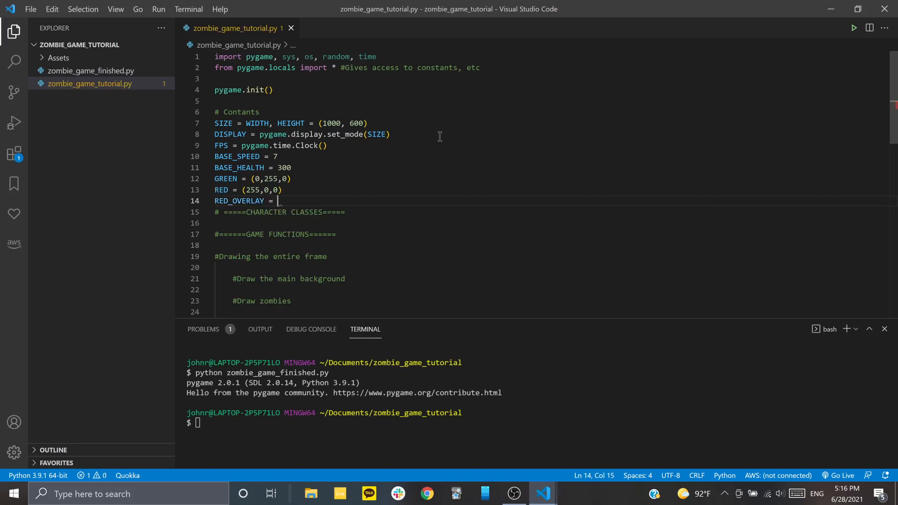
text(())
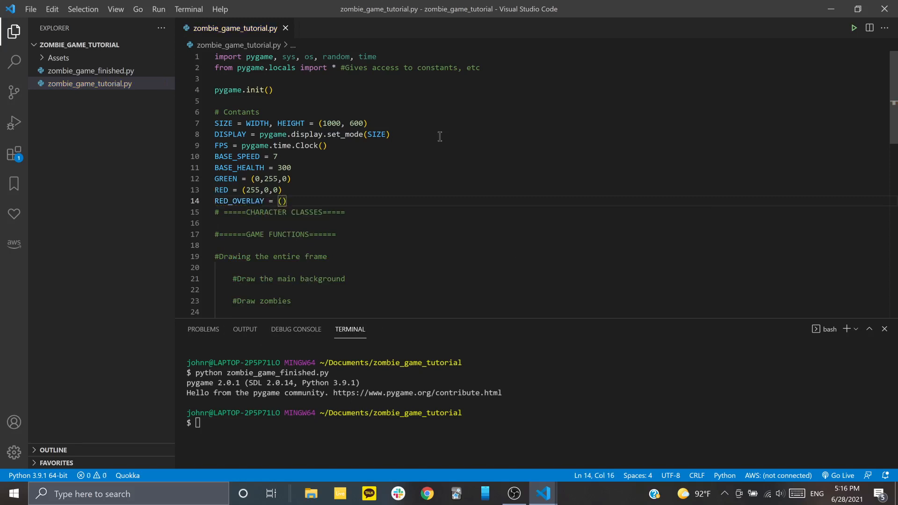
text(255,)
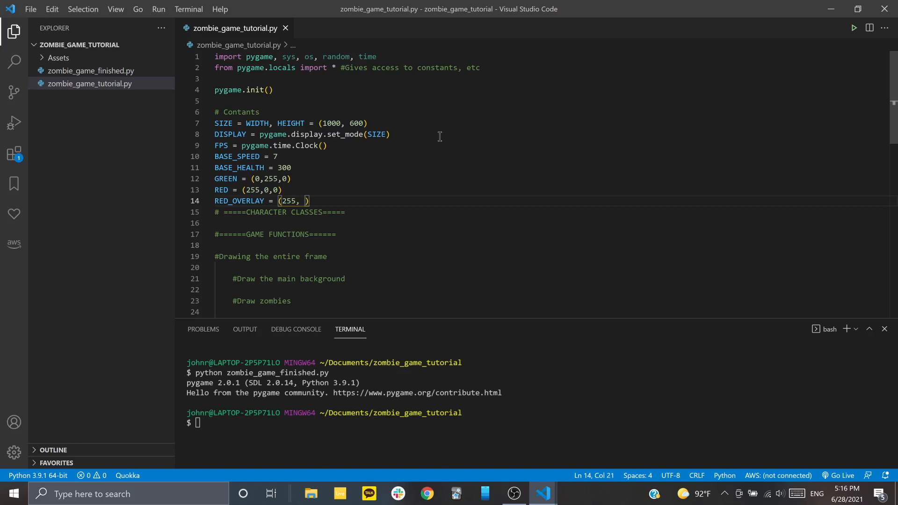
text(50,)
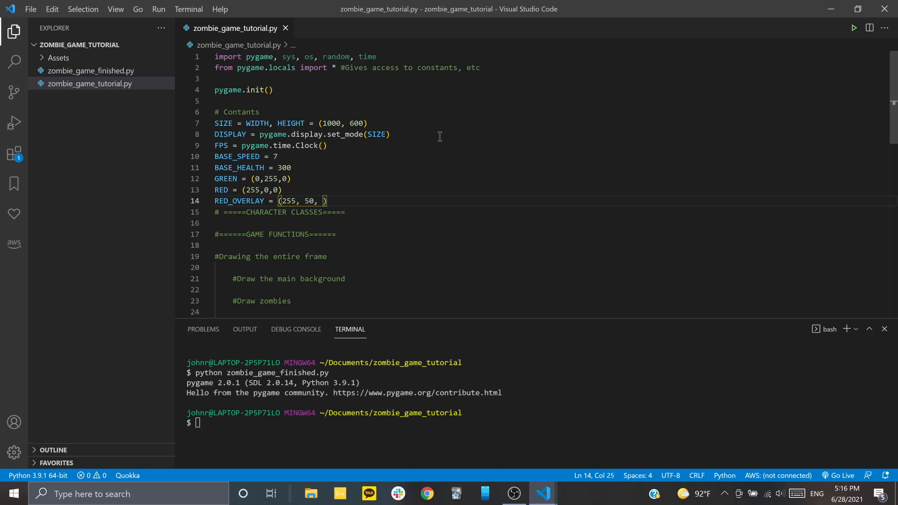
text(50)
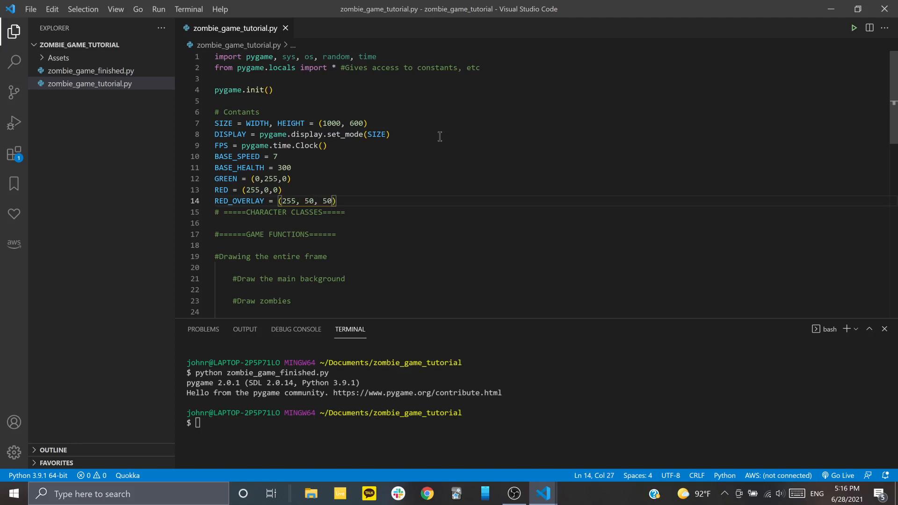
key(Right)
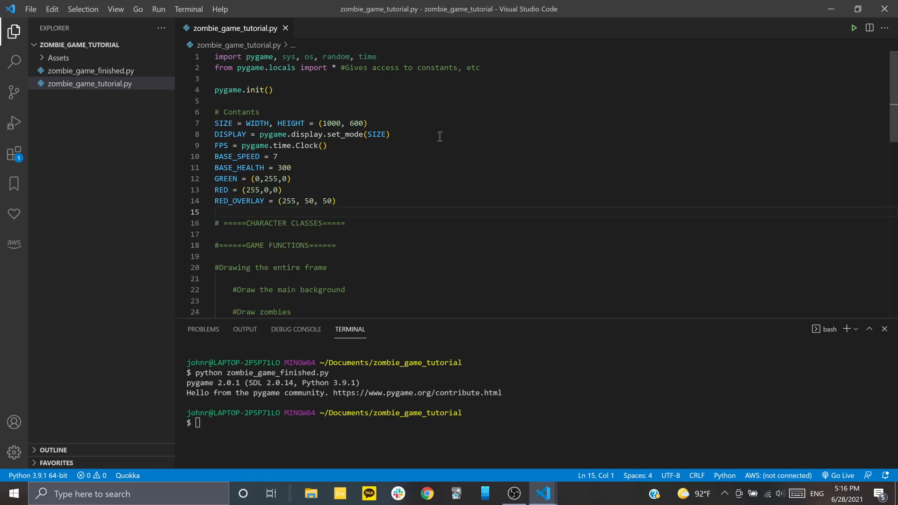
Check the Assets folder's files and write BG = pygame.image.load("Assets/GrassField.png")
text(BG = pygame.)
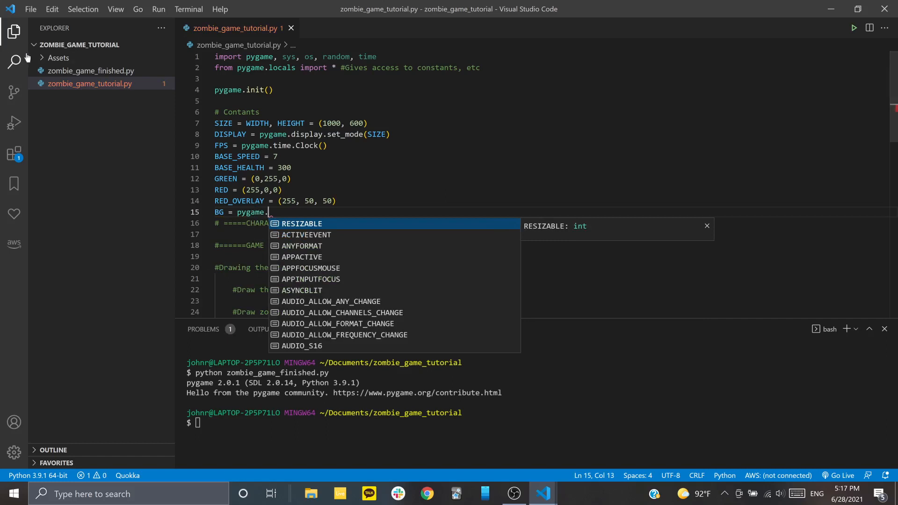
click(58, 57)
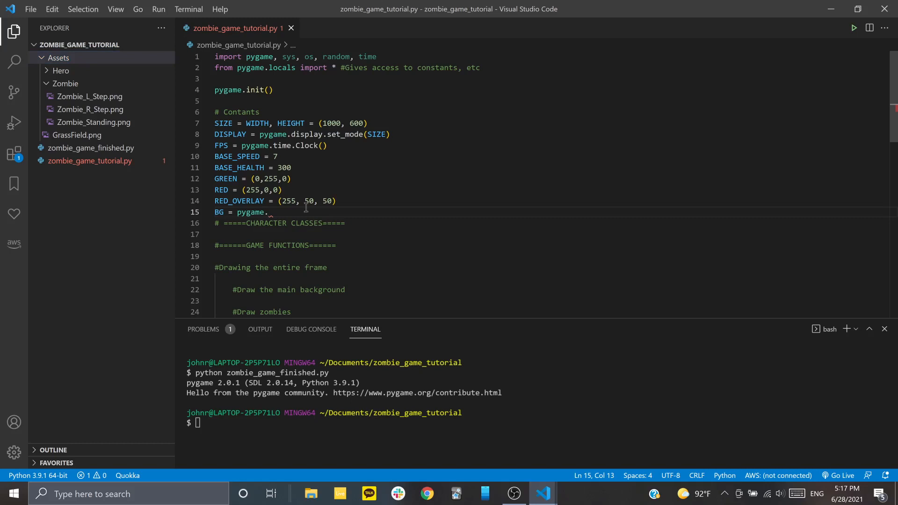
text(image.load)
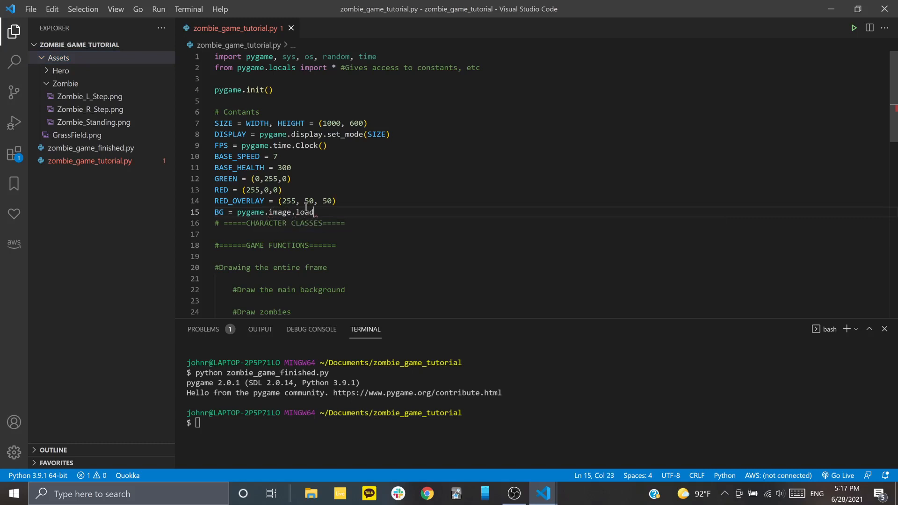
text(())
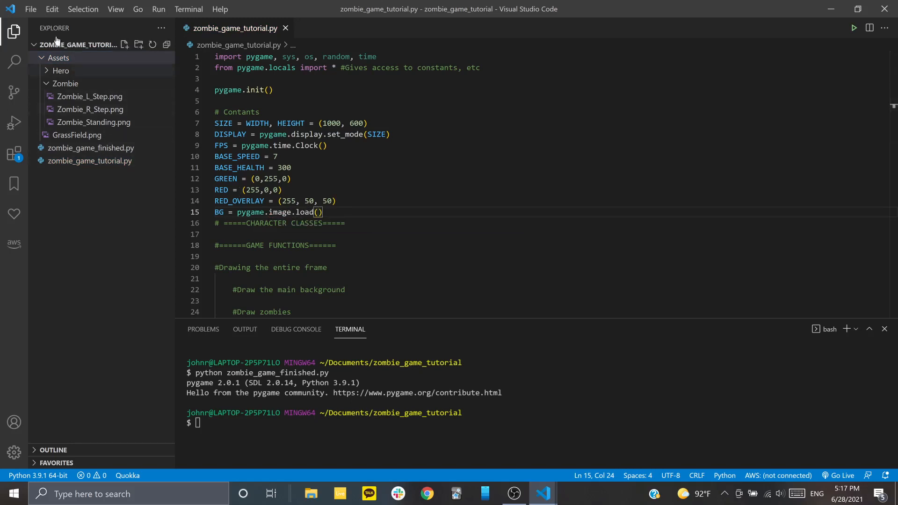
click(76, 135)
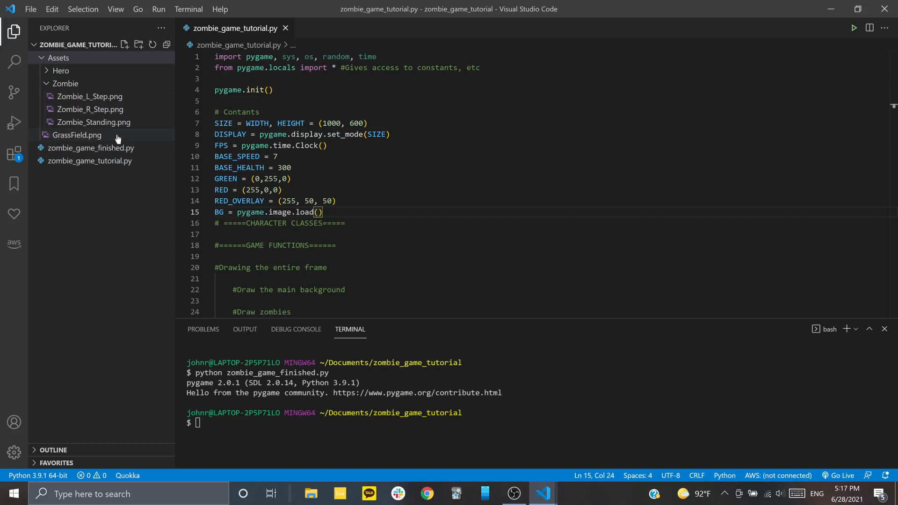
click(57, 58)
text('Assets/)
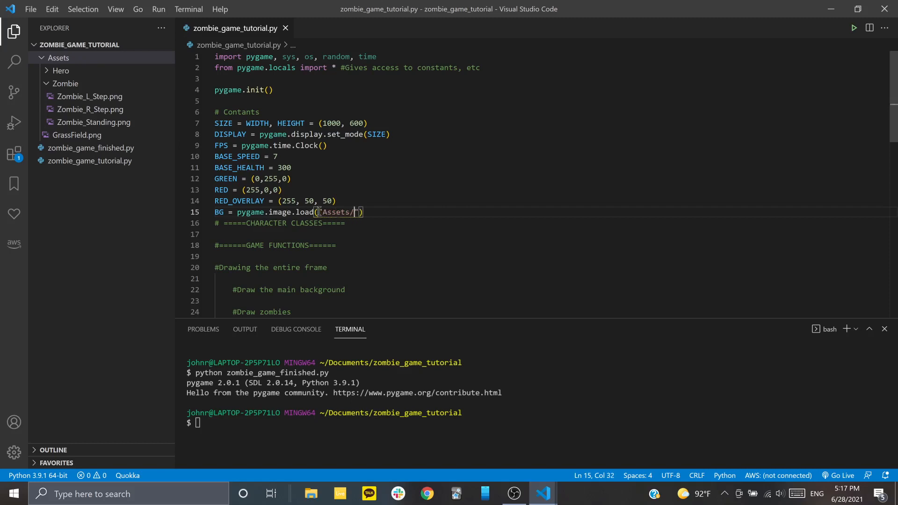
text(Grass)
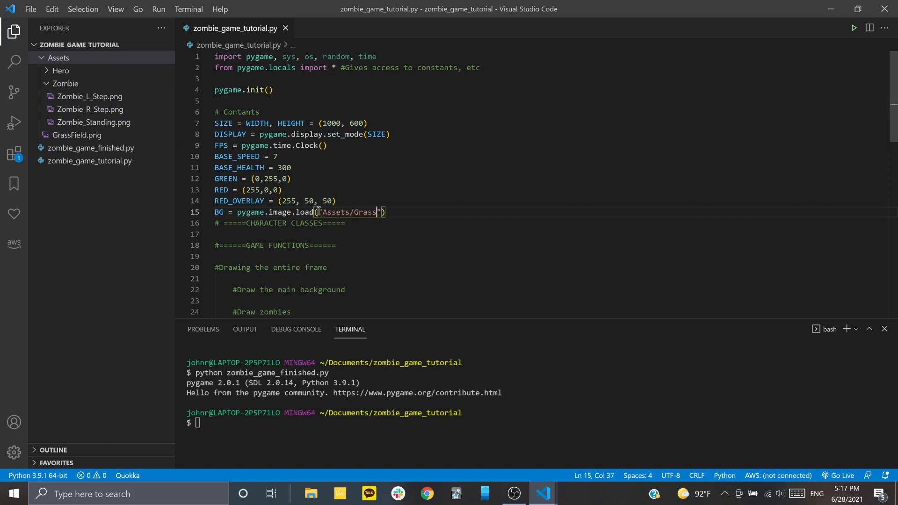
text(File)
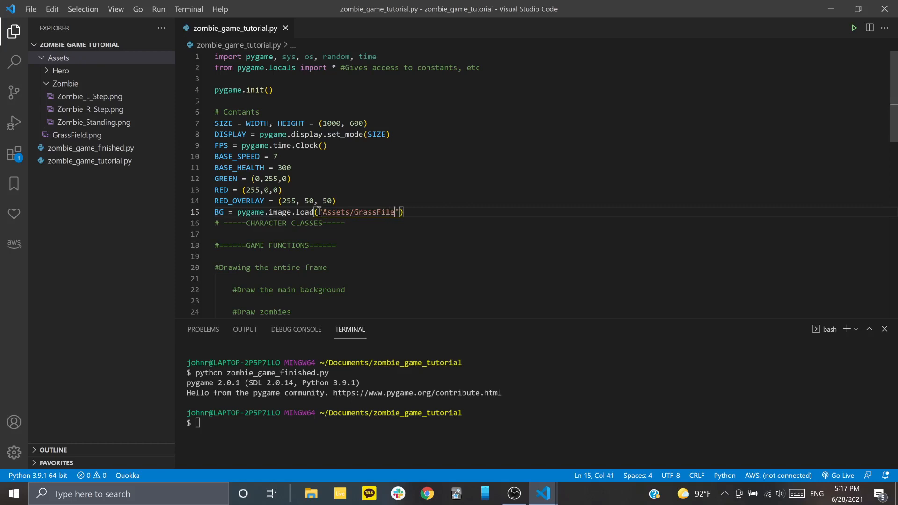
text(d.png)
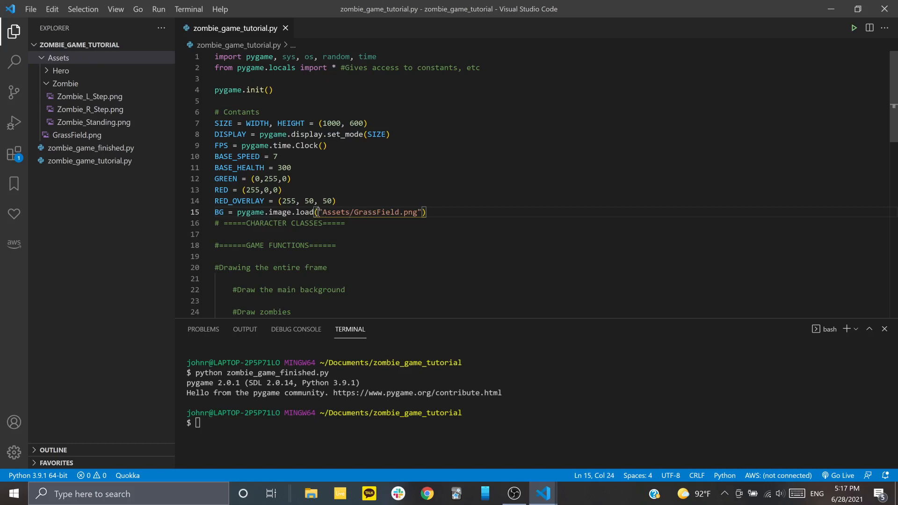
Replace the slash path in BG's load() with os.path.join("Assets", "GrassField.png")
drag(318, 212, 399, 212)
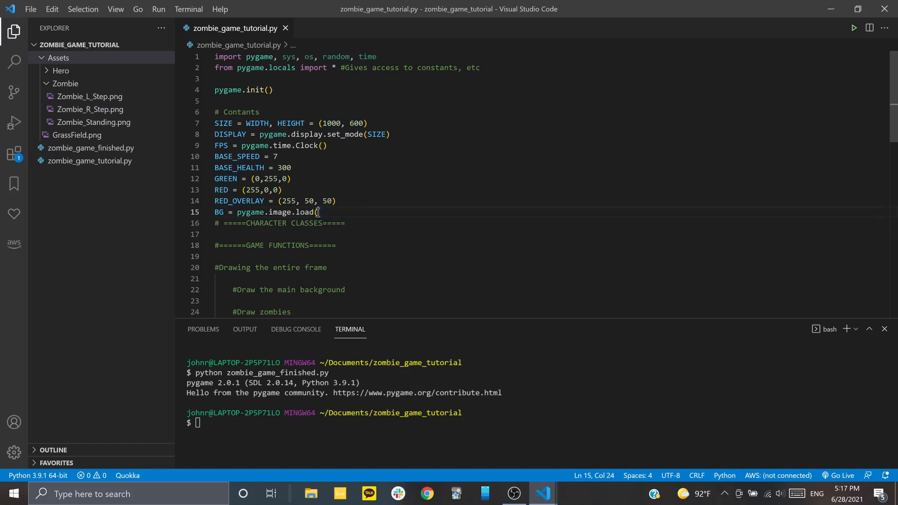
text(os)
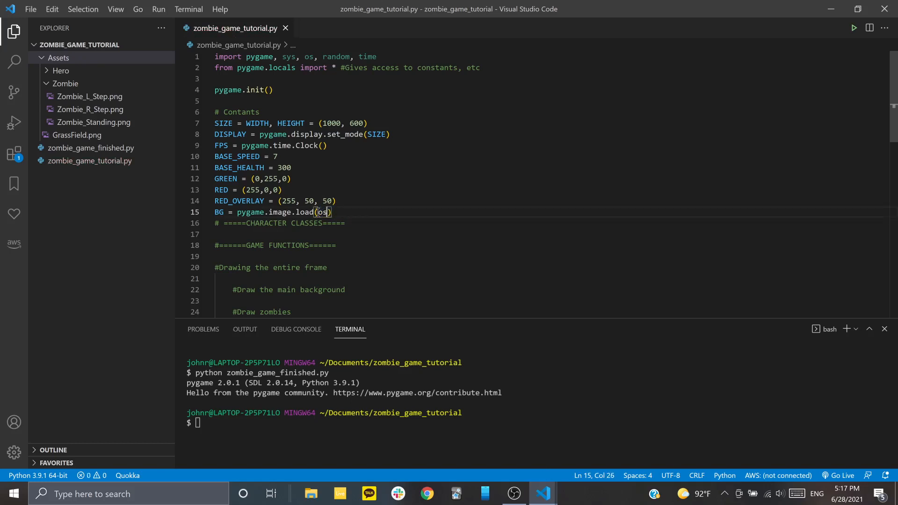
text(.path.join)
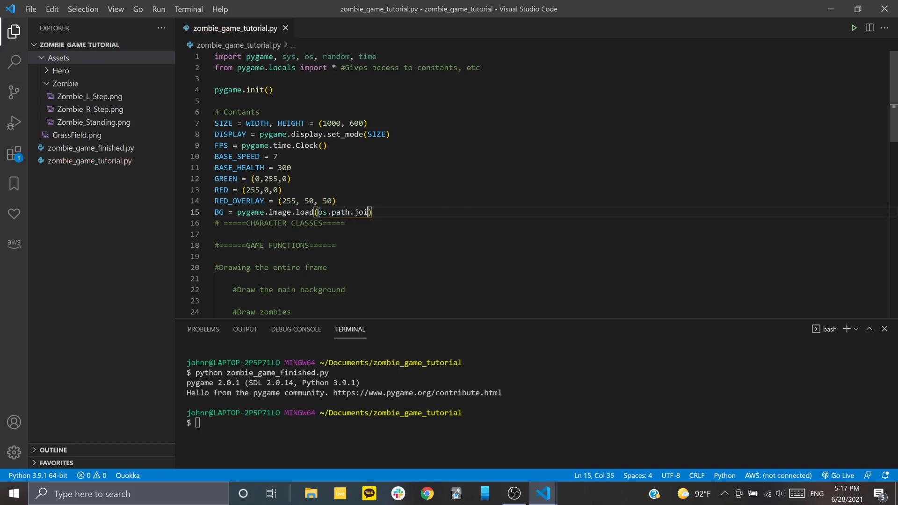
text(()
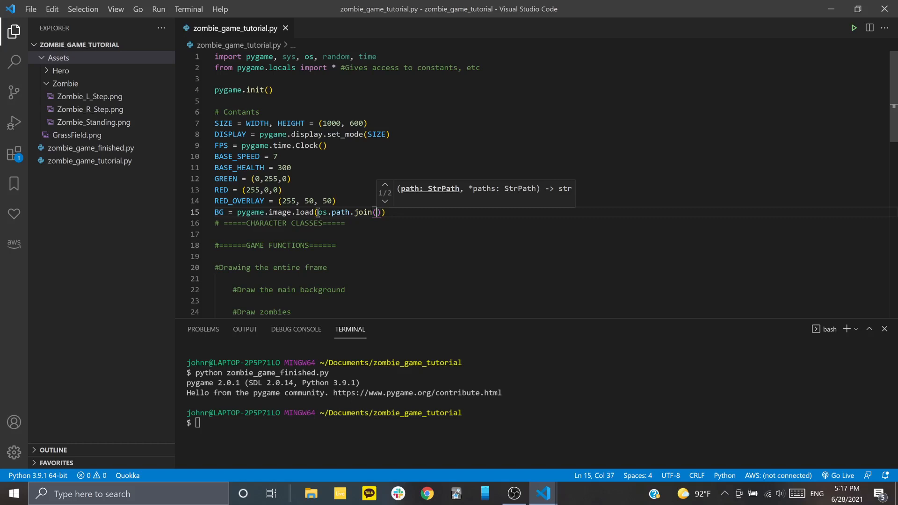
text("")
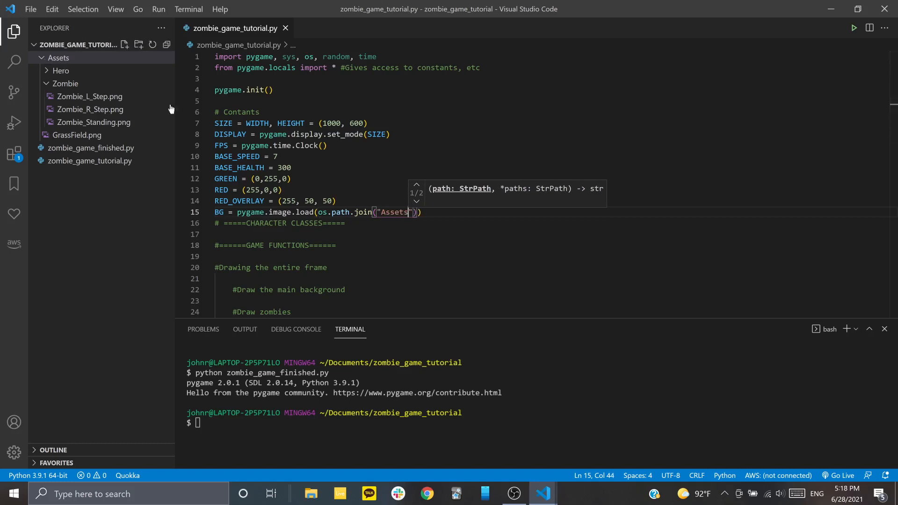
text(,)
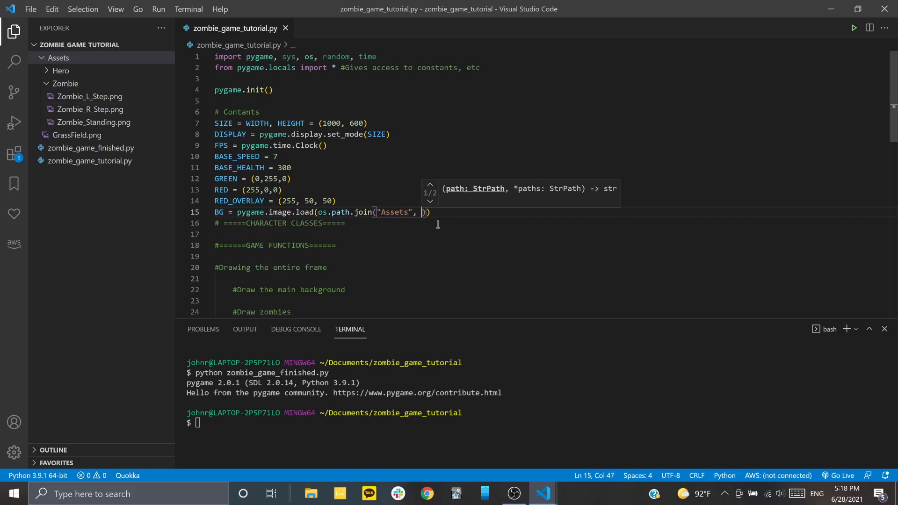
text("Gra)
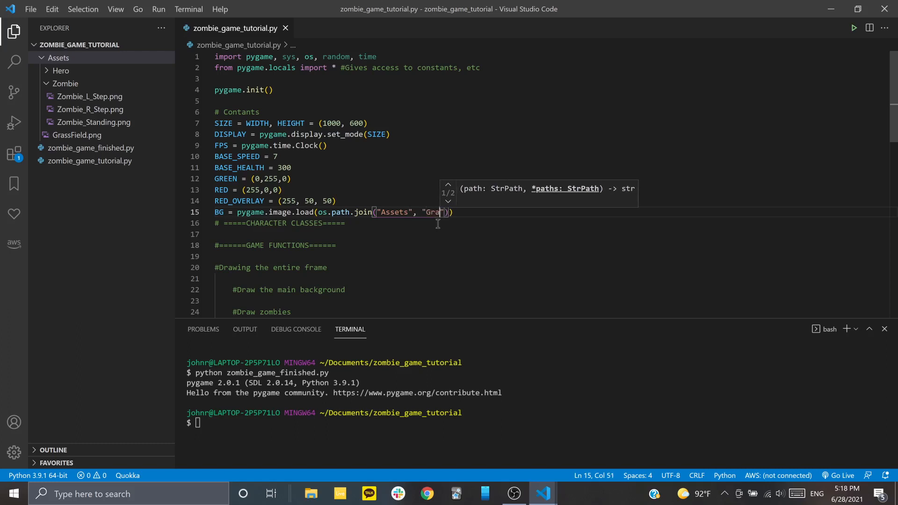
text(ssField)
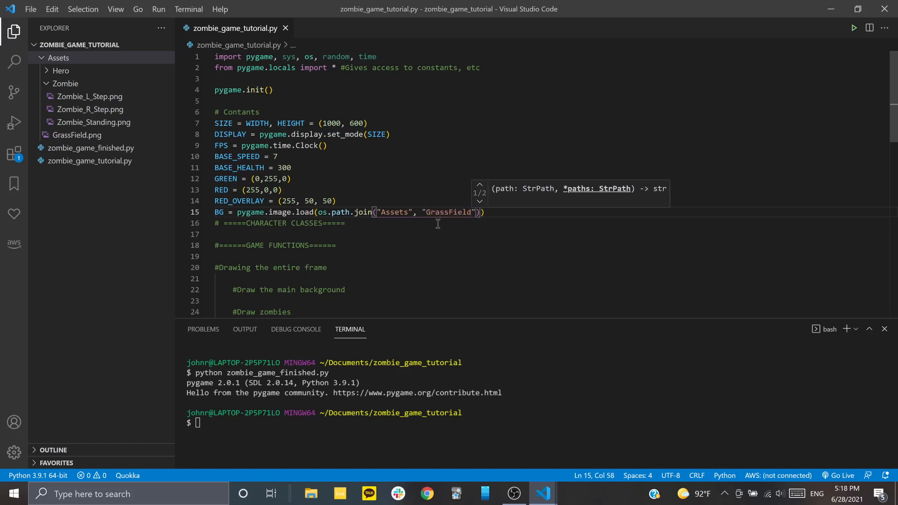
text(.png)
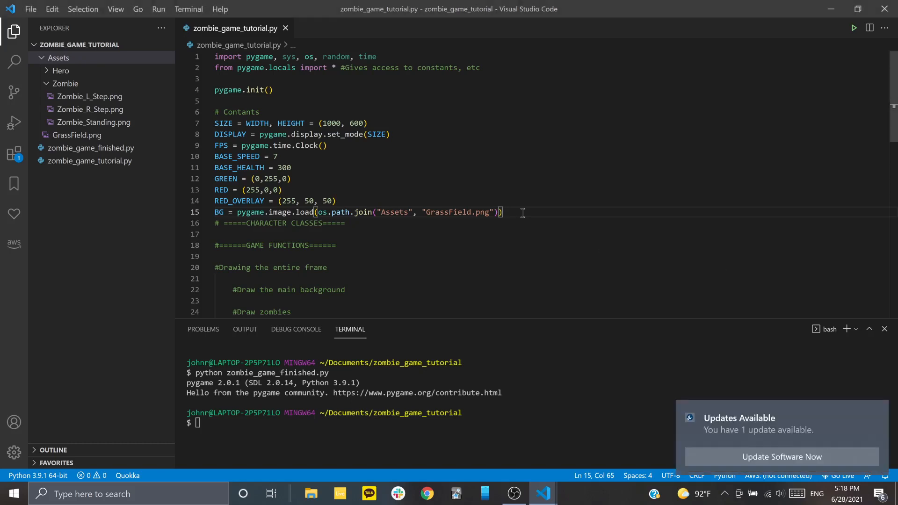
Add .convert() to the end of the BG image load line
text(.convert)
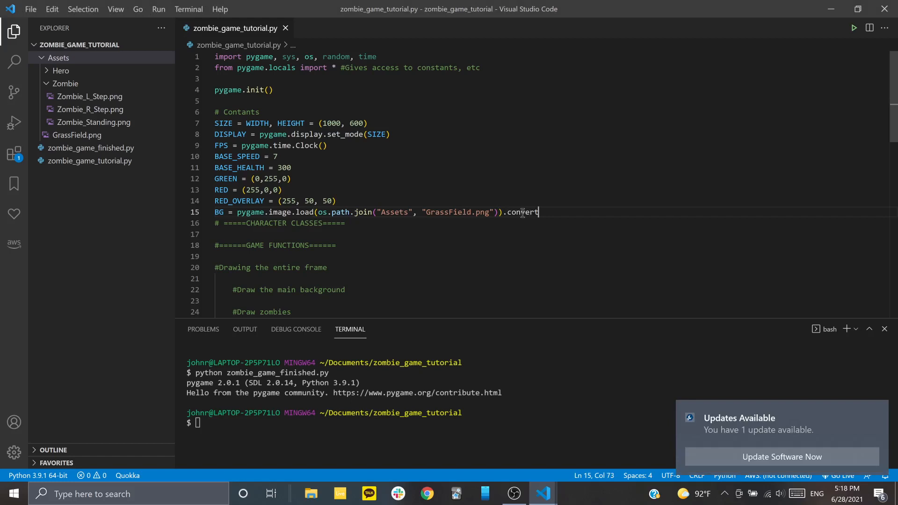
text(())
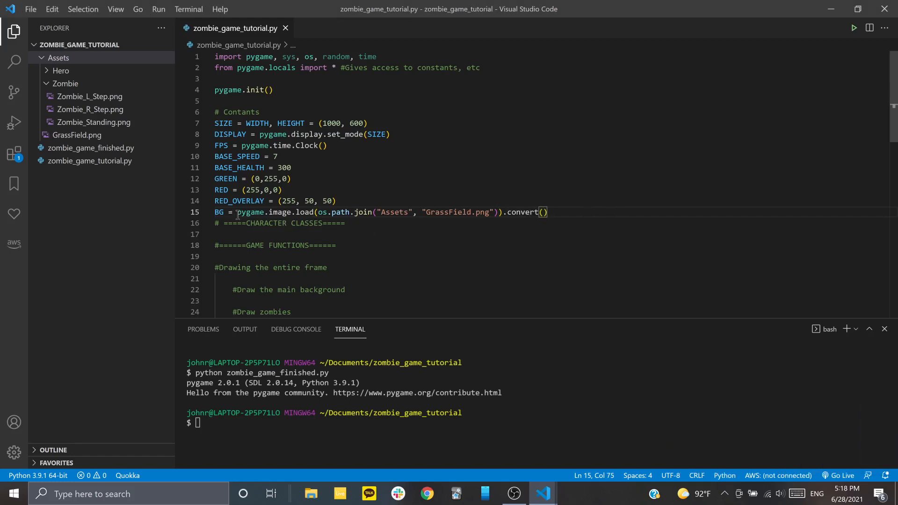
mouse_move(579, 210)
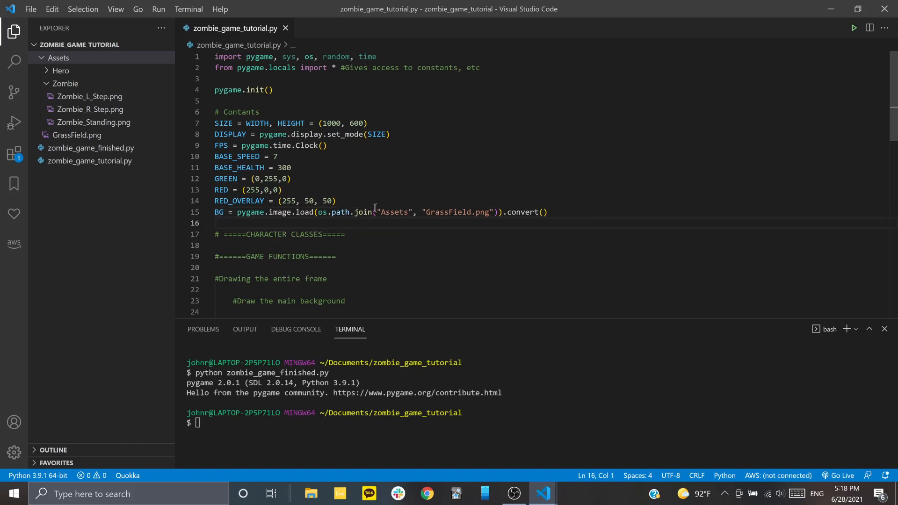
mouse_move(257, 222)
text(FONT =)
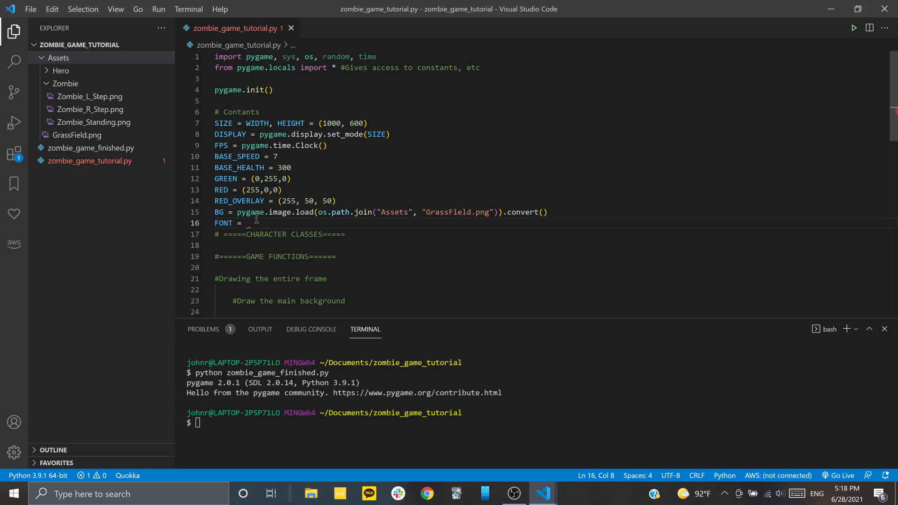
Define FONT = pygame.font.SysFont('Arial', 60) on line 16 after BG
text(pygame)
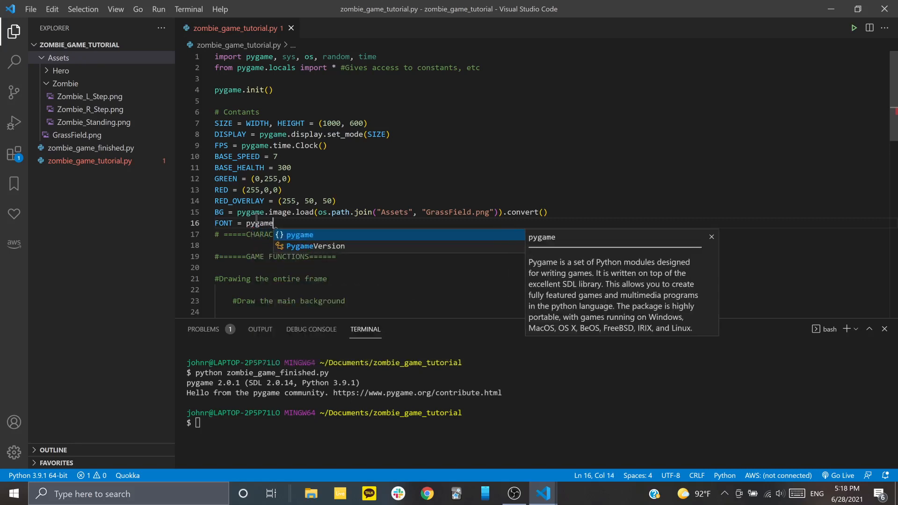
text(.fontSysFp)
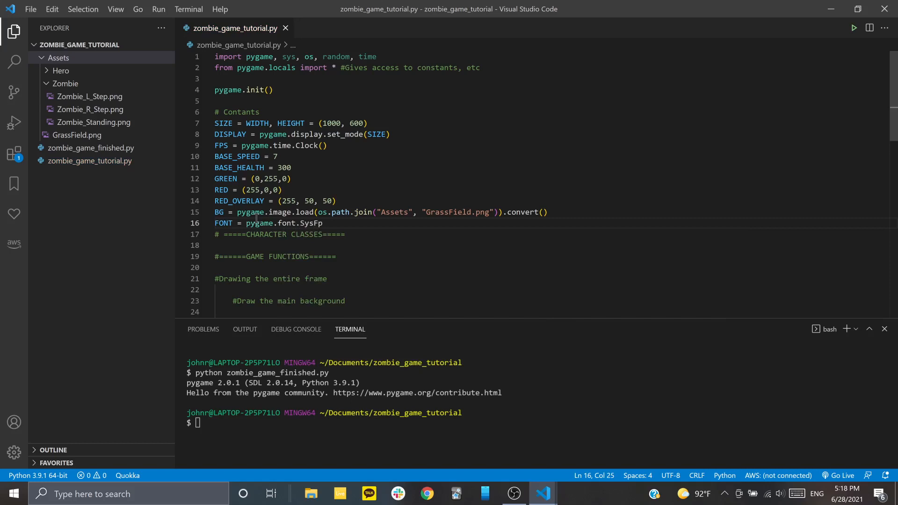
text(nt)
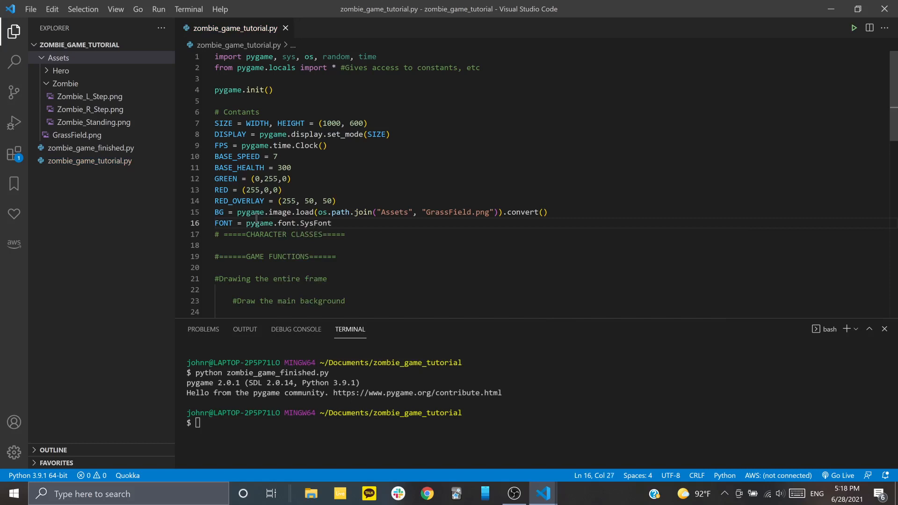
text(())
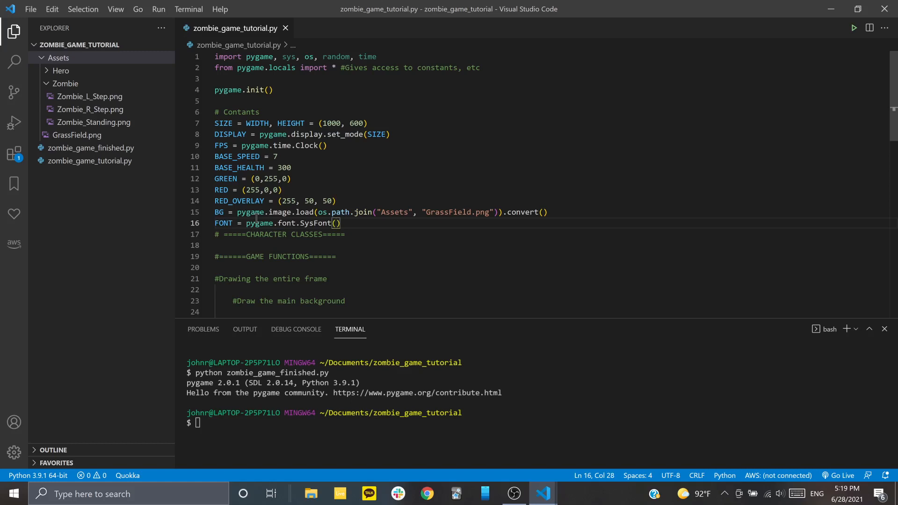
text('A')
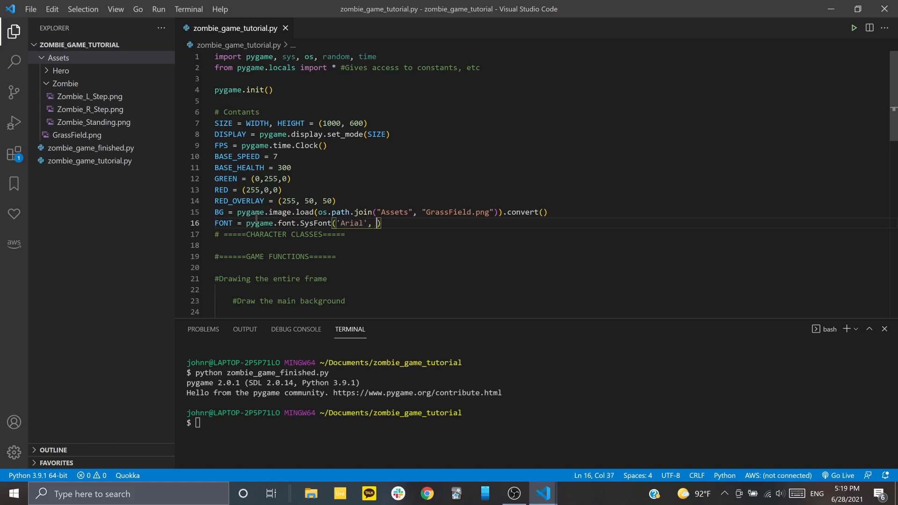
text(60)
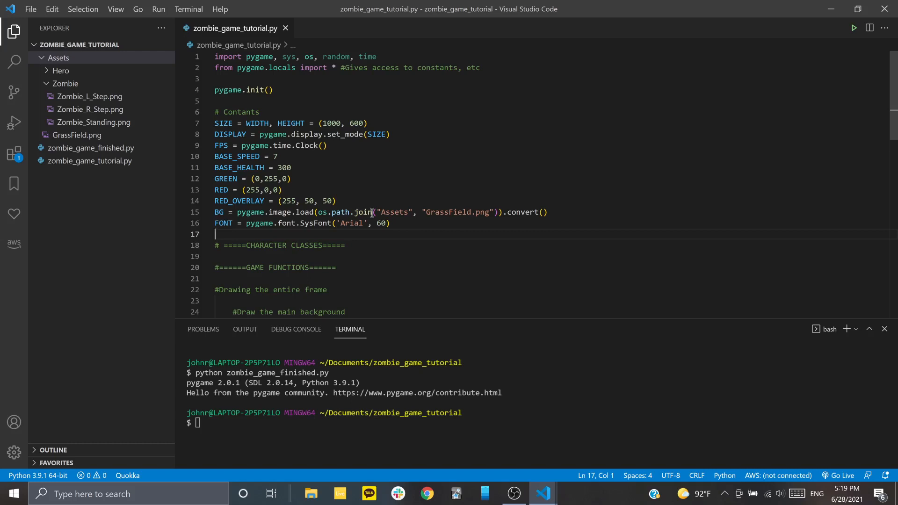
Add a while True: loop on line 49 with an indented body line
scroll(down, 3)
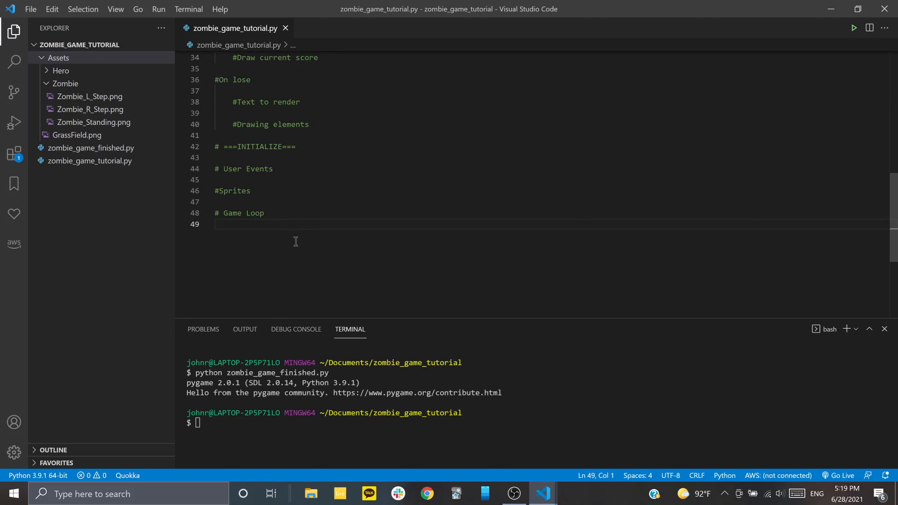
mouse_move(293, 223)
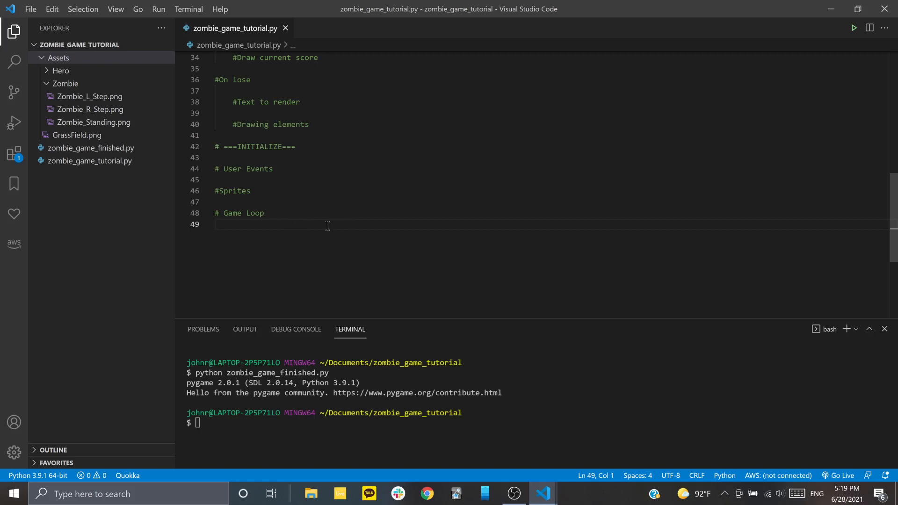
mouse_move(272, 223)
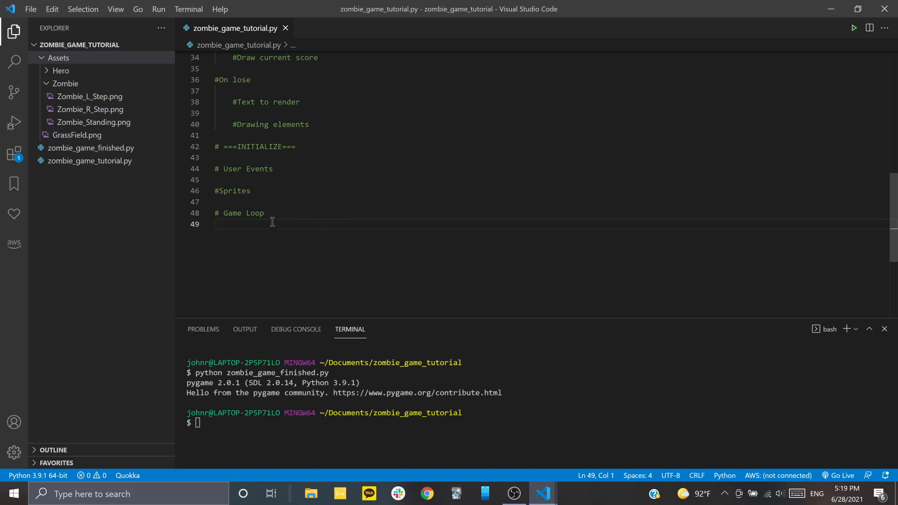
mouse_move(285, 227)
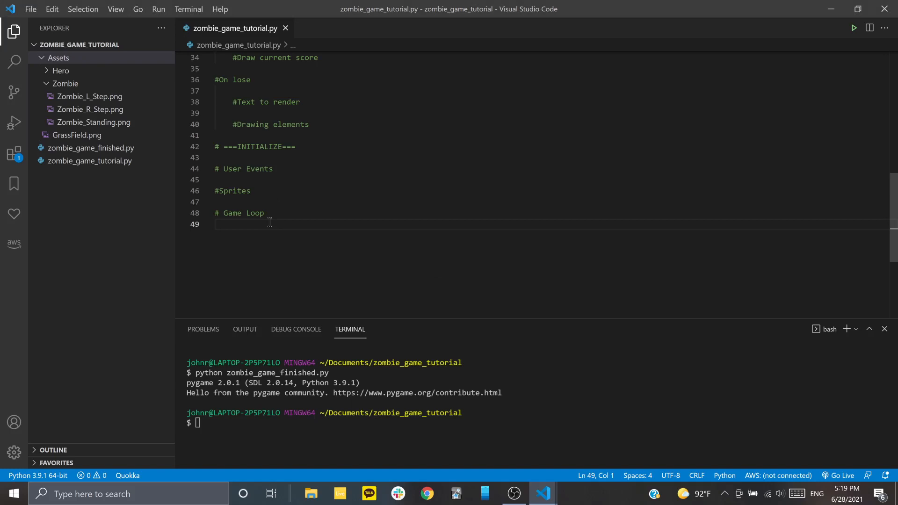
text(while)
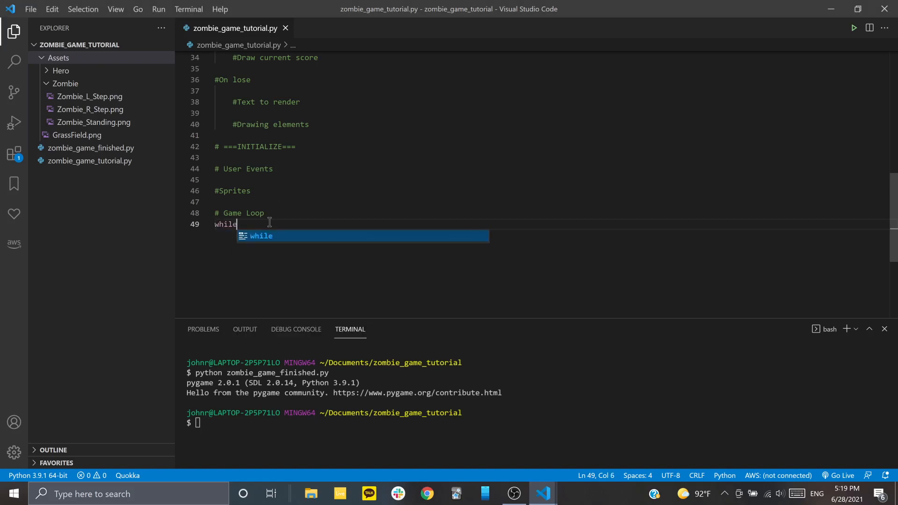
text(True")
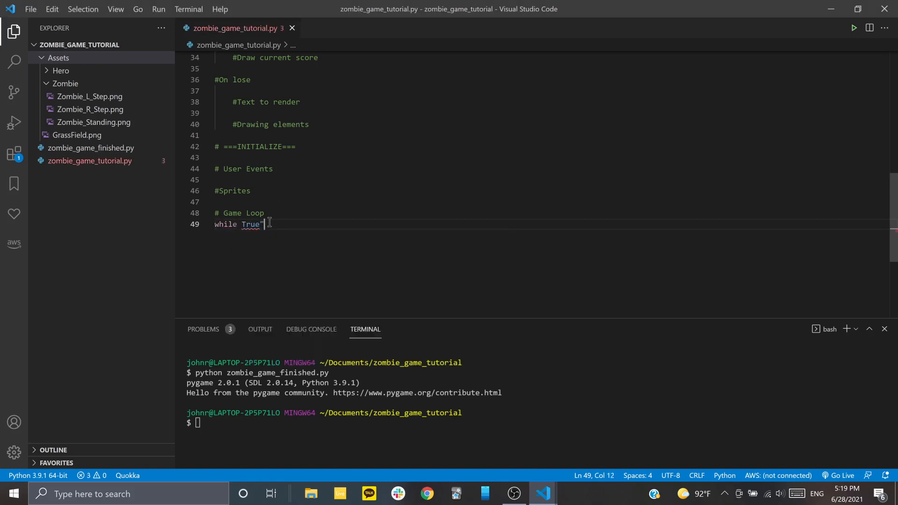
text(:)
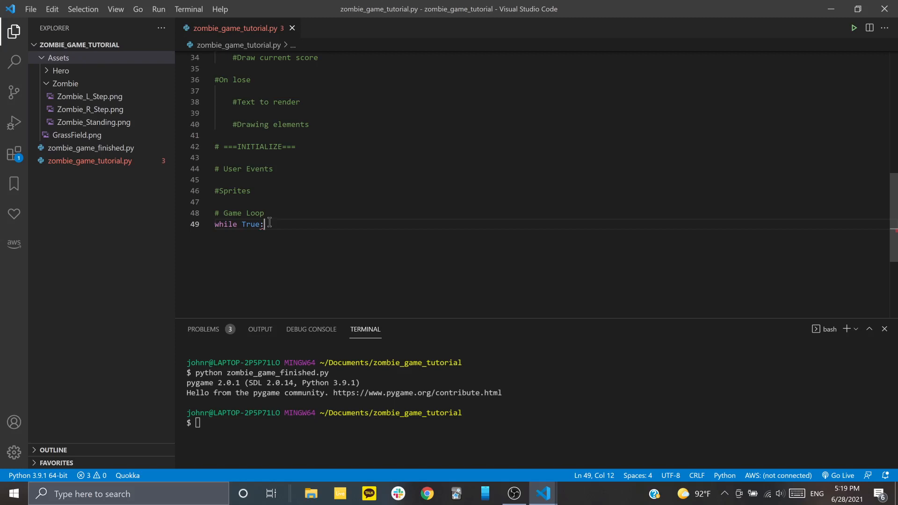
key(enter)
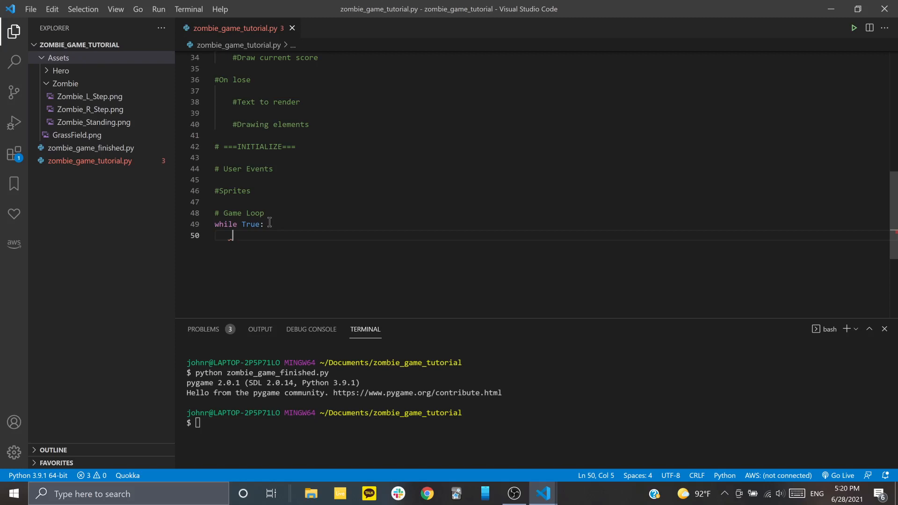
Add a for event in pygame.event.get(): loop inside the game loop
text(for e)
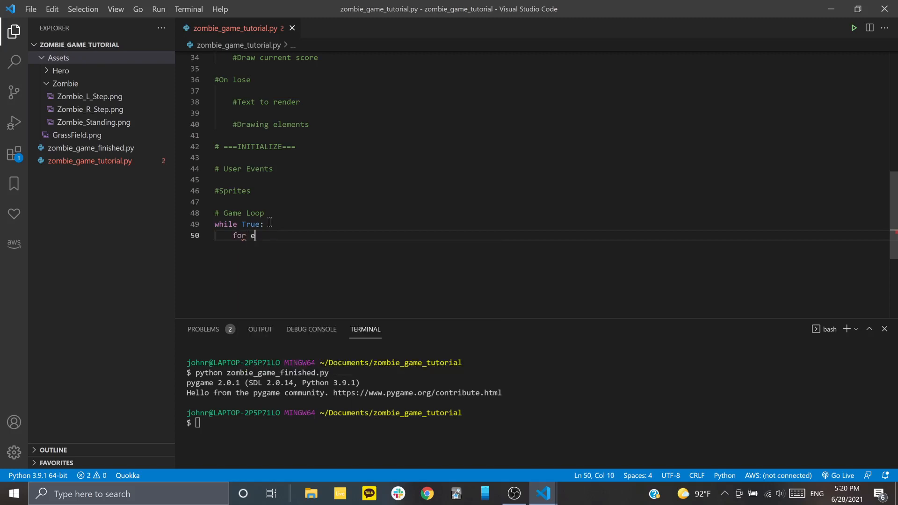
text(vent in pygame)
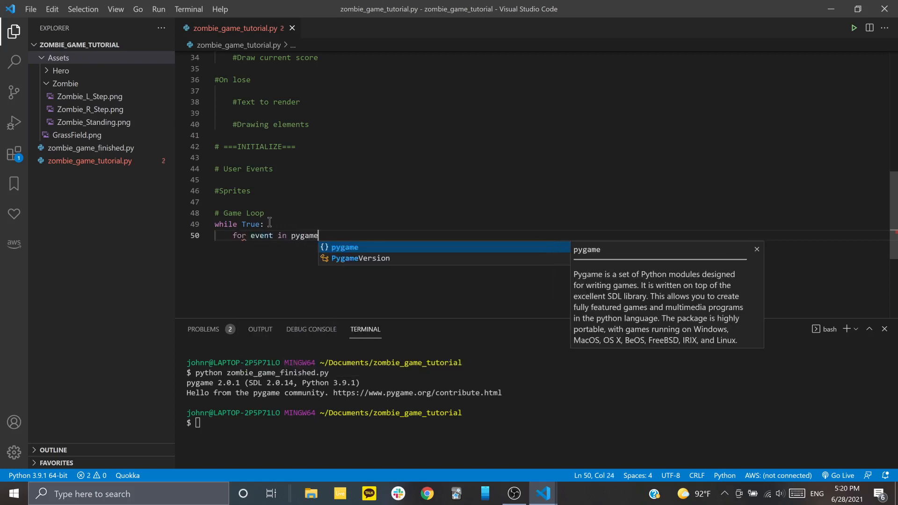
text(.event.)
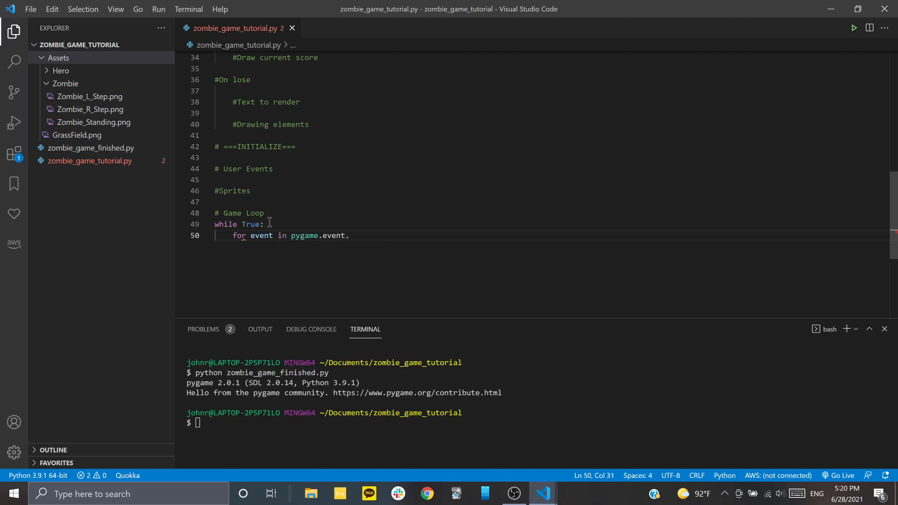
text(get():)
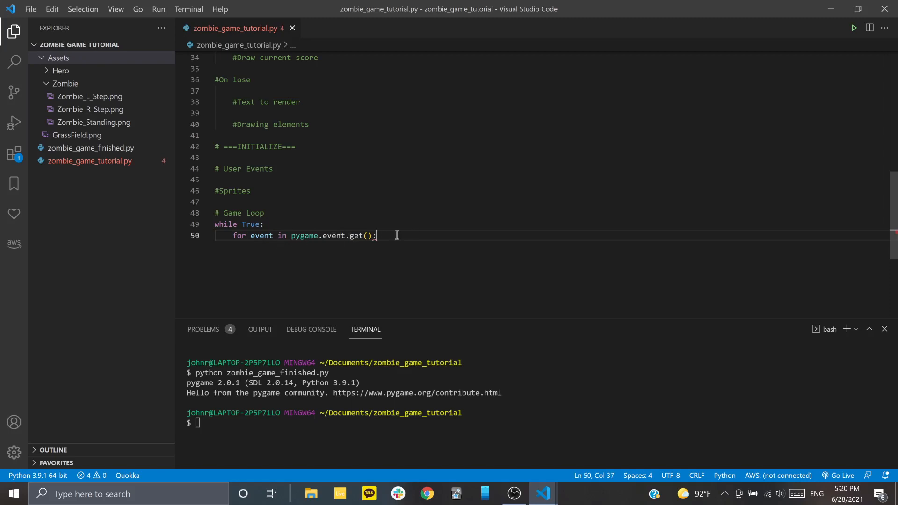
key(enter)
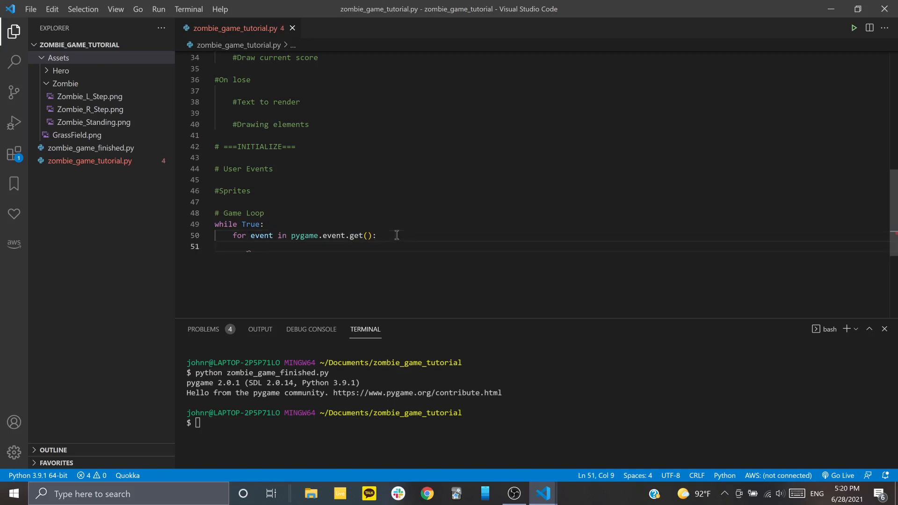
Handle event.type == QUIT by calling pygame.quit() and sys.exit()
text(if event)
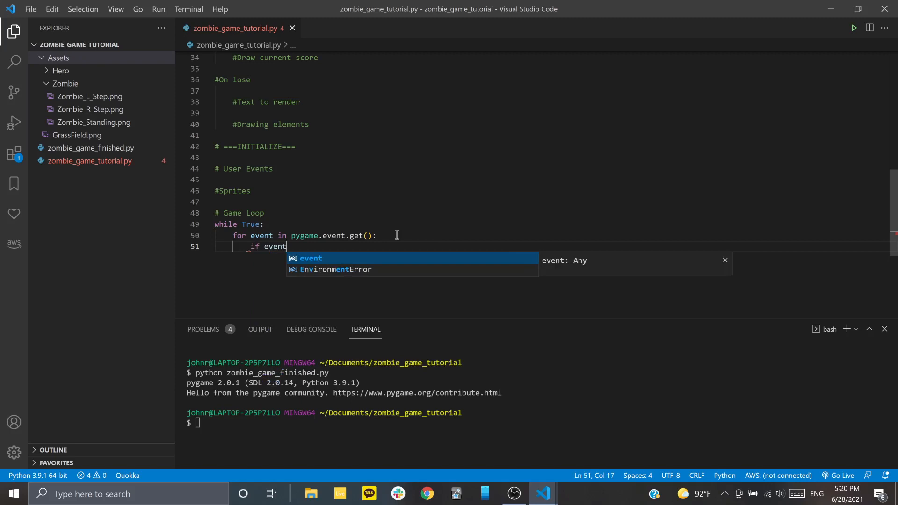
text(.type)
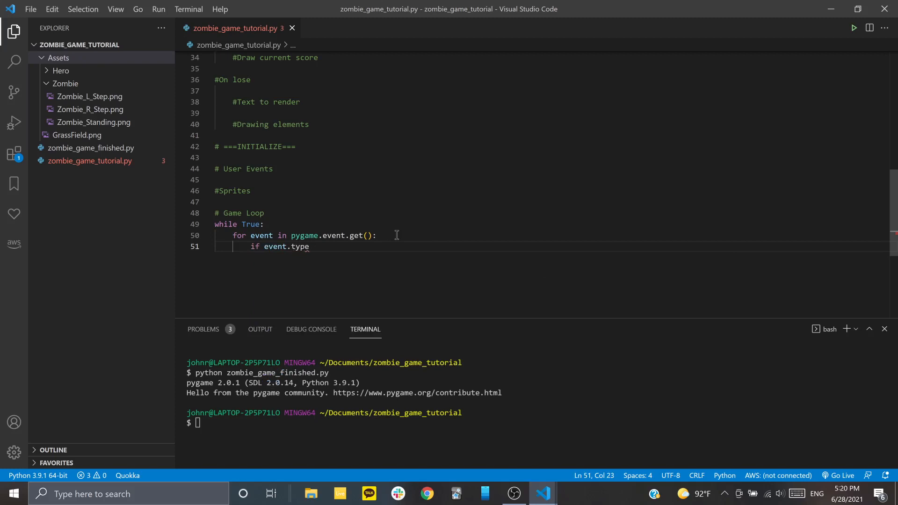
text(== QUIT:)
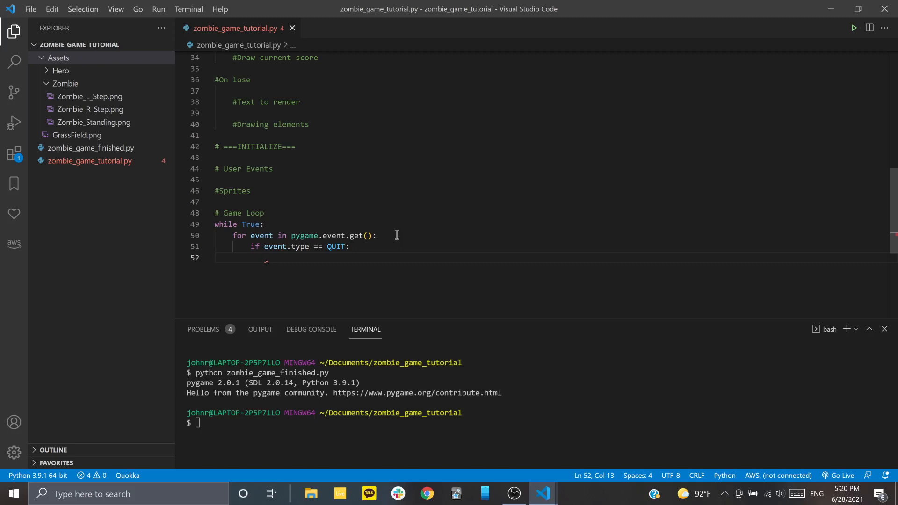
text(pygame.quit()
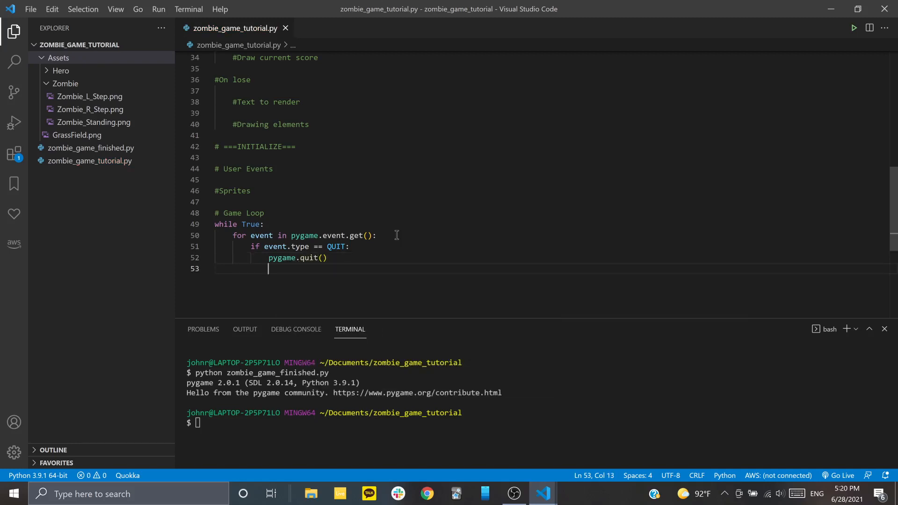
text(sys.exit()
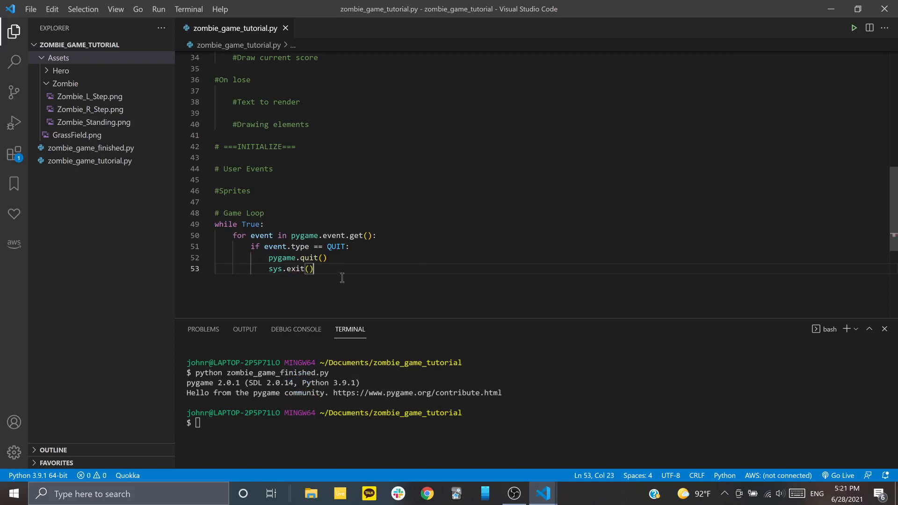
mouse_move(358, 271)
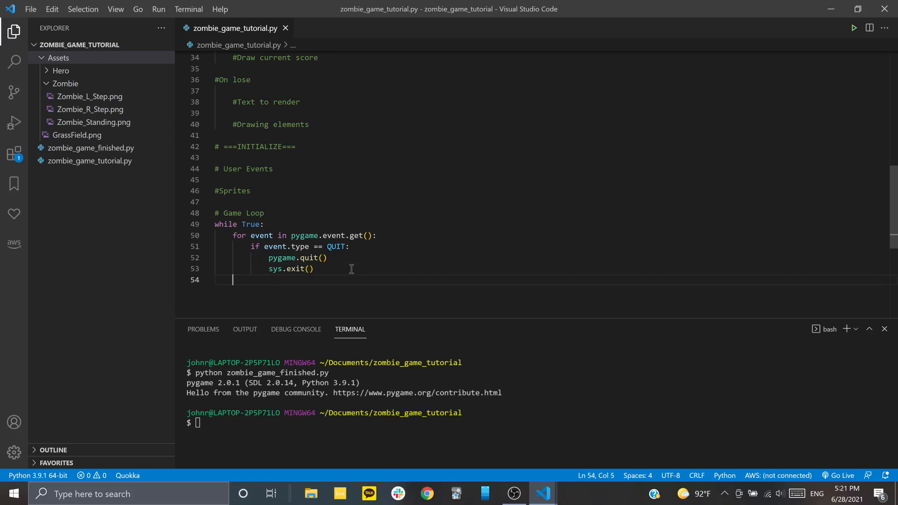
Call draw_window(DISPLAY, BG) on a new line after the event loop
key(Enter)
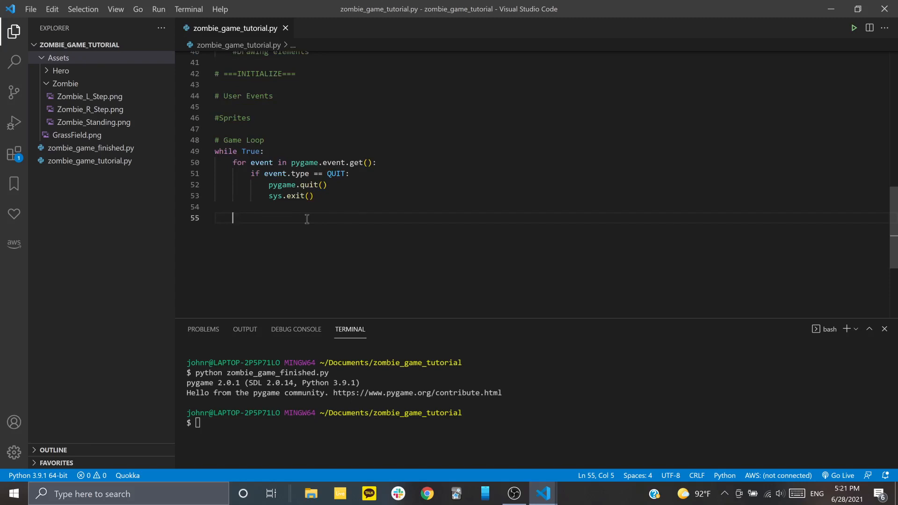
text(draw_wind)
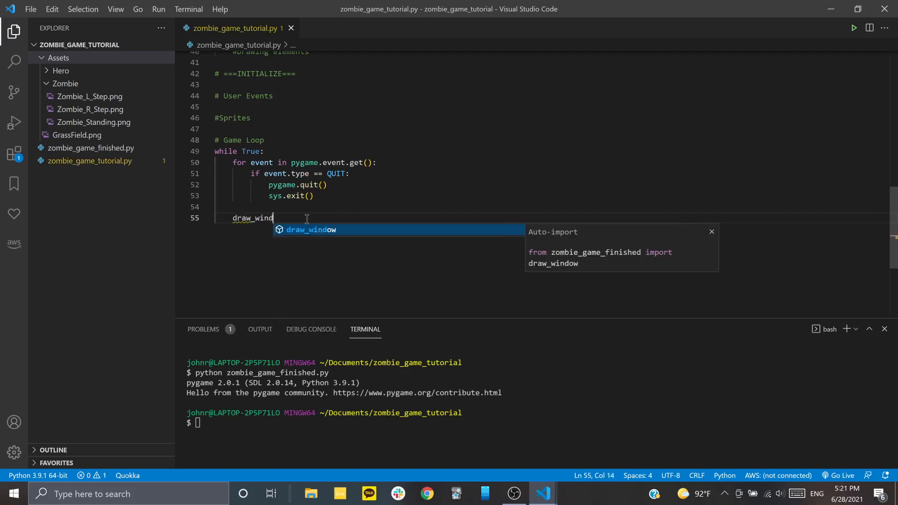
key(Tab)
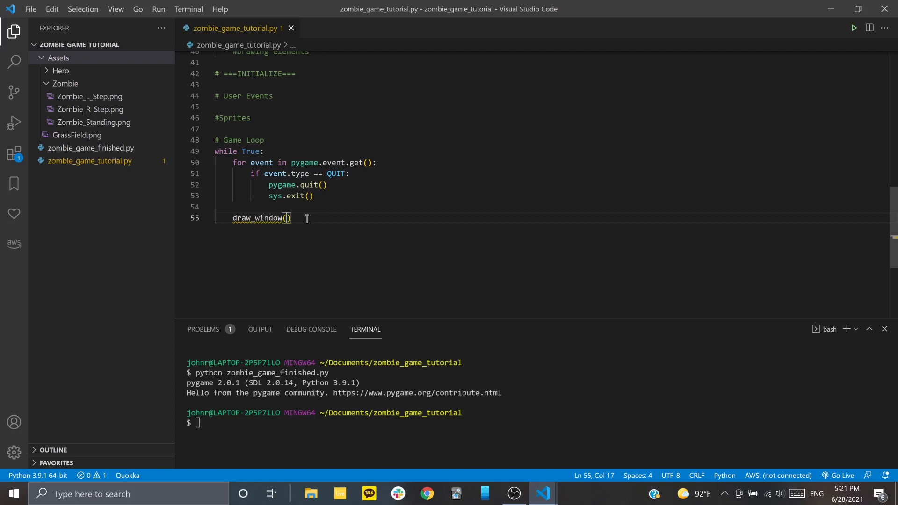
text(DISPL)
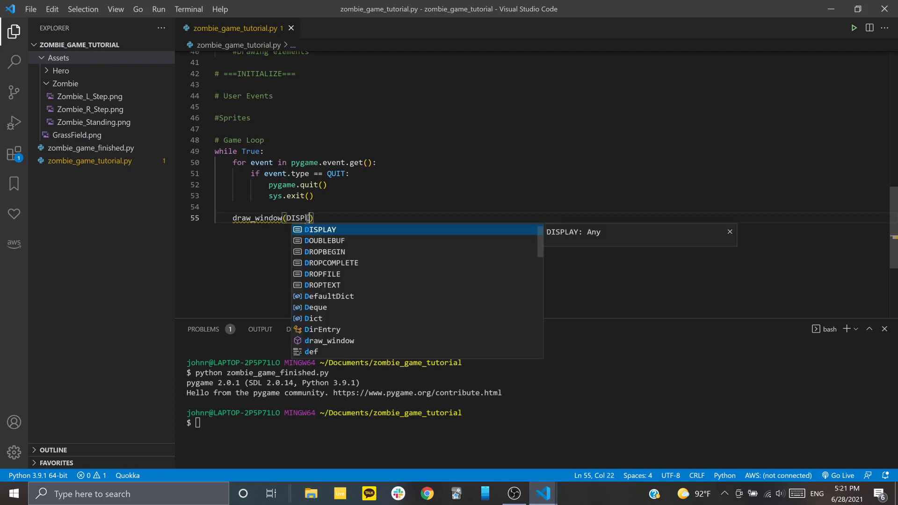
text(, BG)
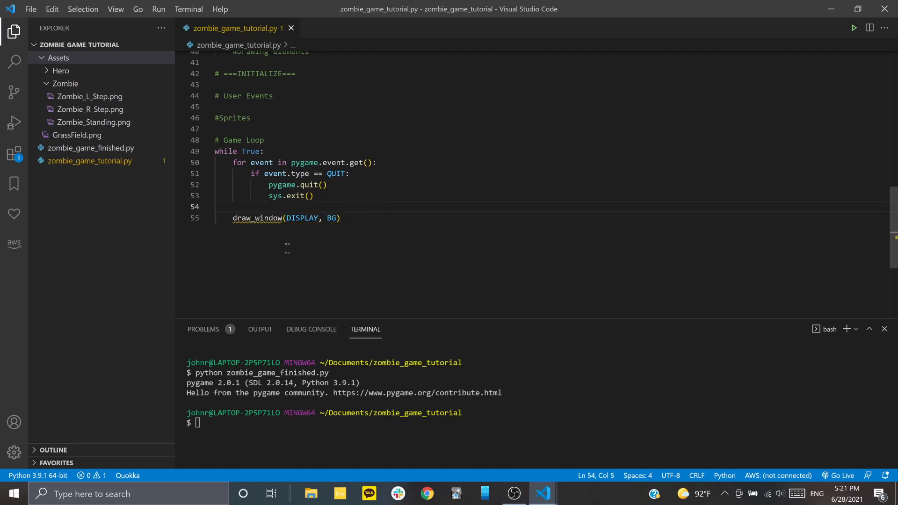
double_click(239, 217)
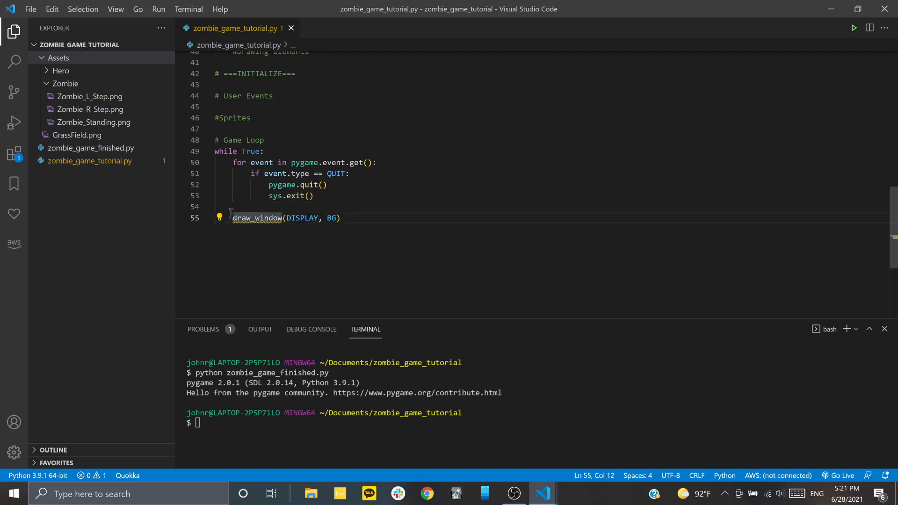
mouse_move(312, 247)
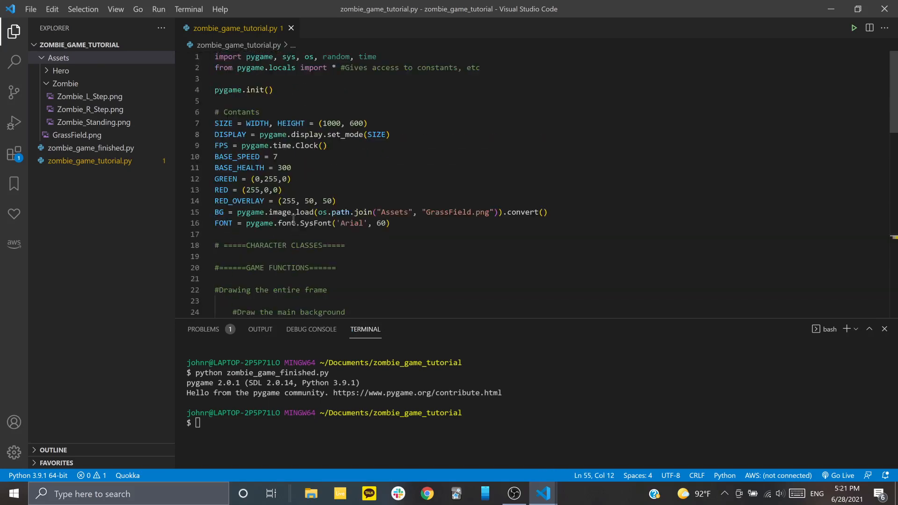
Define draw_window(display, background): on line 23 above the drawing comments
scroll(down, 3)
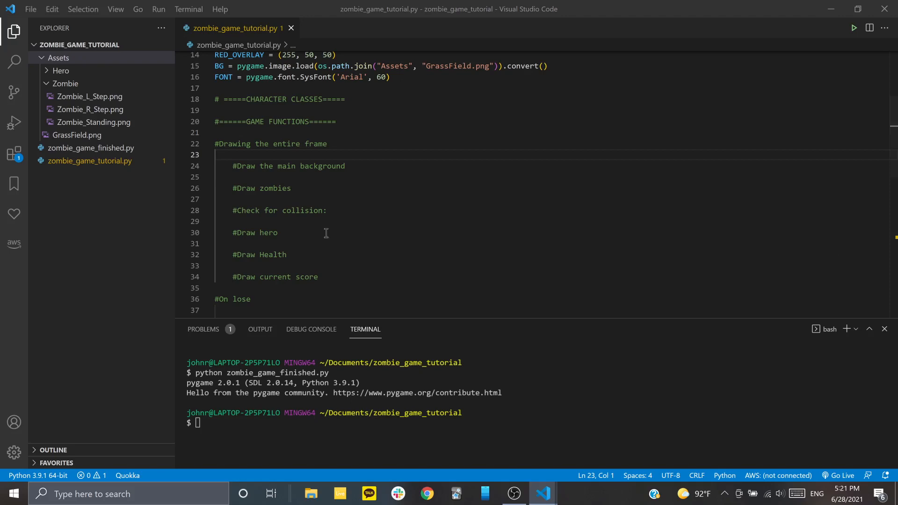
mouse_move(288, 155)
text(def dr)
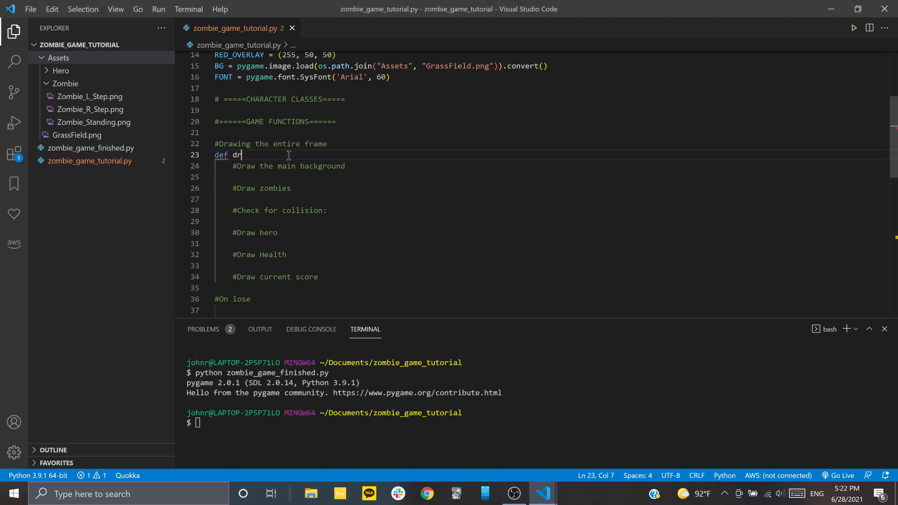
text(aw_window())
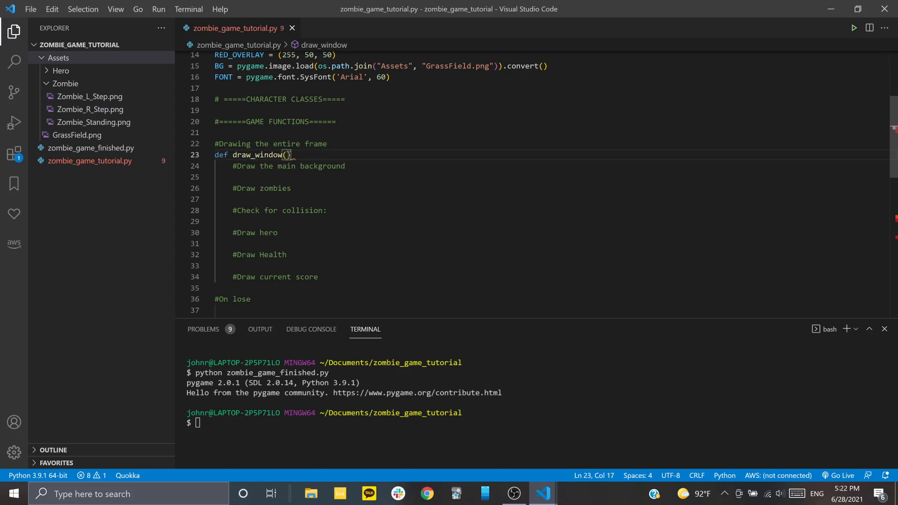
text(d)
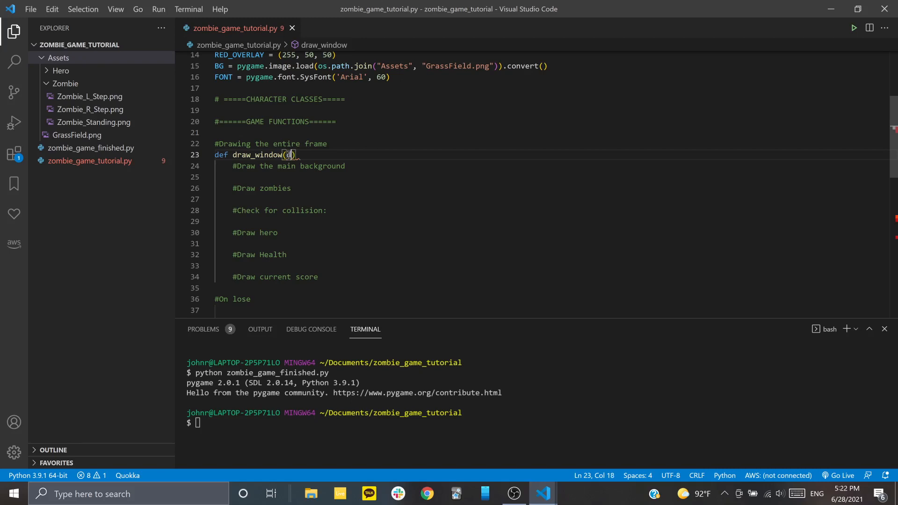
text(isplay,)
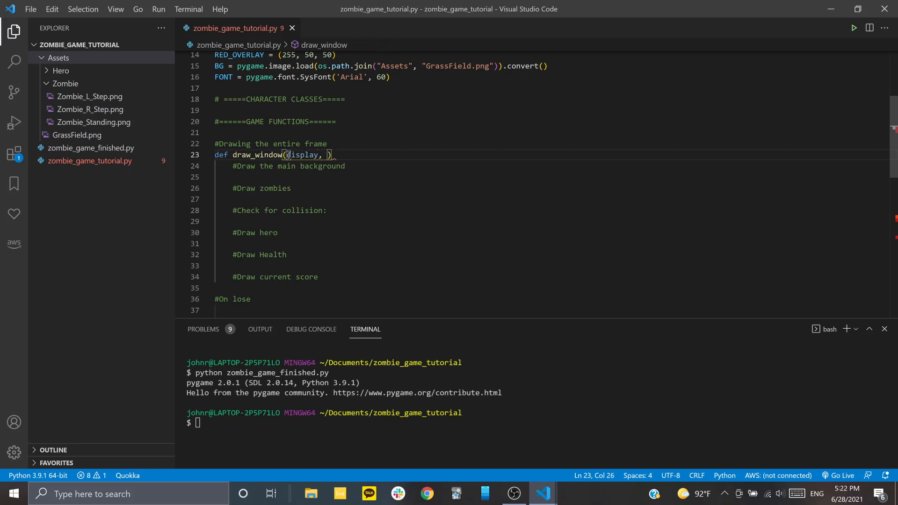
text(background)
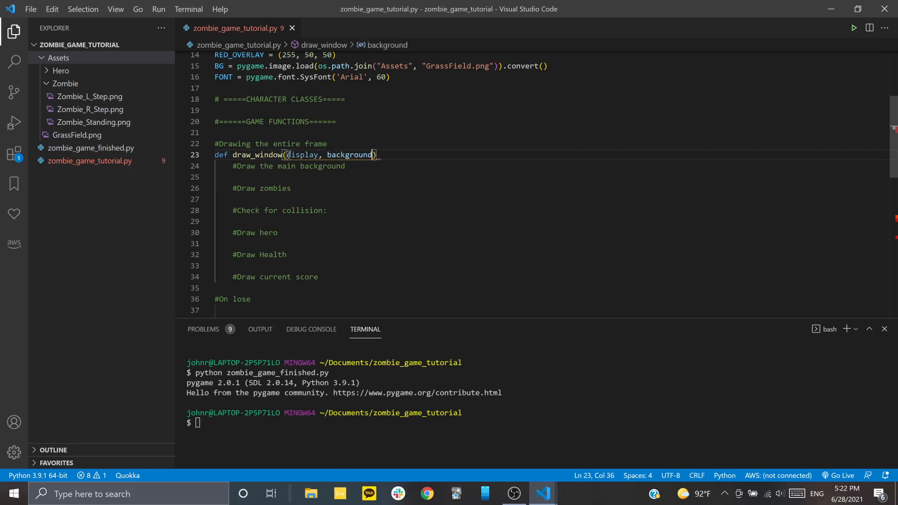
text(:)
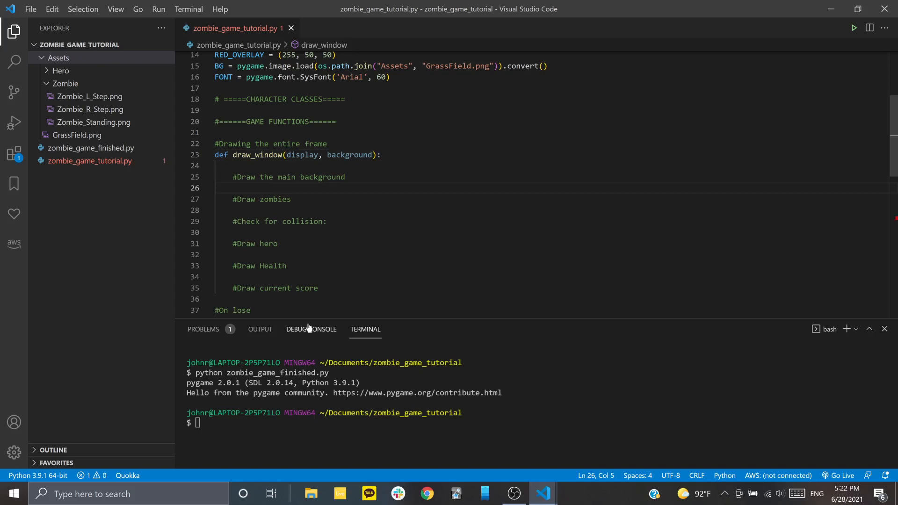
mouse_move(303, 155)
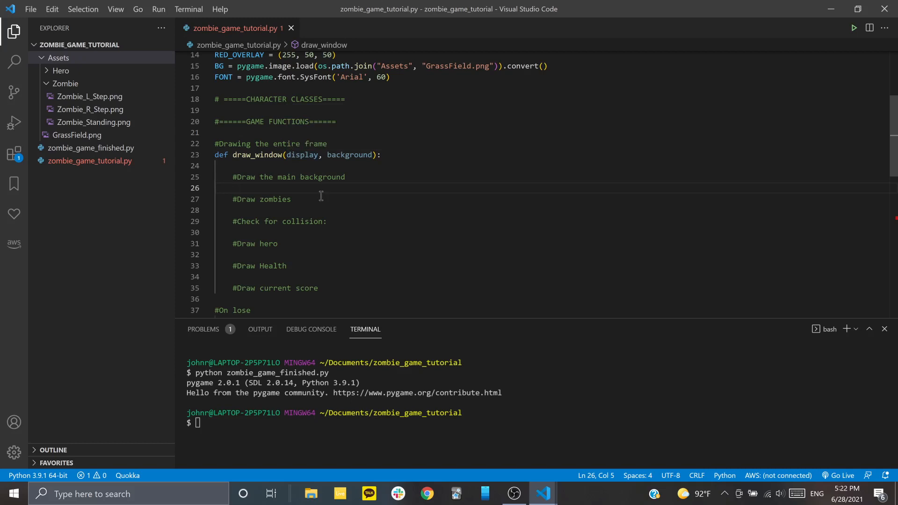
mouse_move(323, 194)
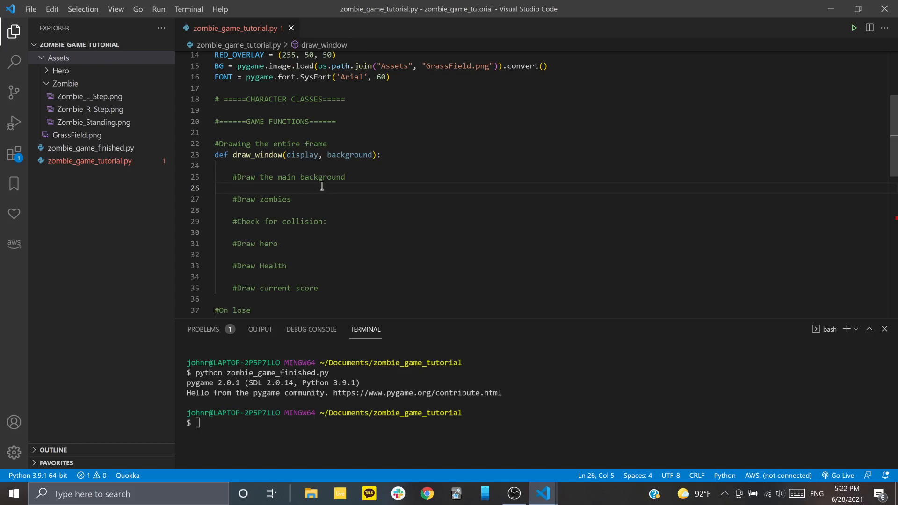
Make draw_window call display.blit(background, (0,0)), then open GrassField.png
text(dis)
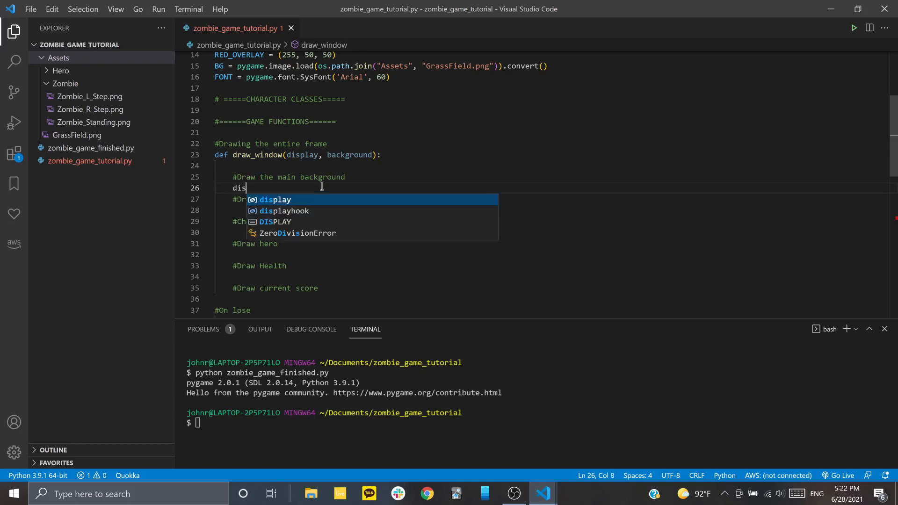
text(play.blit)
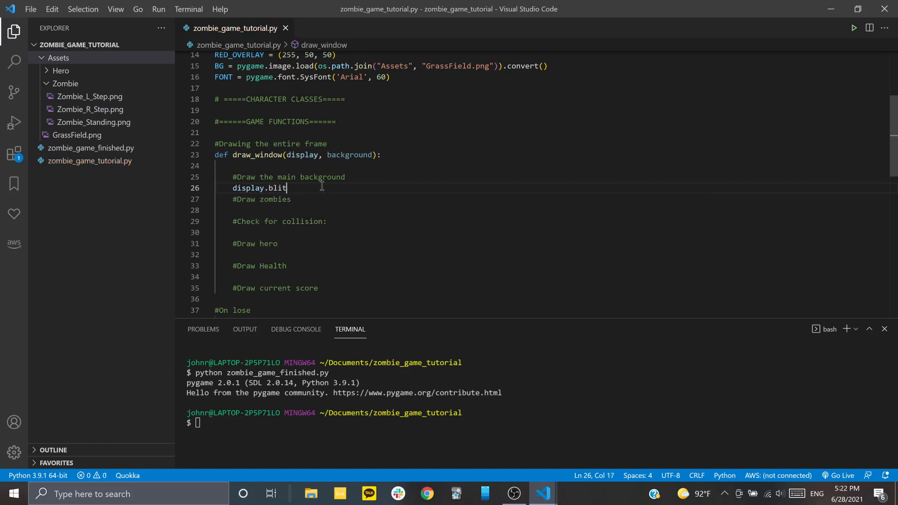
text(())
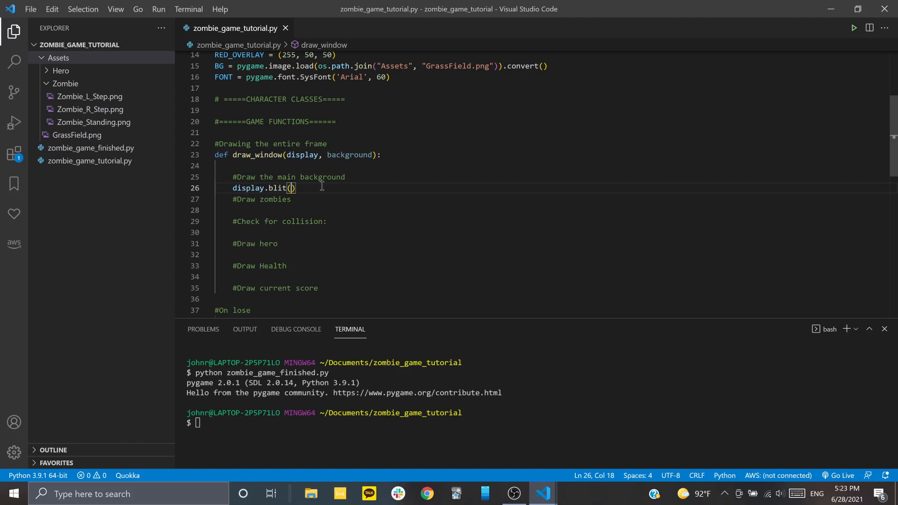
text(bkac)
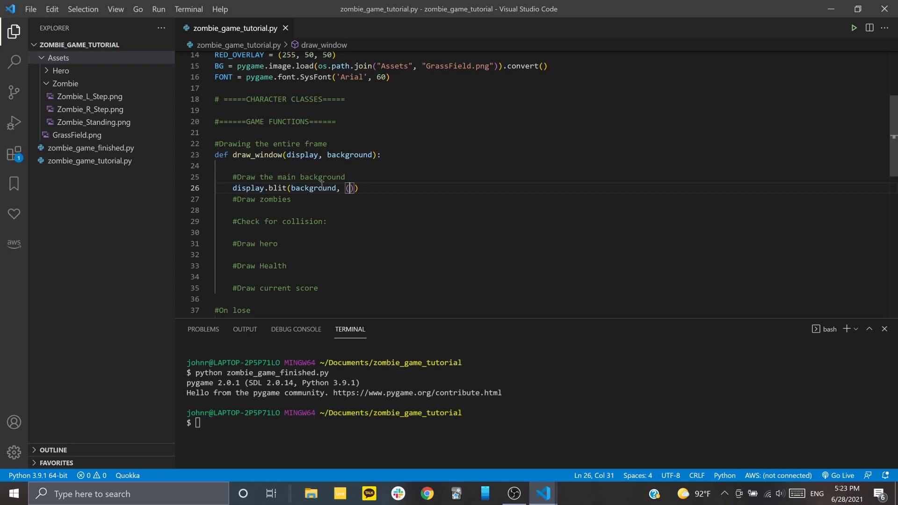
text(0)
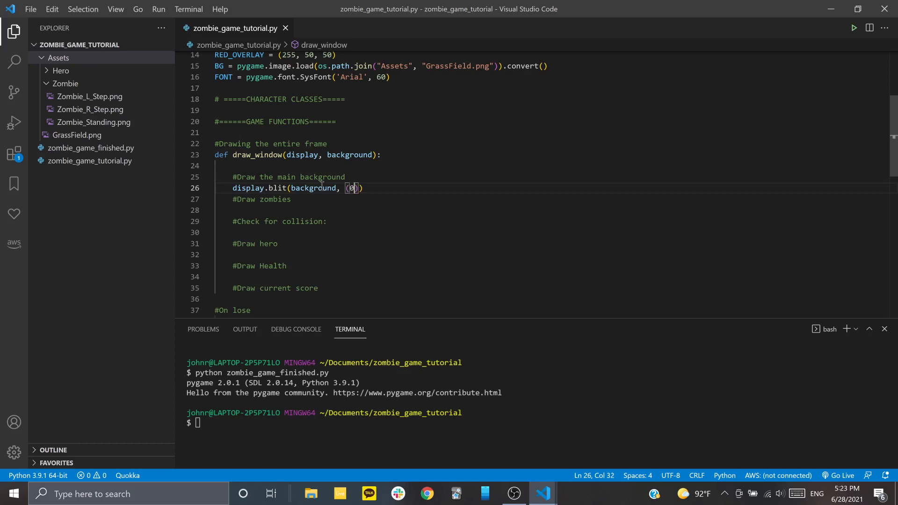
text(,0)
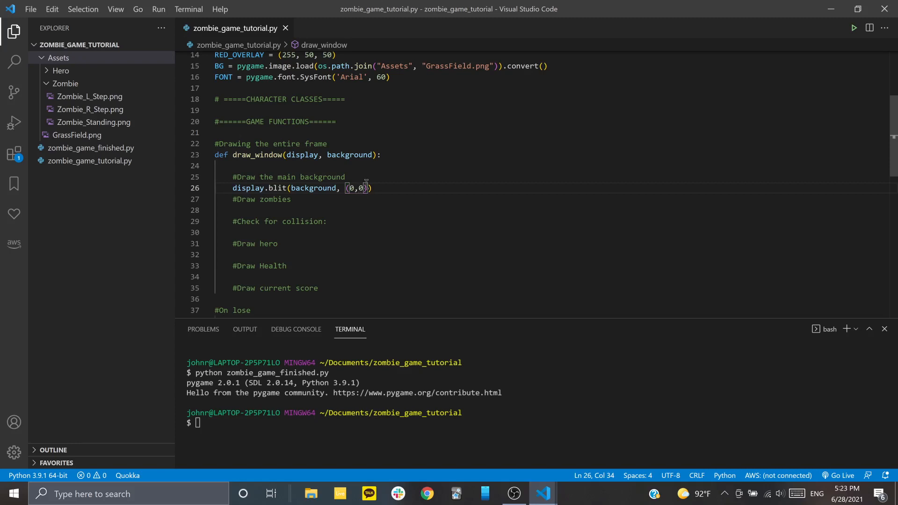
mouse_move(686, 115)
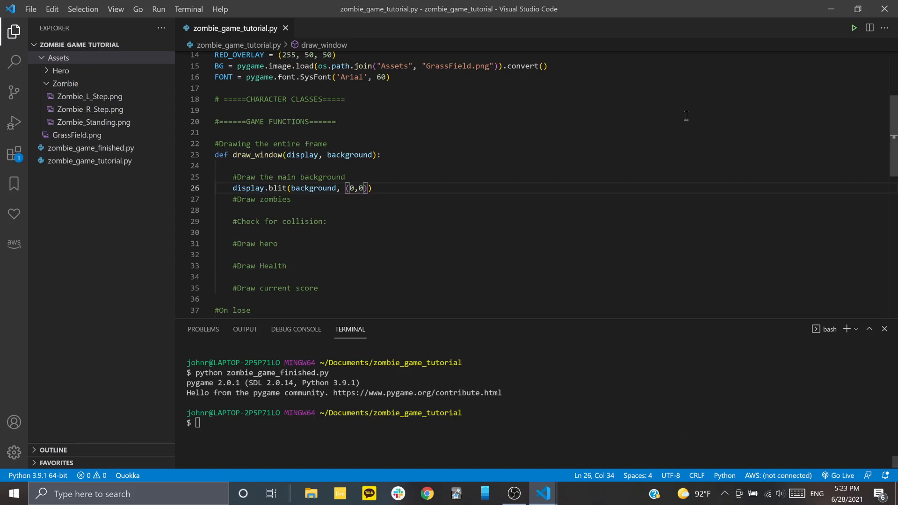
double_click(76, 135)
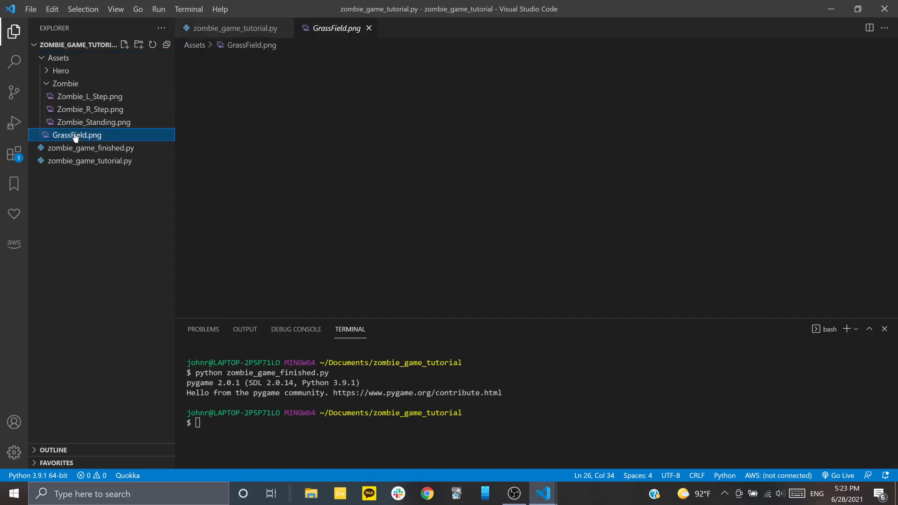
Preview the 1000x600 GrassField.png image, then switch back to zombie_game_tutorial.py
click(77, 135)
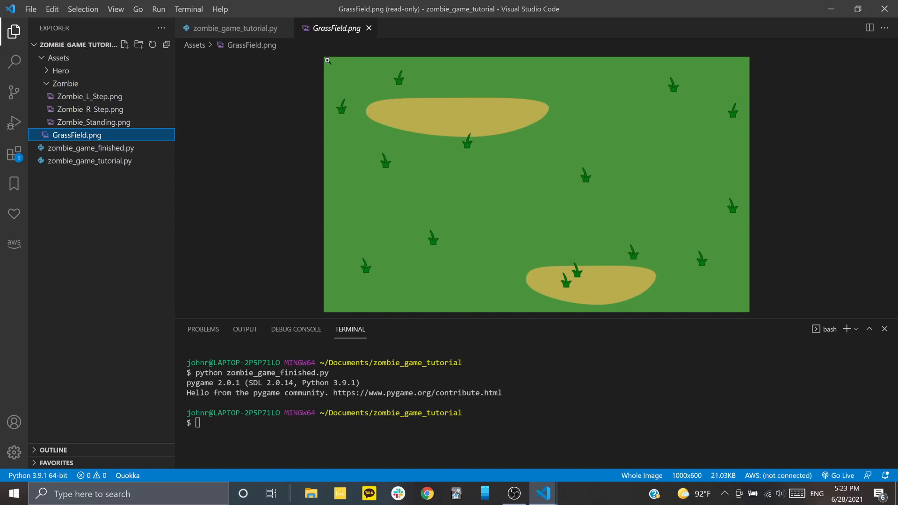
mouse_move(331, 54)
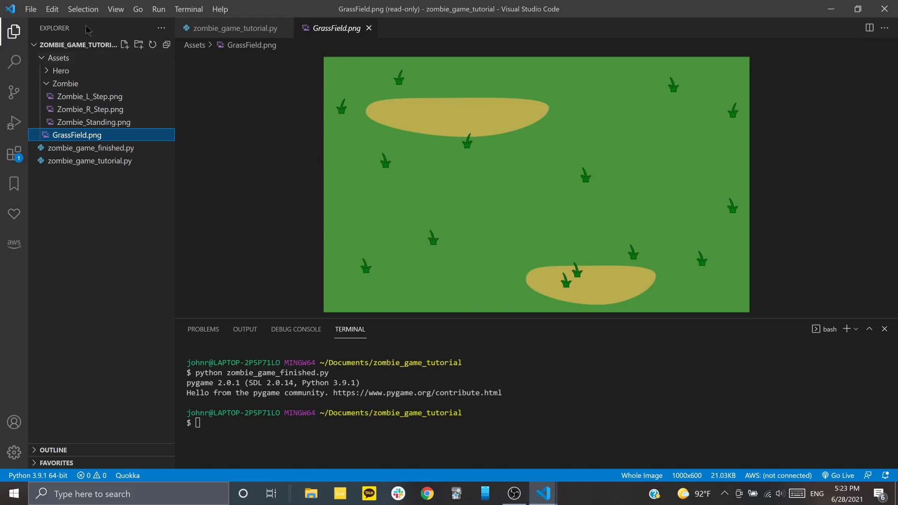
click(234, 28)
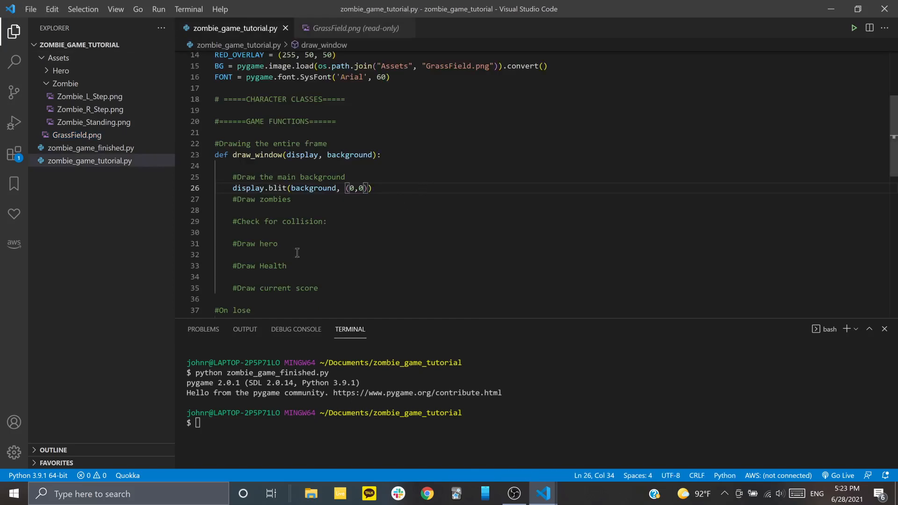
Enter python zombie_game_finished.py in the terminal without running it
click(371, 188)
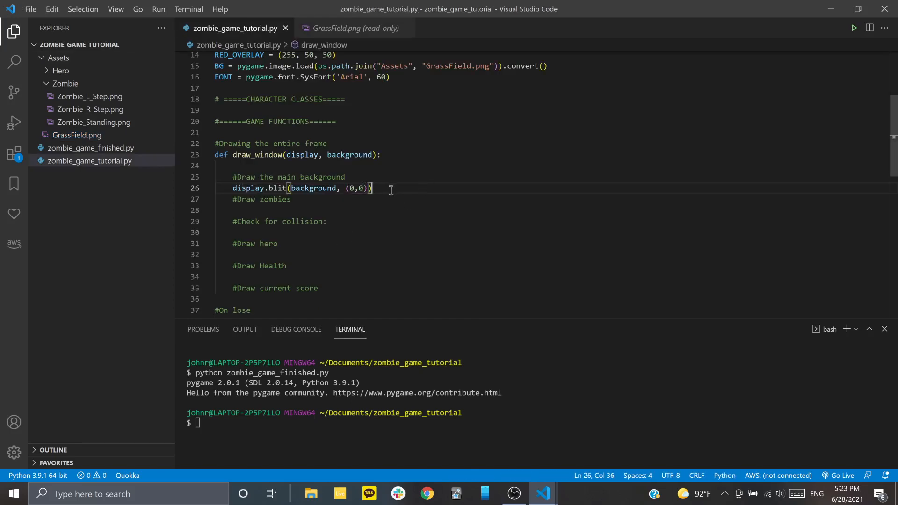
scroll(down, 3)
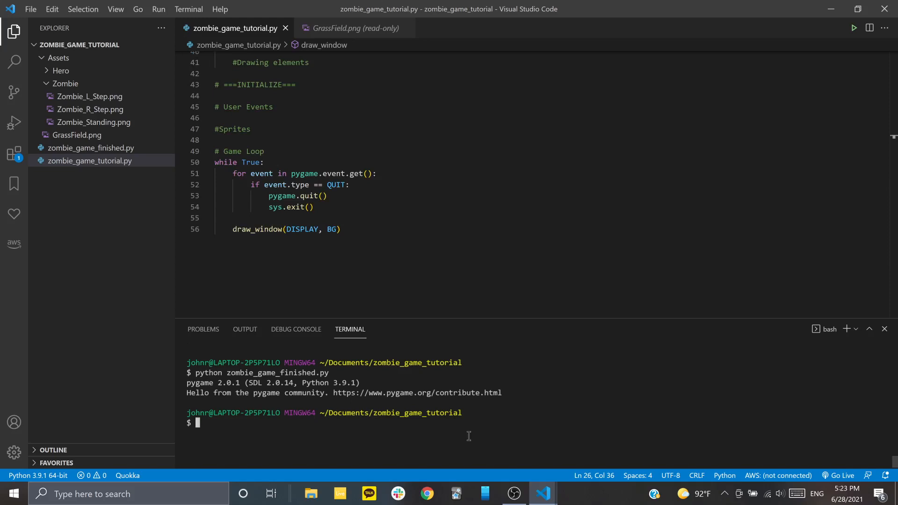
text(python zombie_game_finished.py)
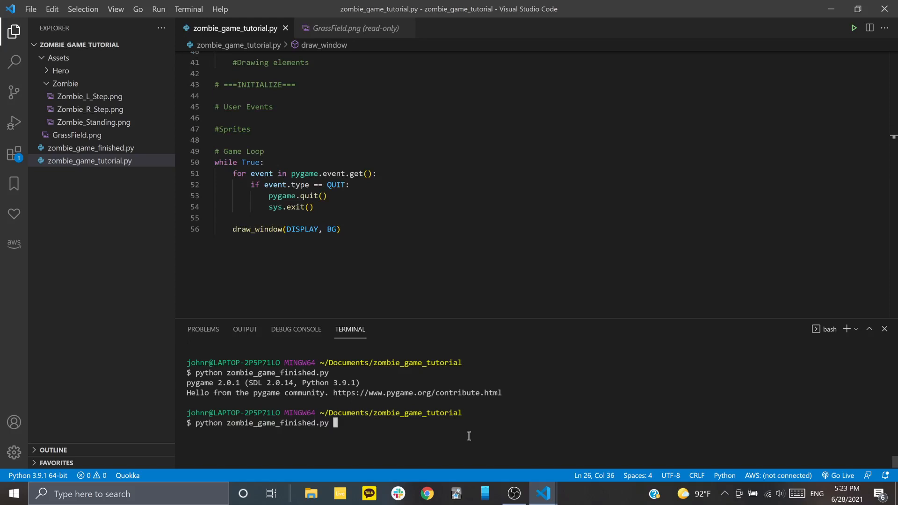
End draw_window with pygame.display.update() under #Draw current score
click(264, 162)
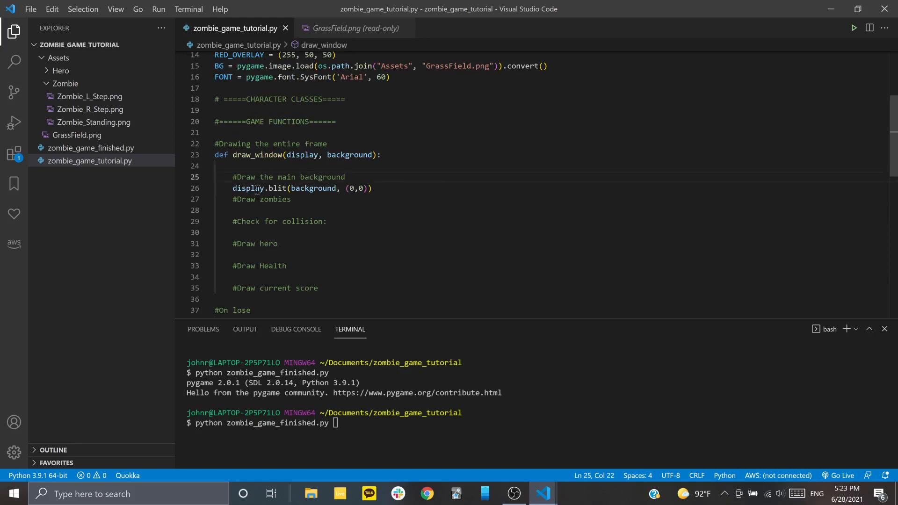
scroll(down, 3)
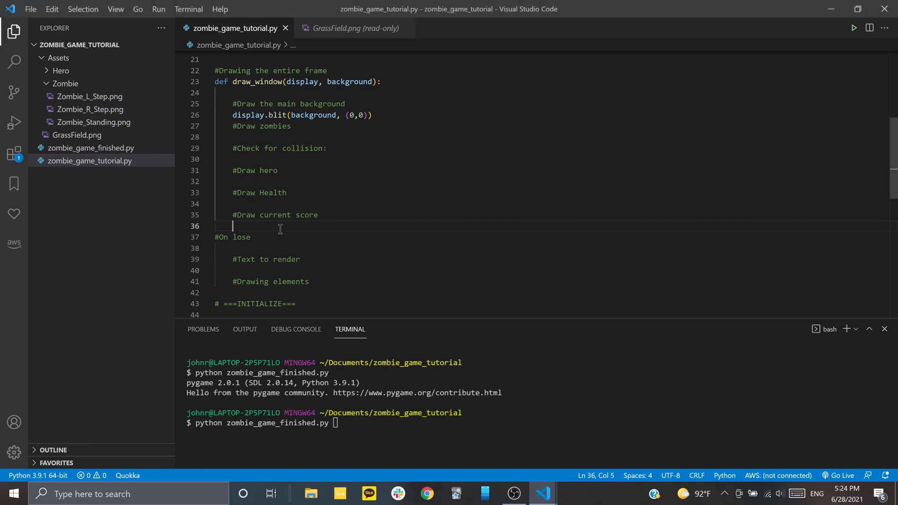
text(pygame.displa)
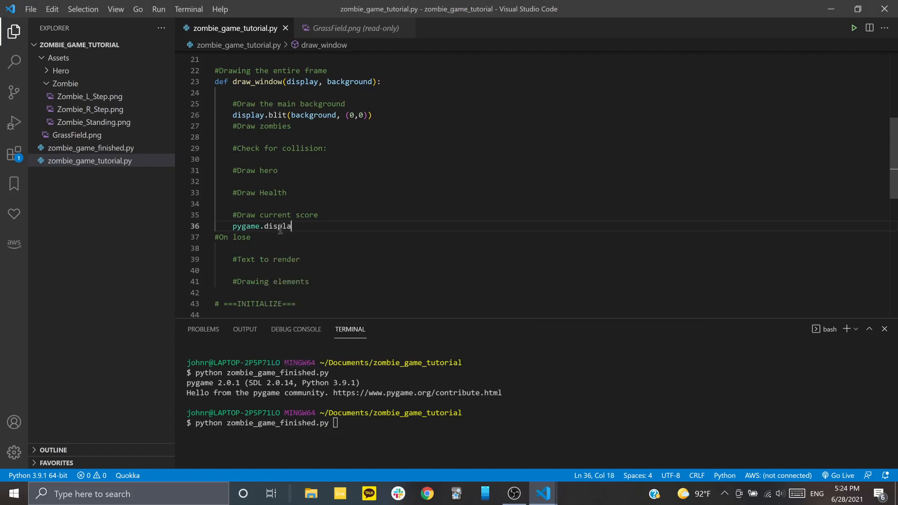
text(y.update())
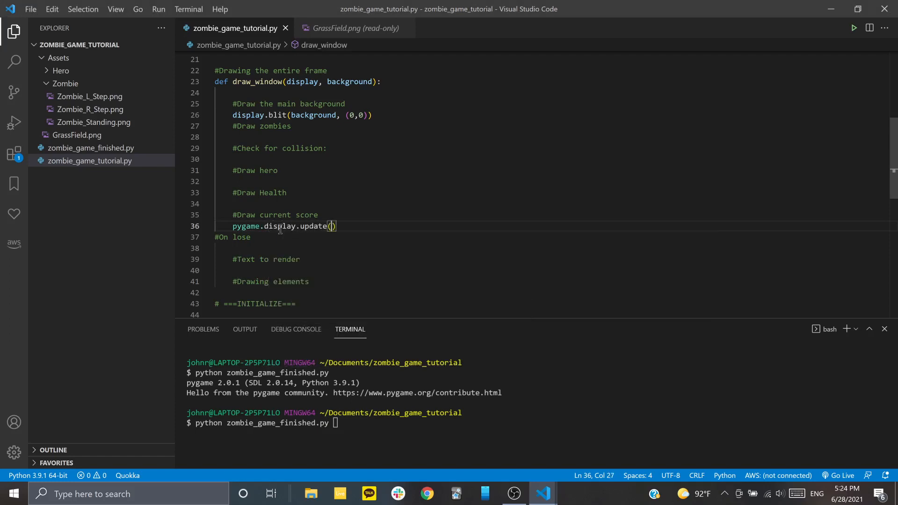
scroll(down, 3)
text(python zomie_)
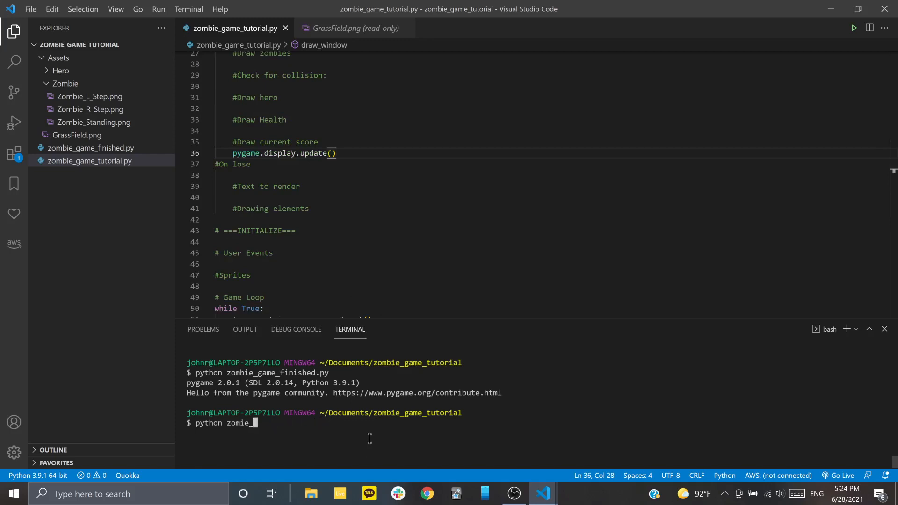
Run python zombie_game_tutorial.py in the terminal to show the grass-field window
text(game_tu)
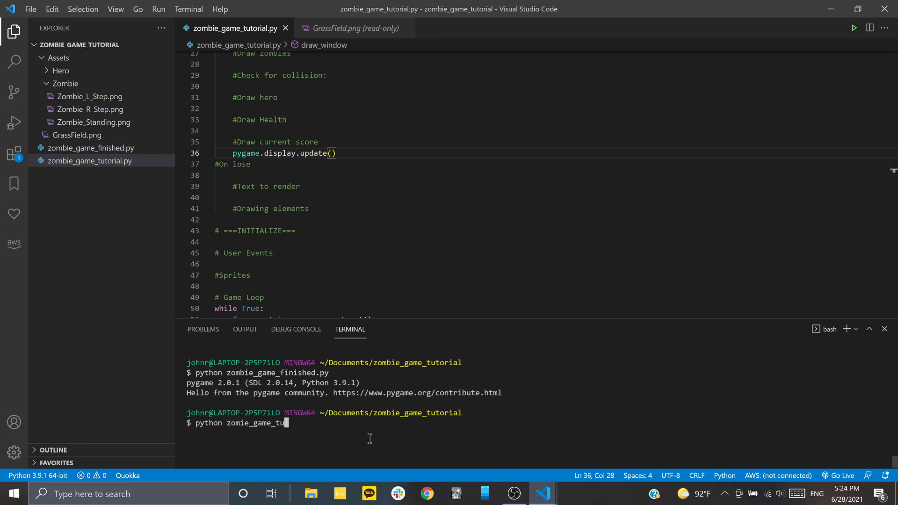
mouse_move(339, 434)
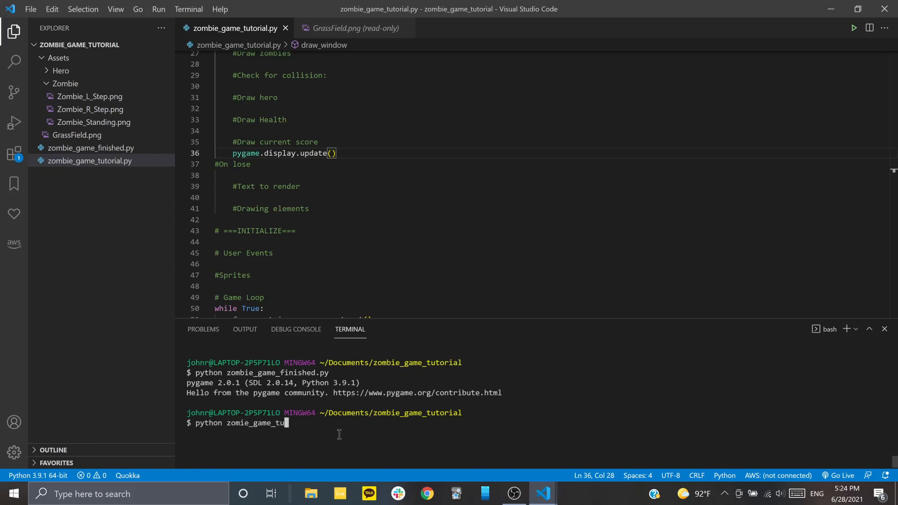
text(torial)
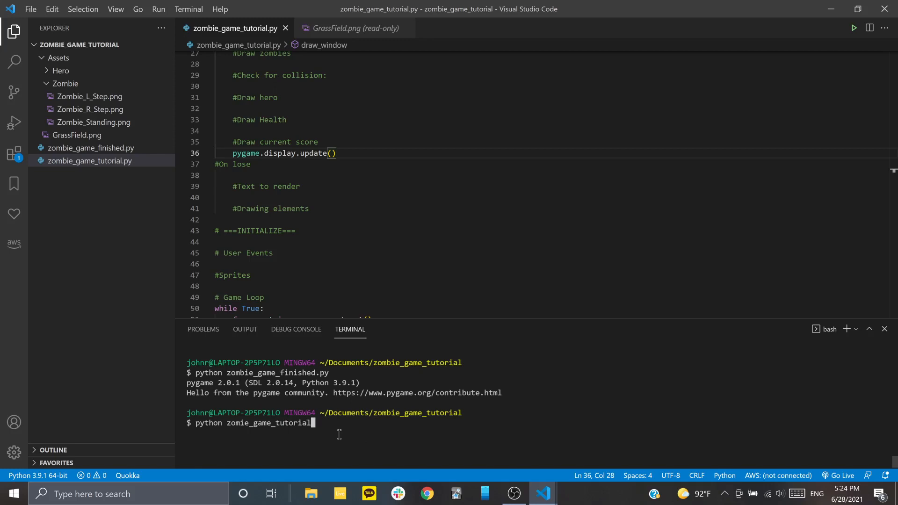
text(.py)
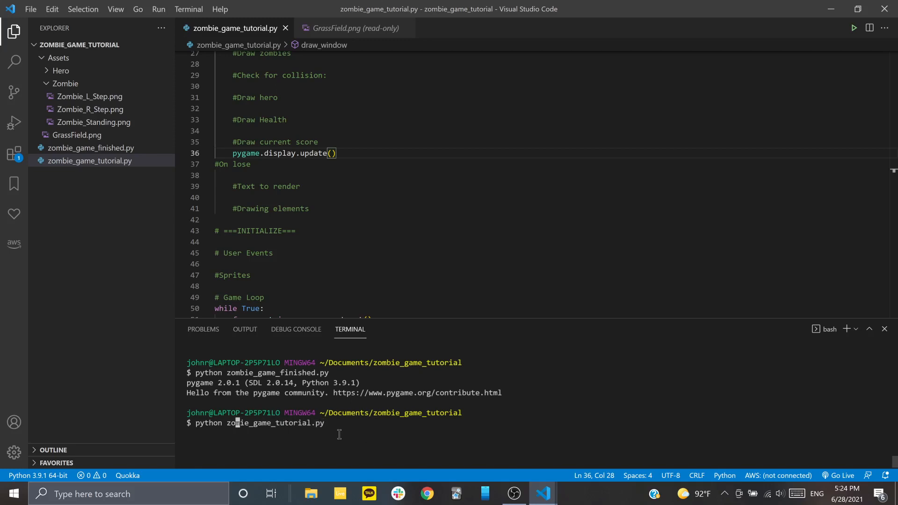
key(enter)
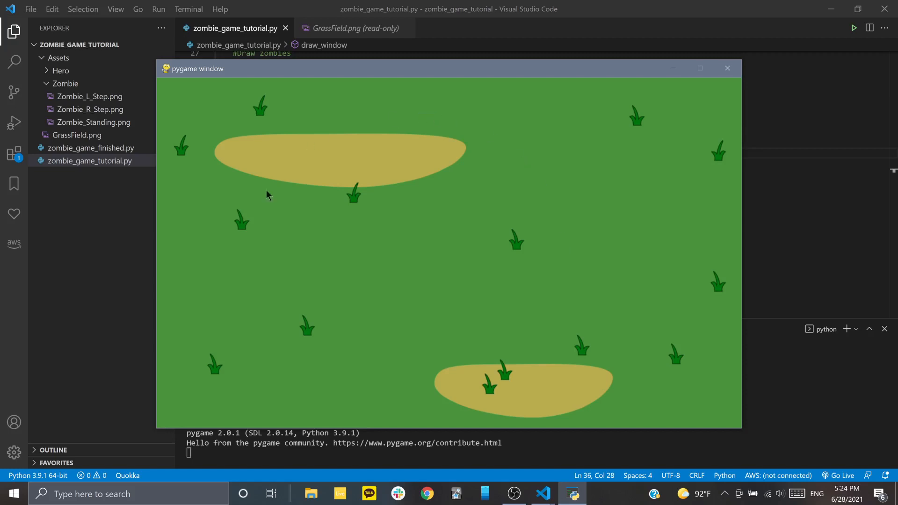
mouse_move(531, 307)
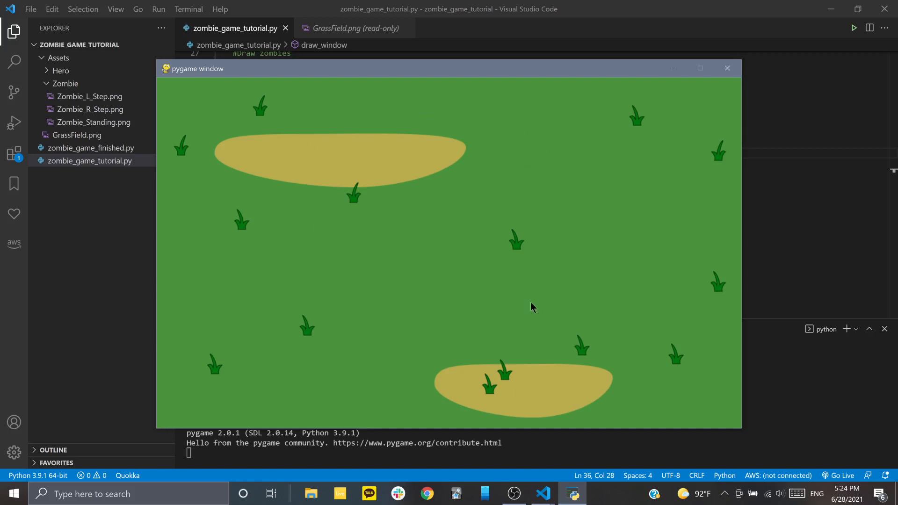
mouse_move(494, 256)
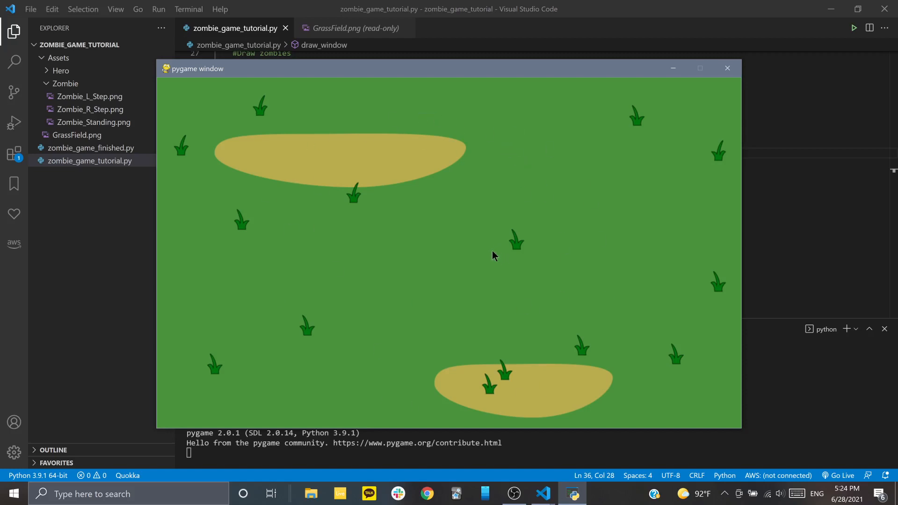
mouse_move(740, 82)
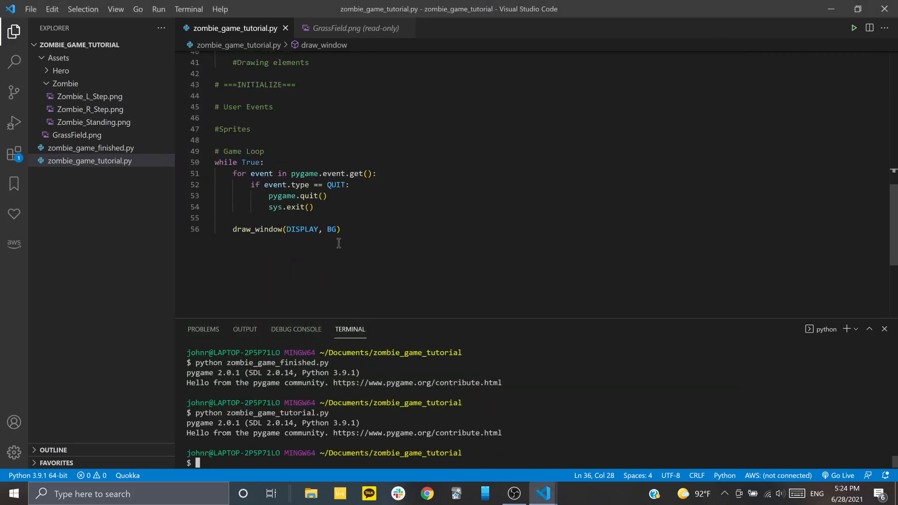
Add print(time.time()) after draw_window, rerun the script, and close the game window
key(Enter)
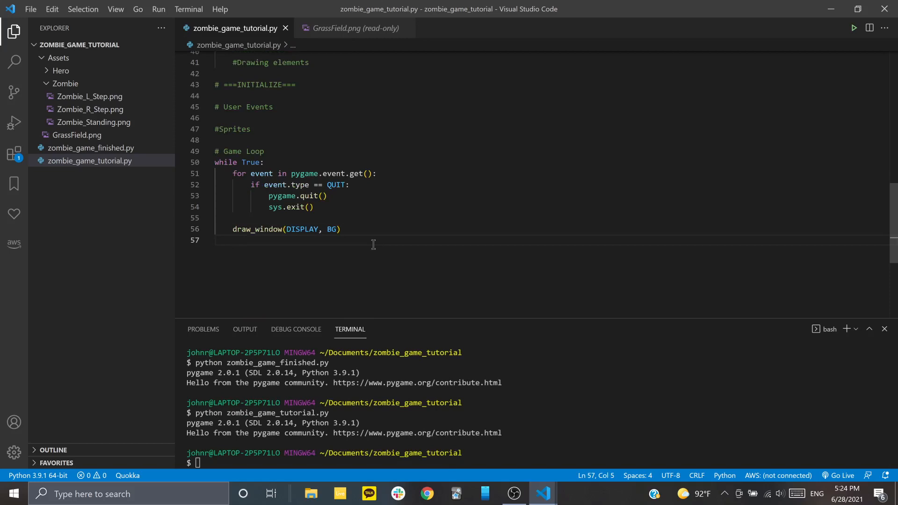
text(print(t)
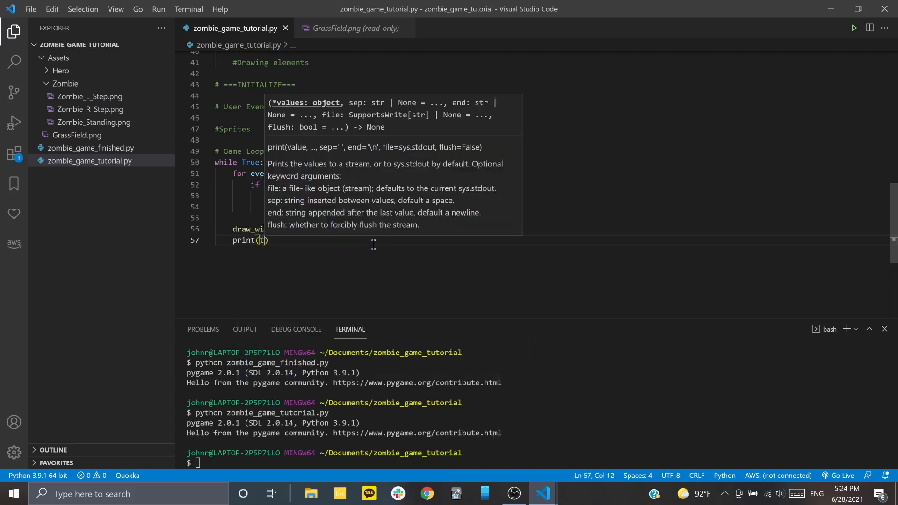
text(time.time())
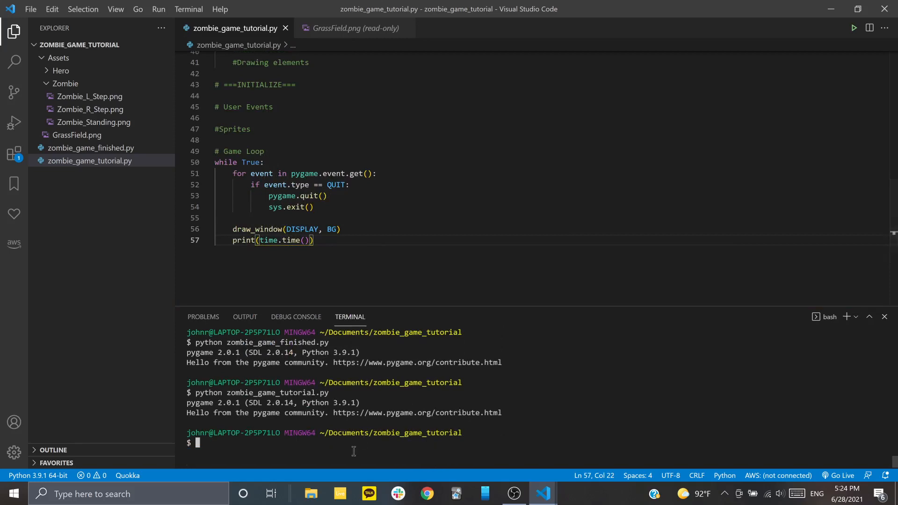
text(python zombie_game_tutorial.py)
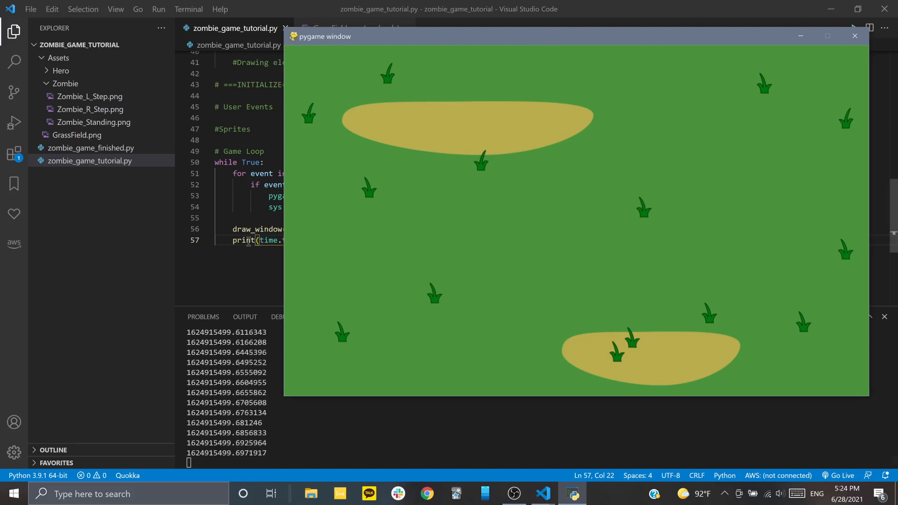
mouse_move(855, 36)
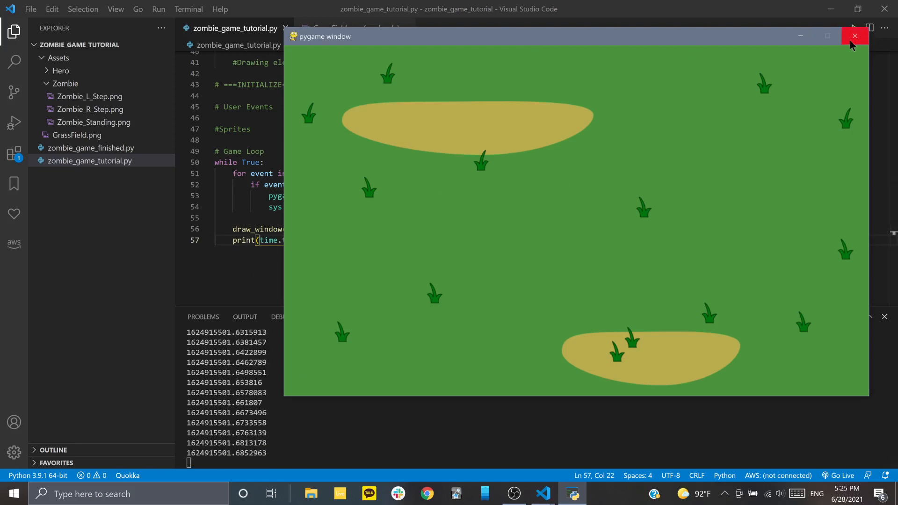
click(855, 36)
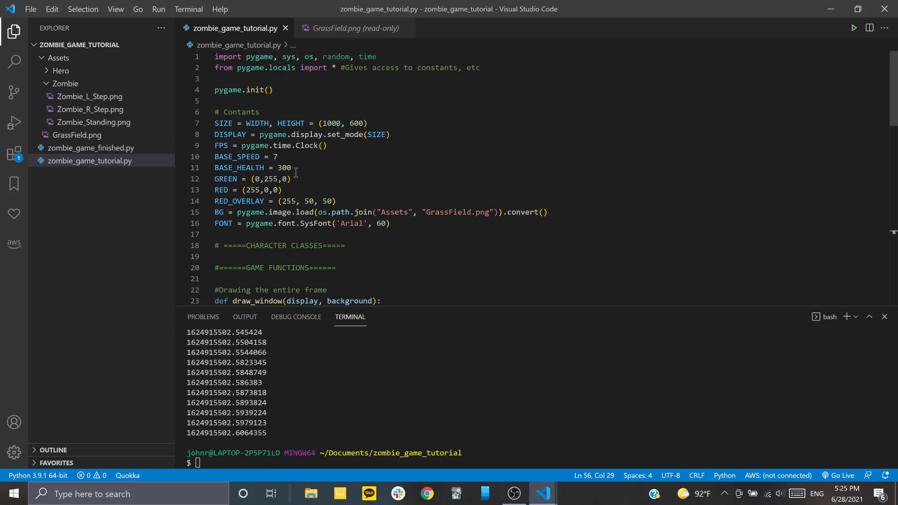
Add FPS.tick(60) on a new line after draw_window(DISPLAY, BG) in the game loop
scroll(down, 3)
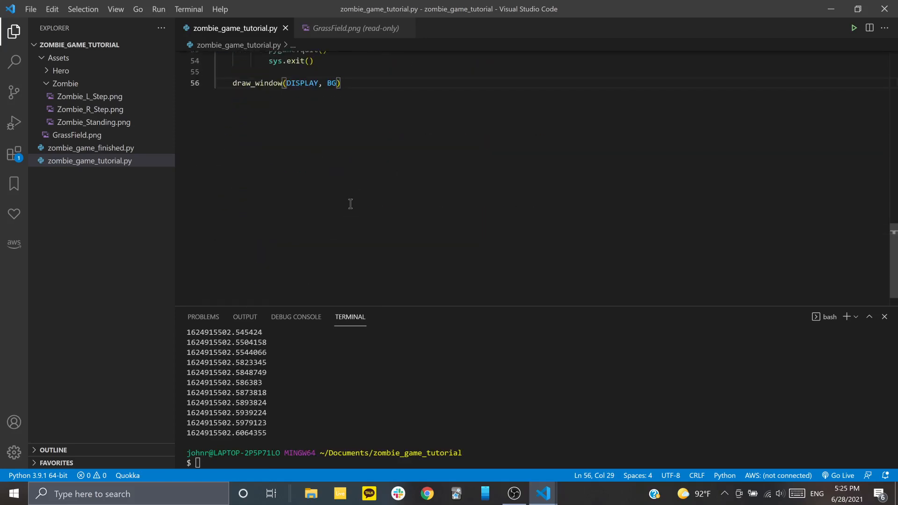
key(enter)
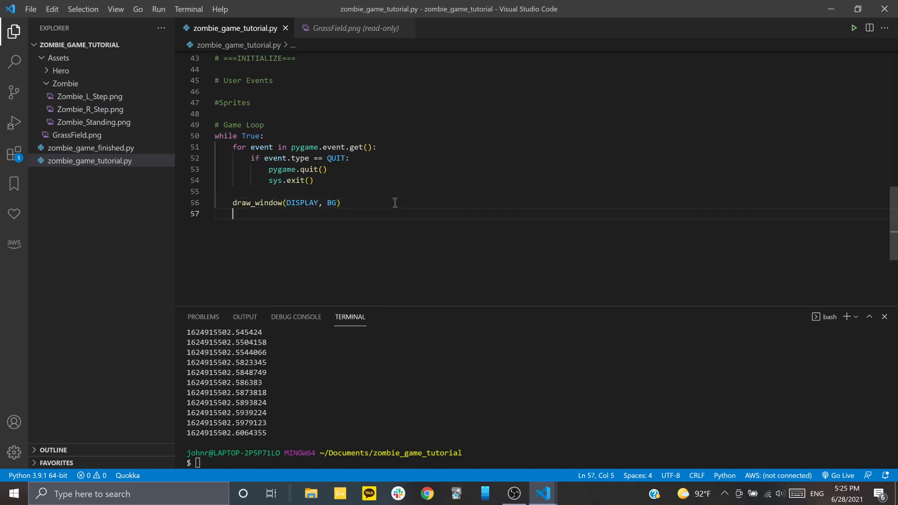
key(enter)
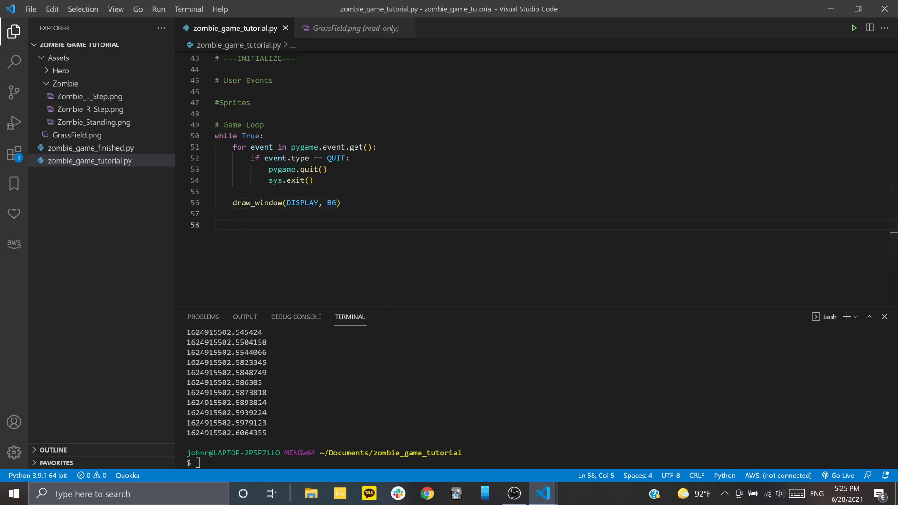
text(p)
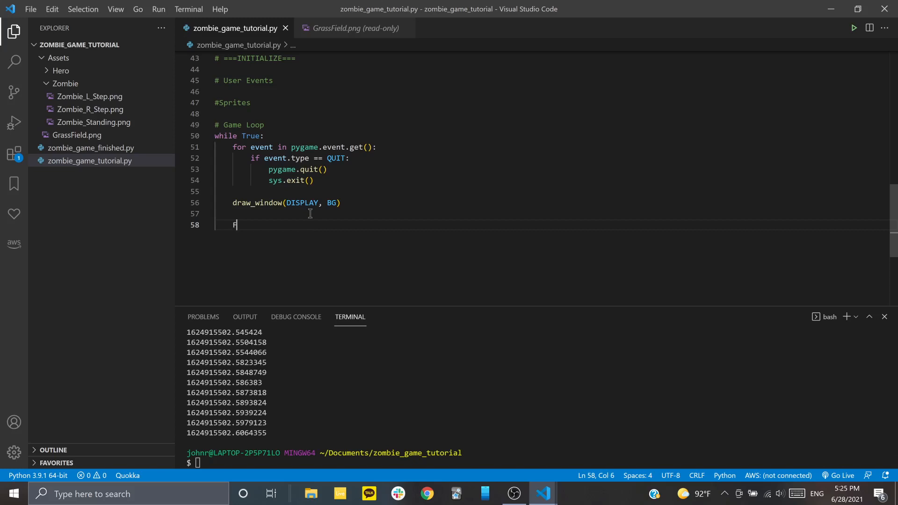
text(FPS.tick)
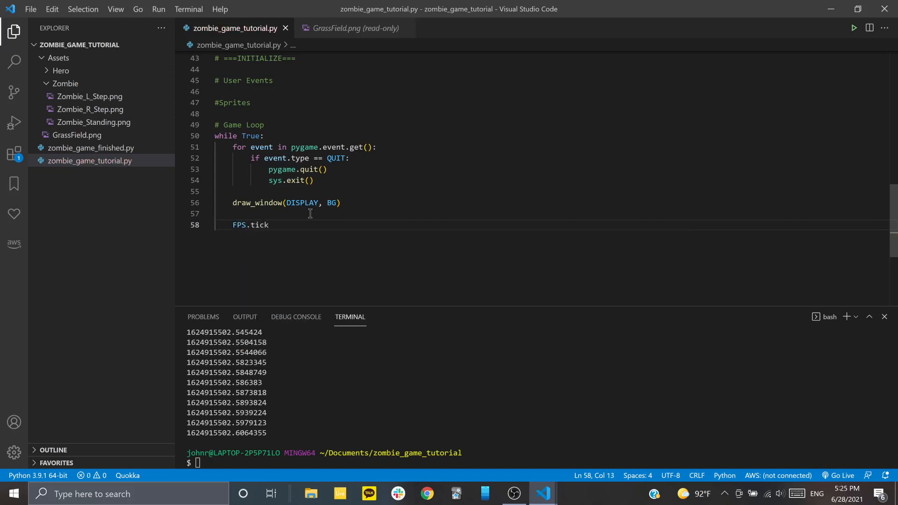
text(())
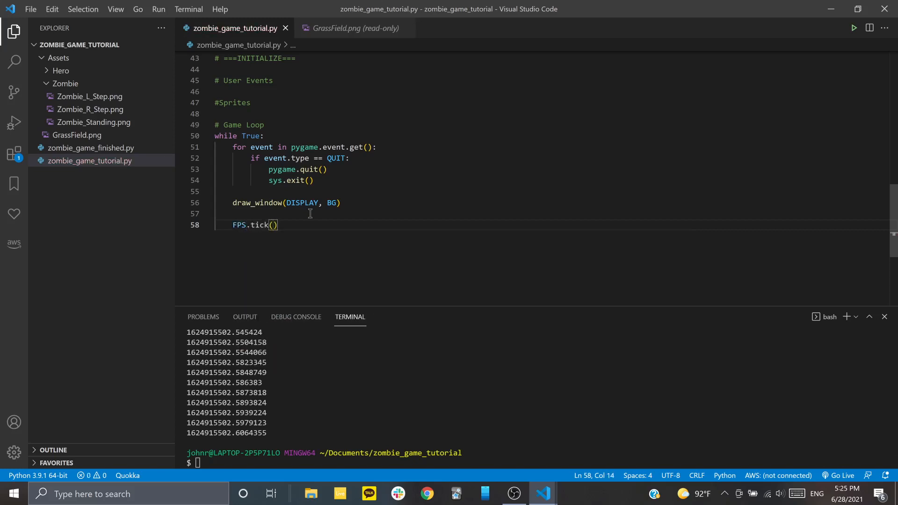
text(60)
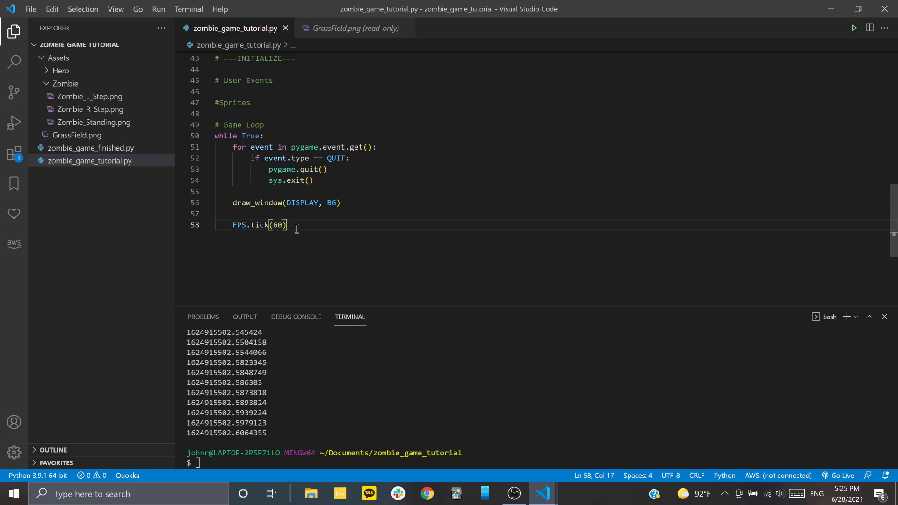
mouse_move(453, 277)
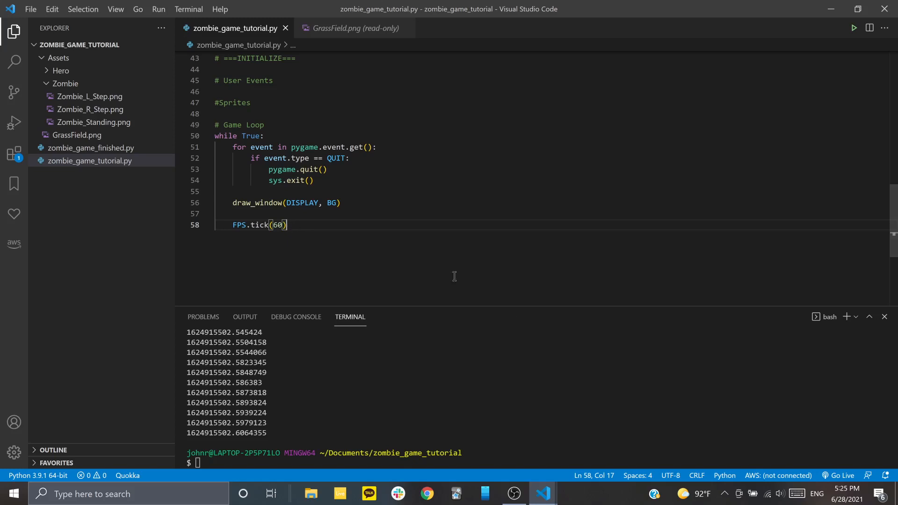
key(Enter)
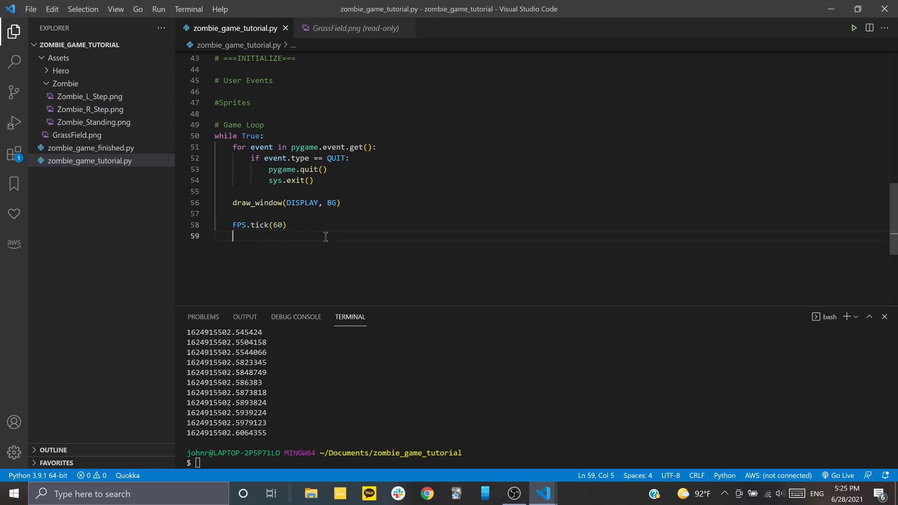
Add a temporary print(time.time()) line inside the game loop to check timing
text(prin)
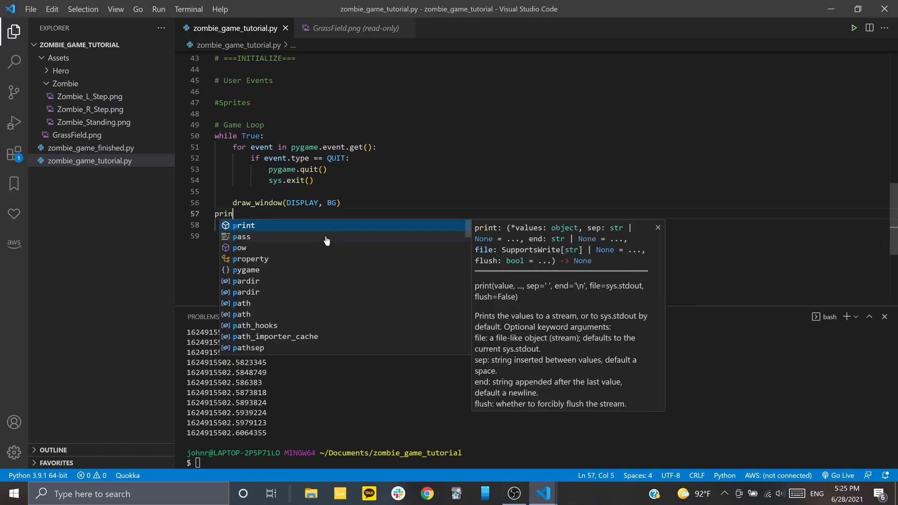
text(t(time))
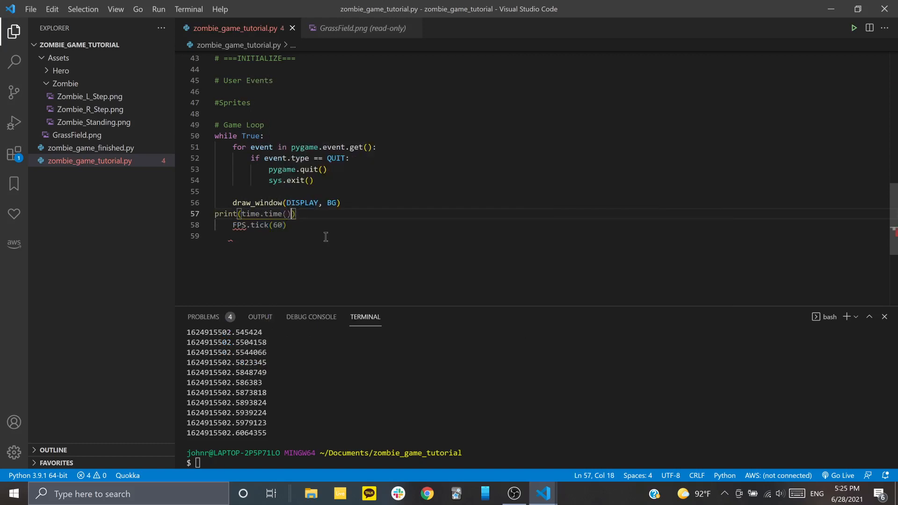
key(Tab)
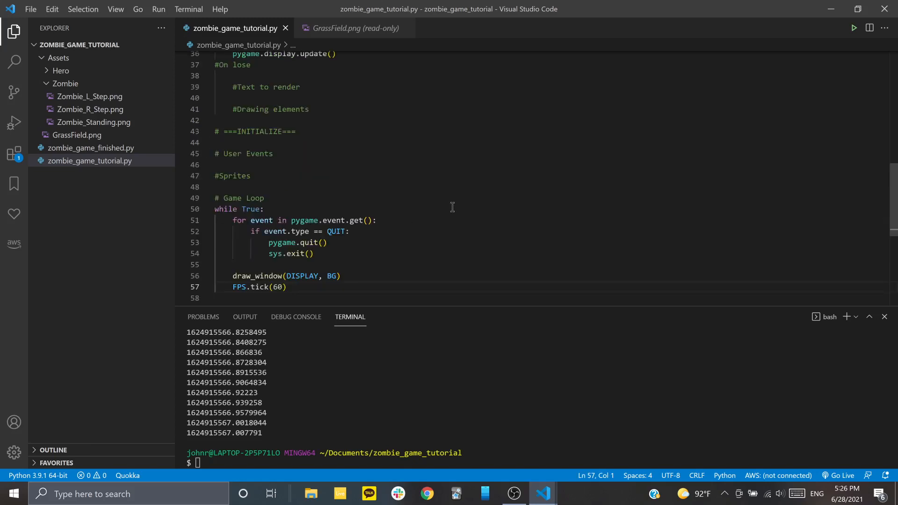
mouse_move(278, 213)
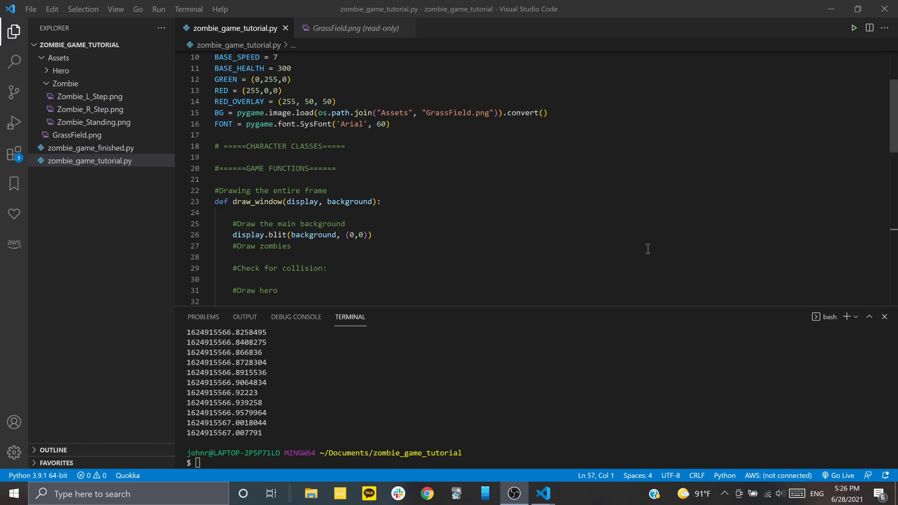
mouse_move(296, 156)
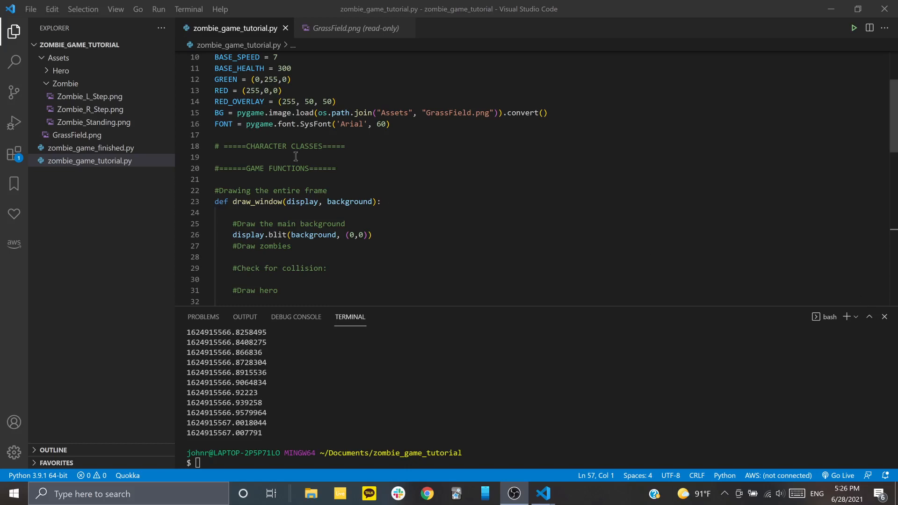